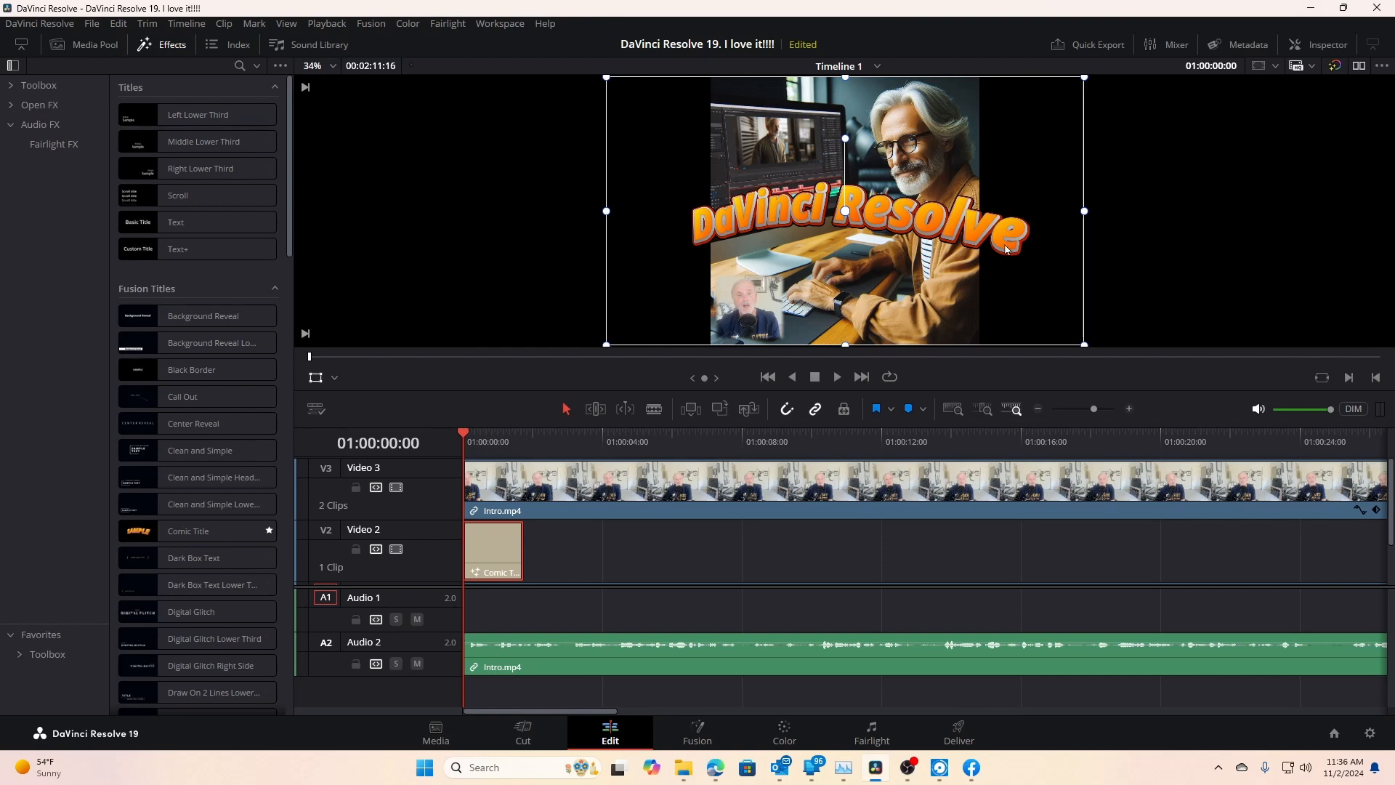
mouse_move(421, 781)
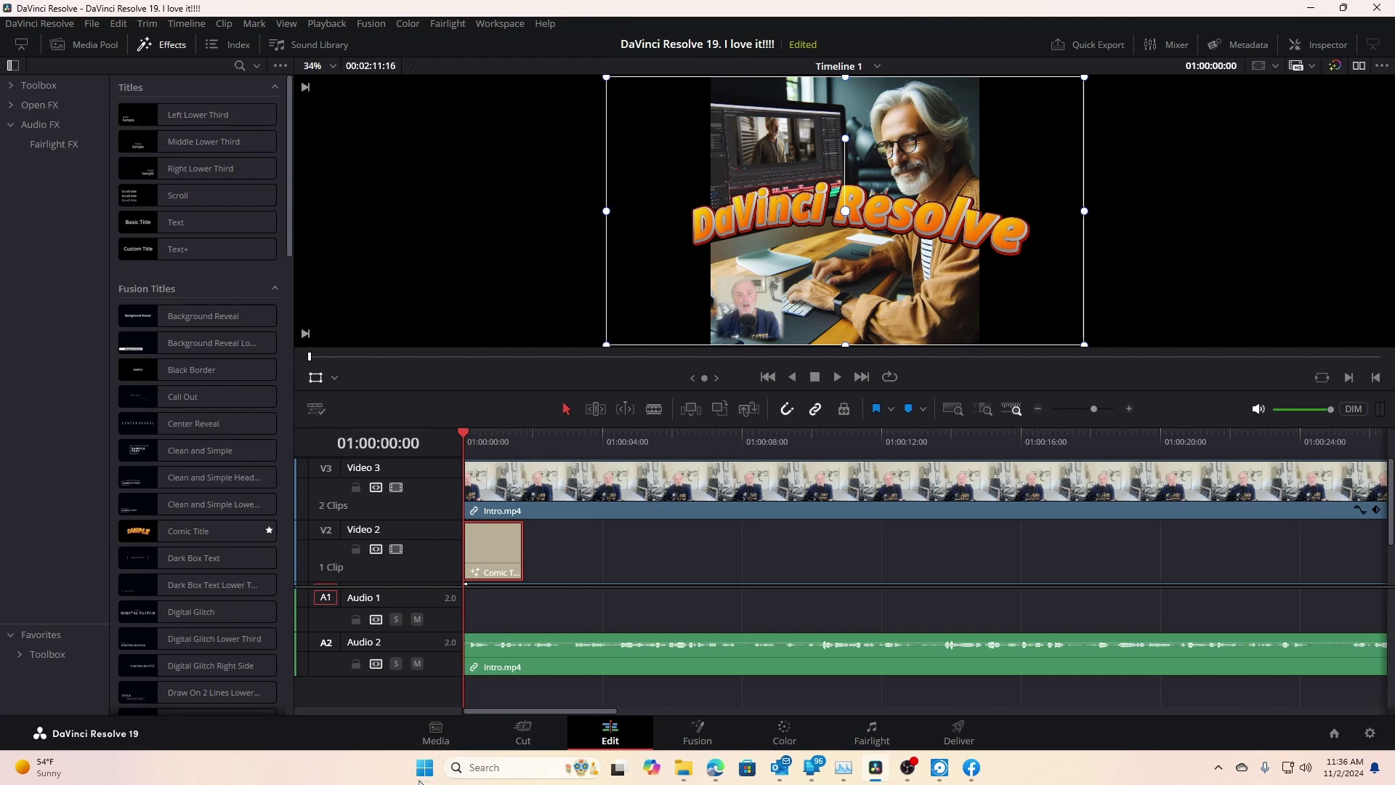
mouse_move(434, 730)
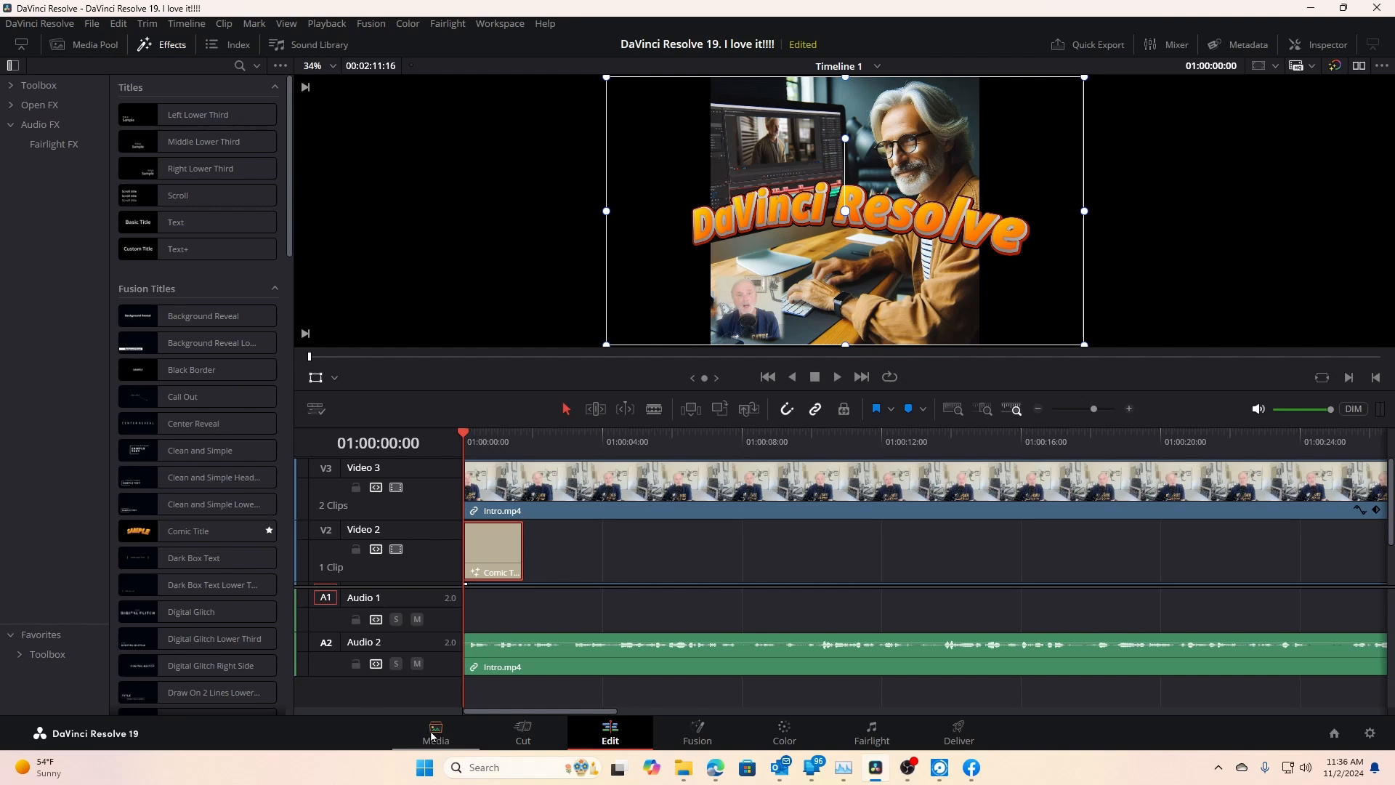
mouse_move(532, 763)
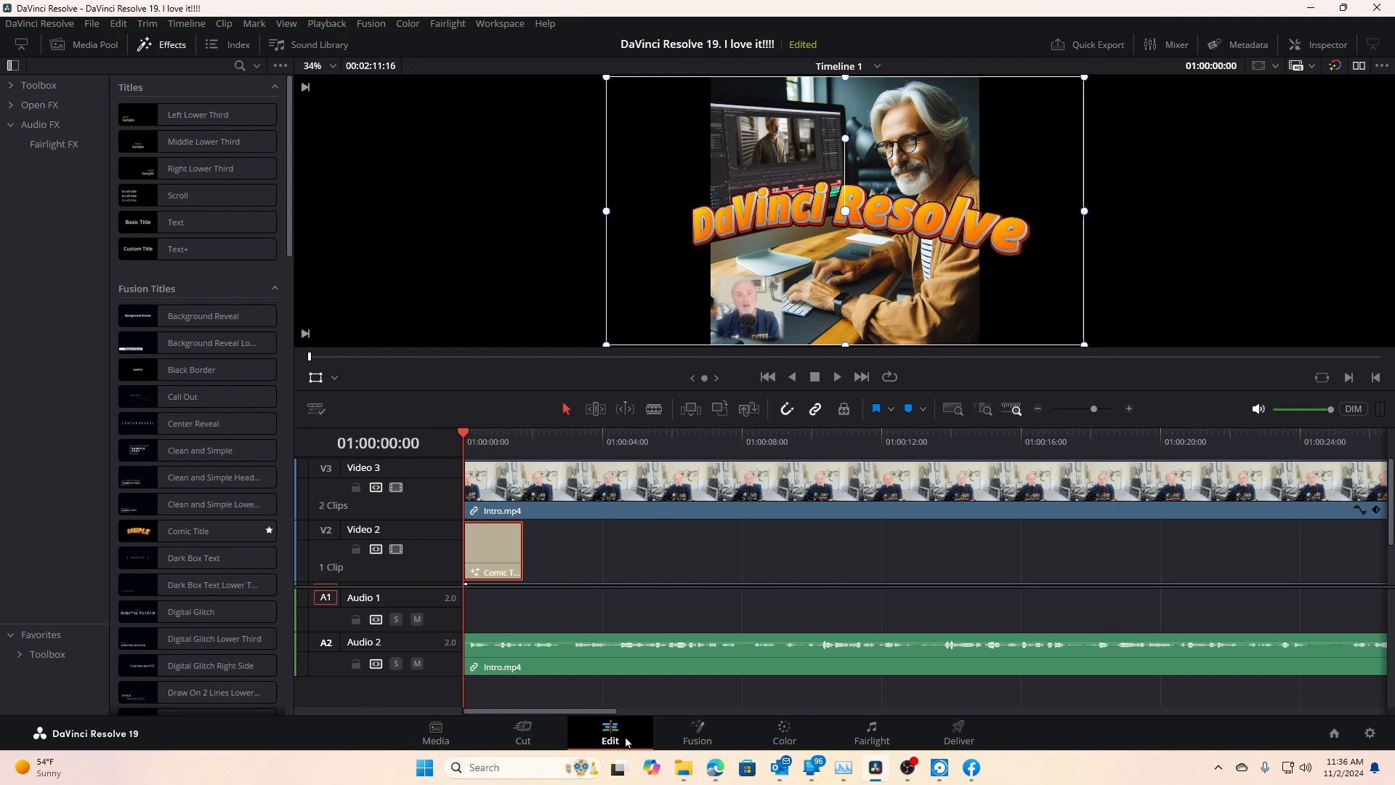
mouse_move(435, 733)
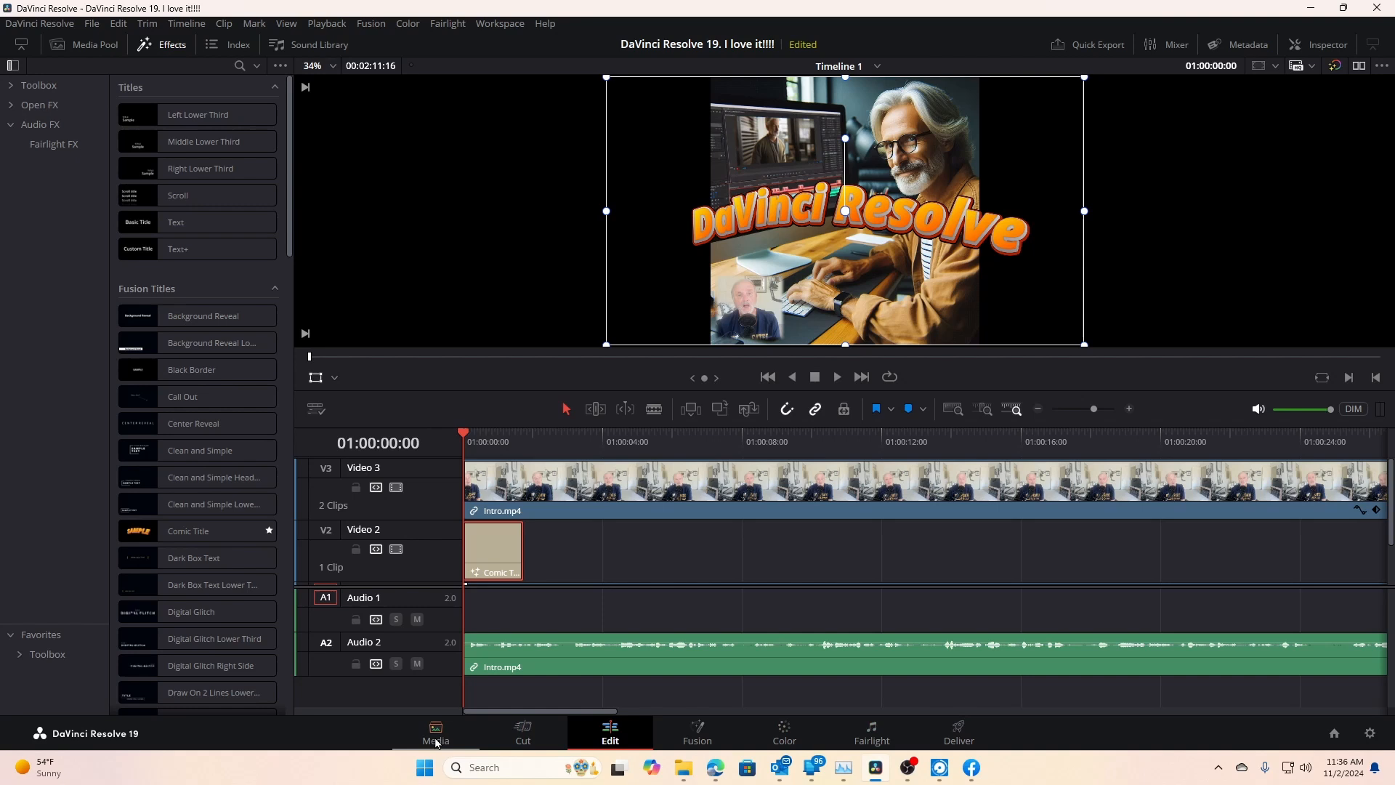
- Switch from the Media page to the Cut page workspace
left_click(434, 733)
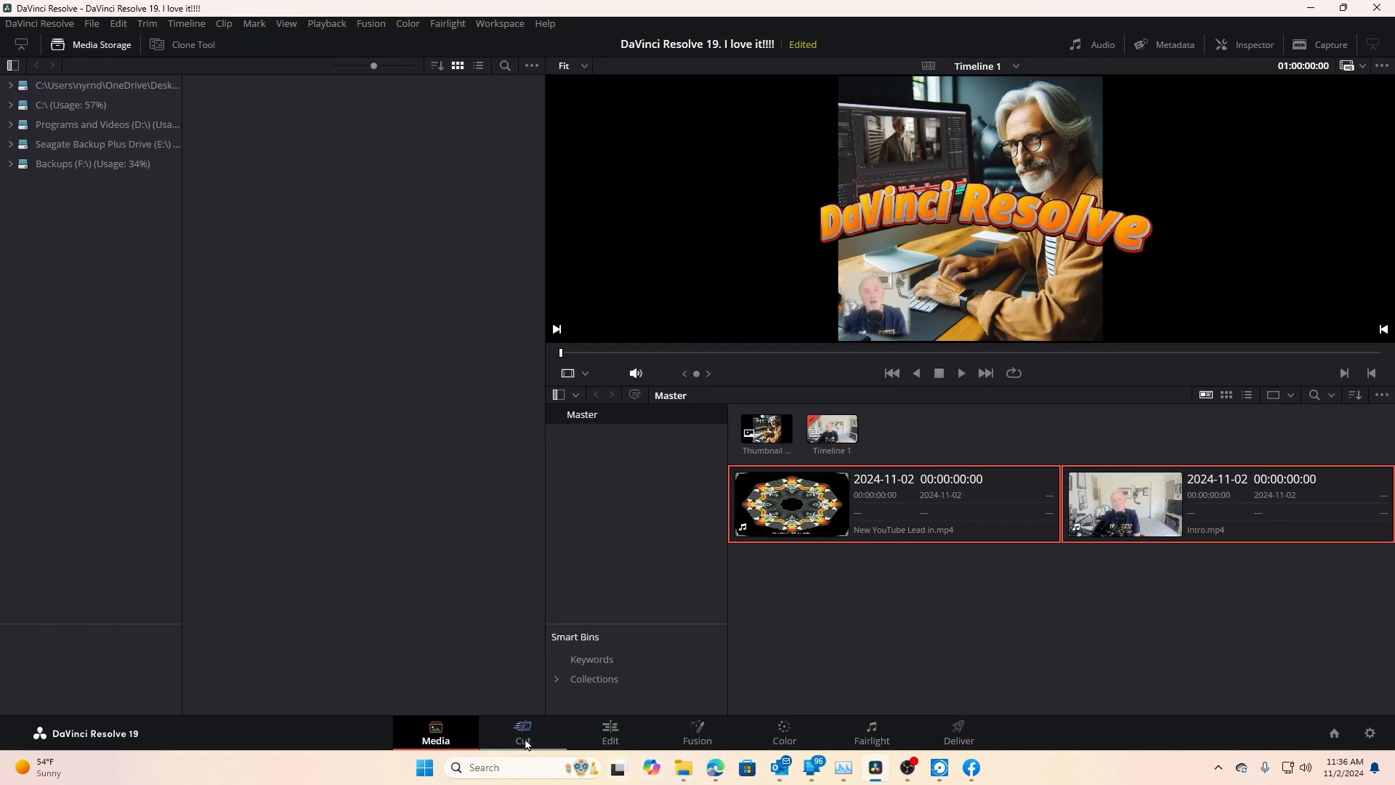
left_click(522, 732)
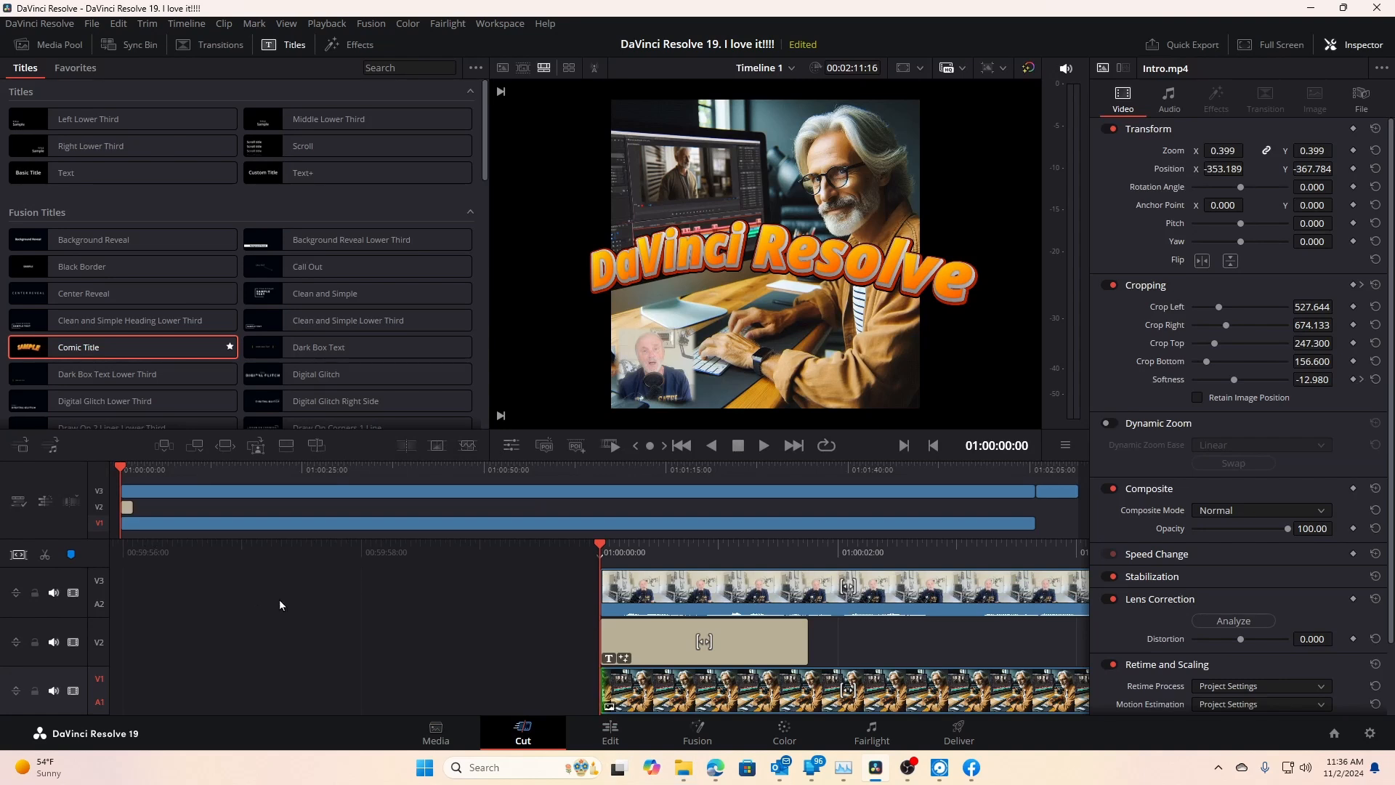
mouse_move(609, 734)
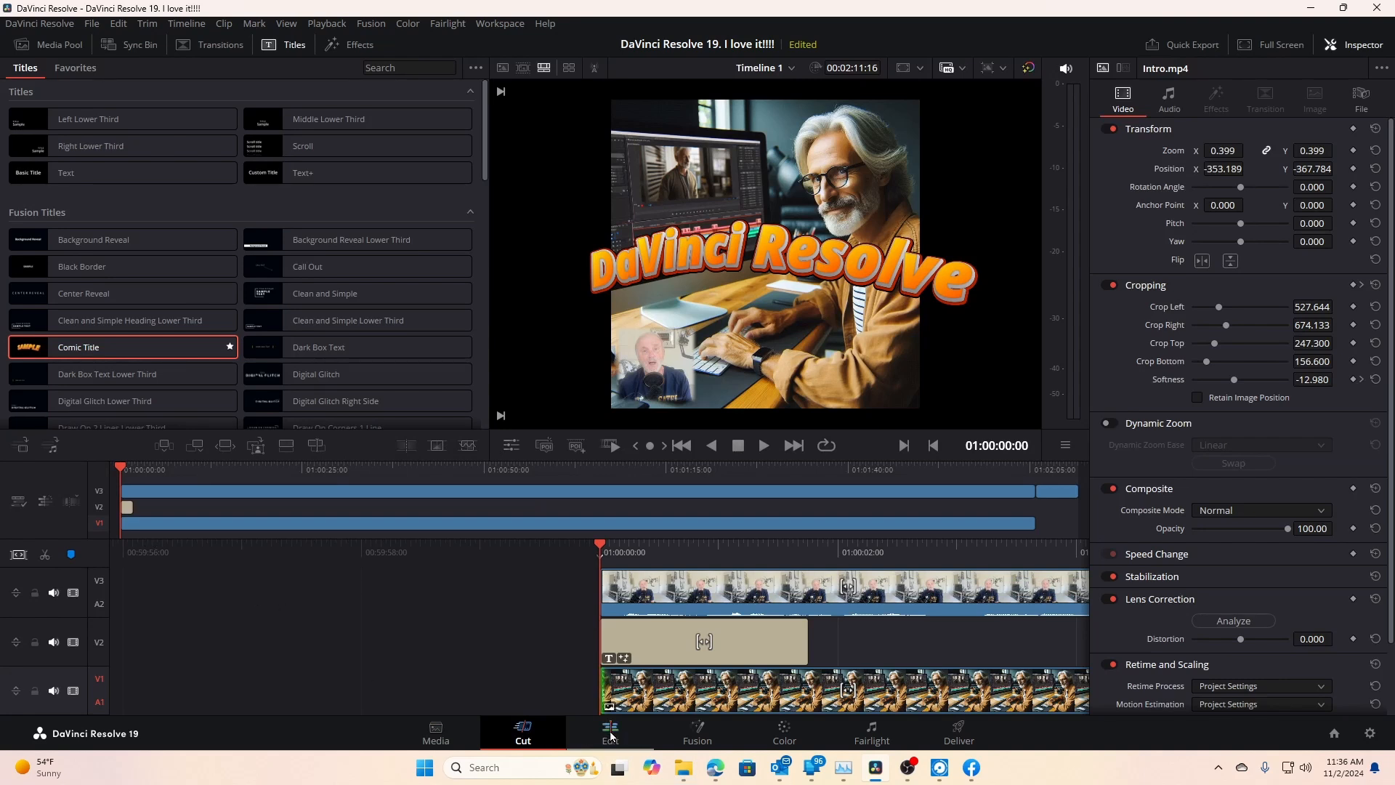
- Return to the Edit page and select the Comic Title clip on Video 2
left_click(609, 732)
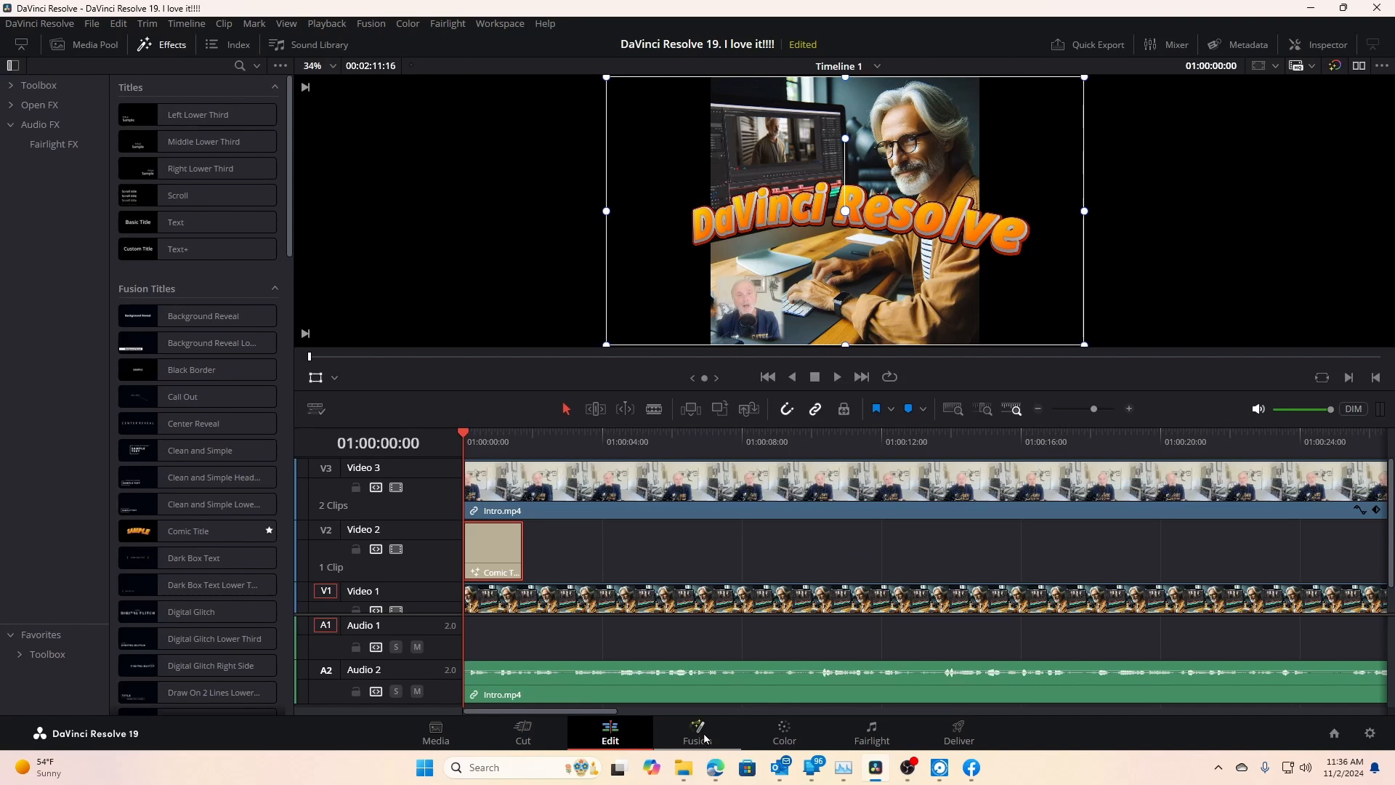
mouse_move(835, 740)
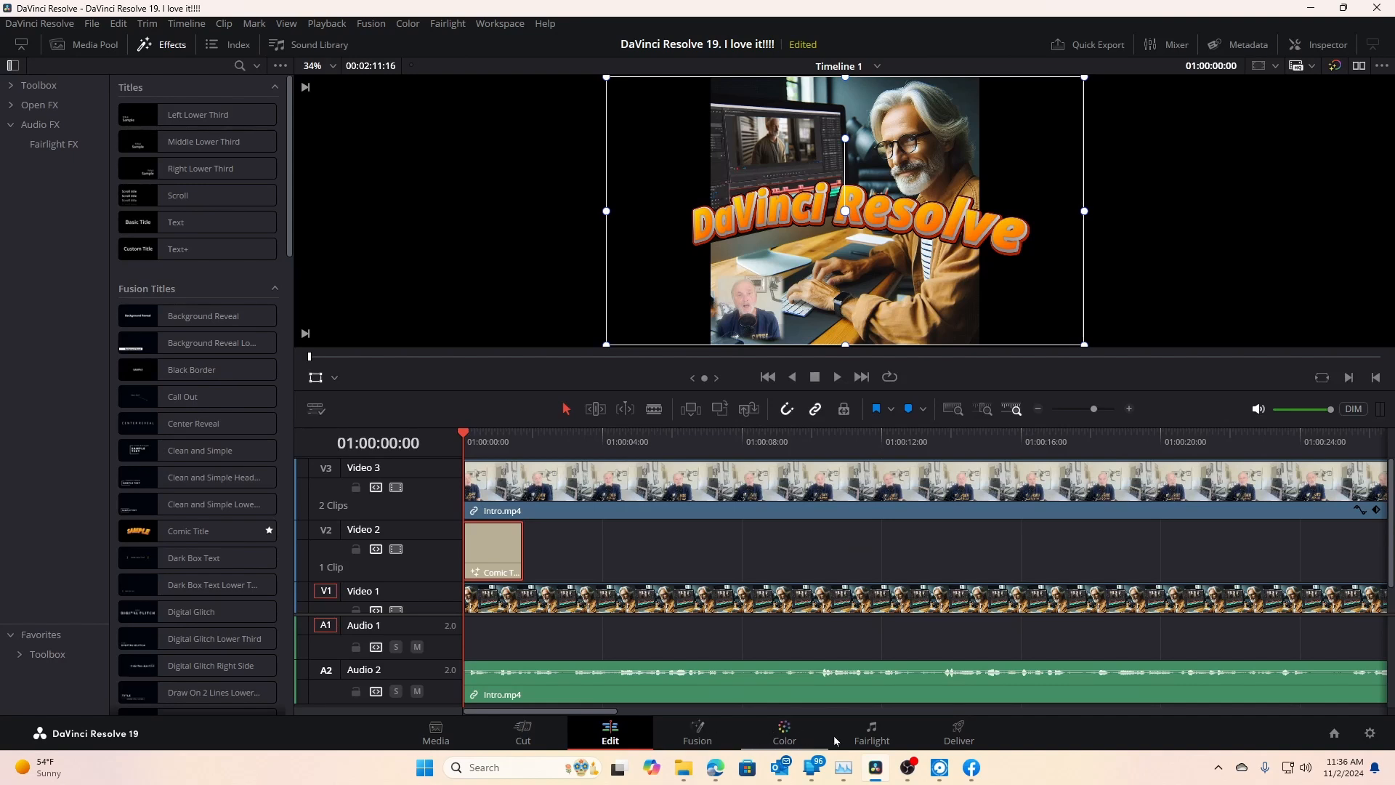
mouse_move(871, 729)
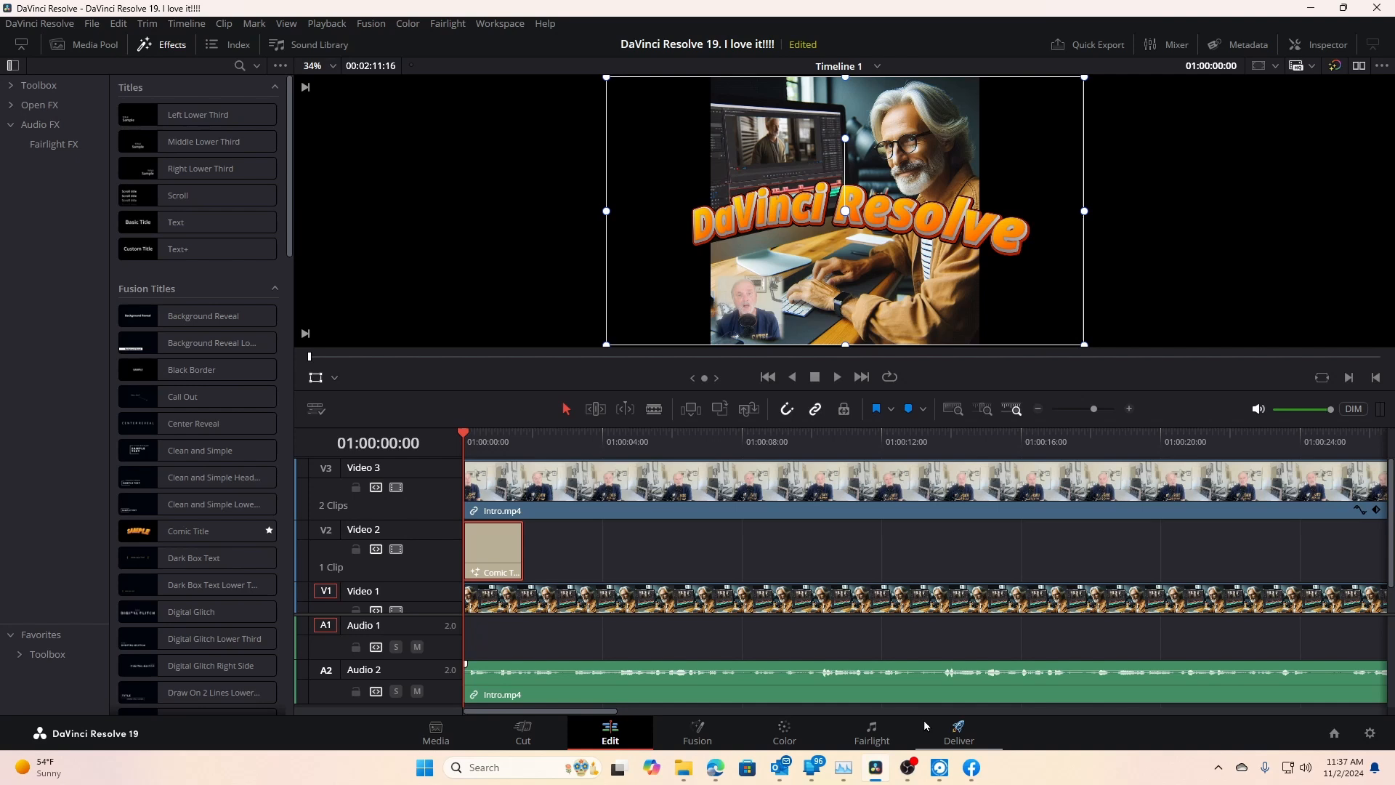
mouse_move(951, 752)
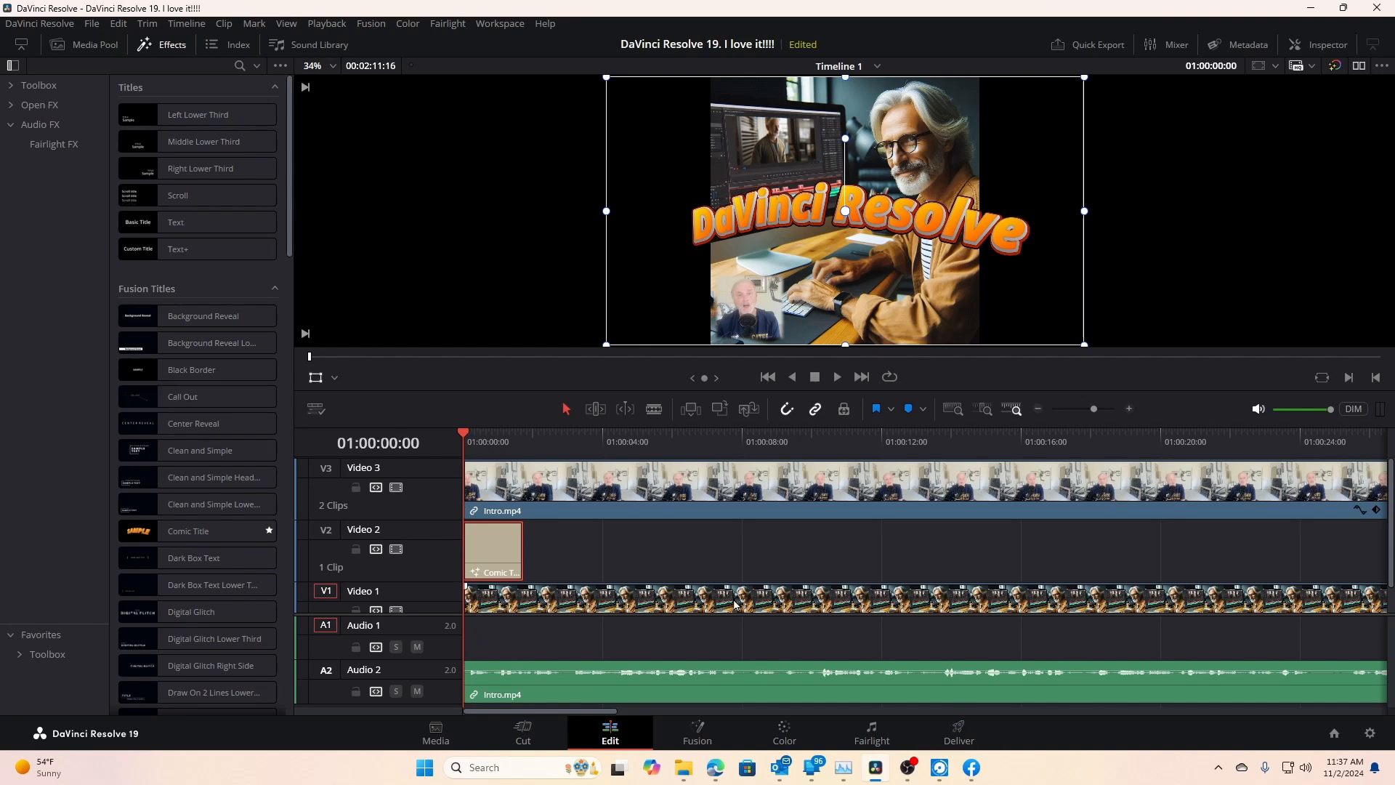
mouse_move(792, 630)
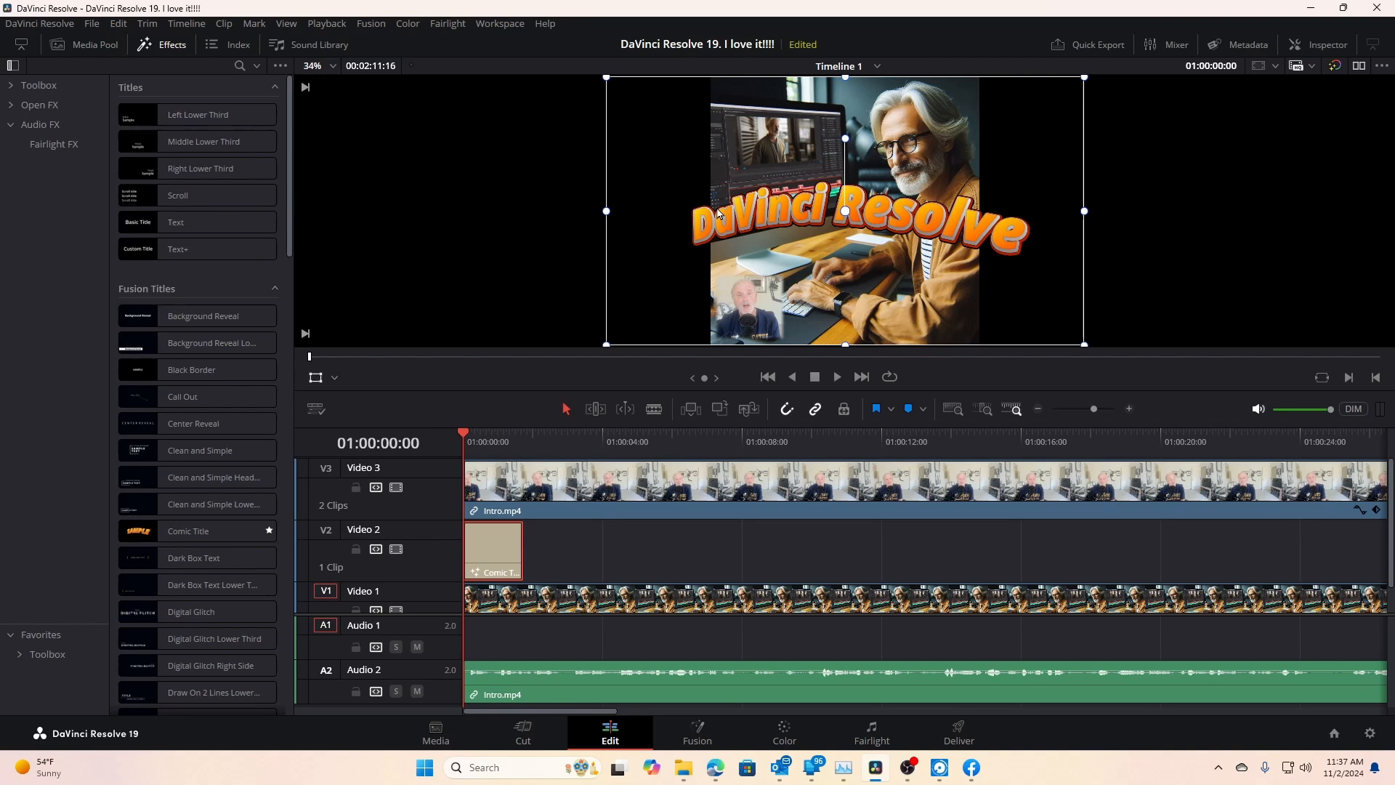
mouse_move(479, 442)
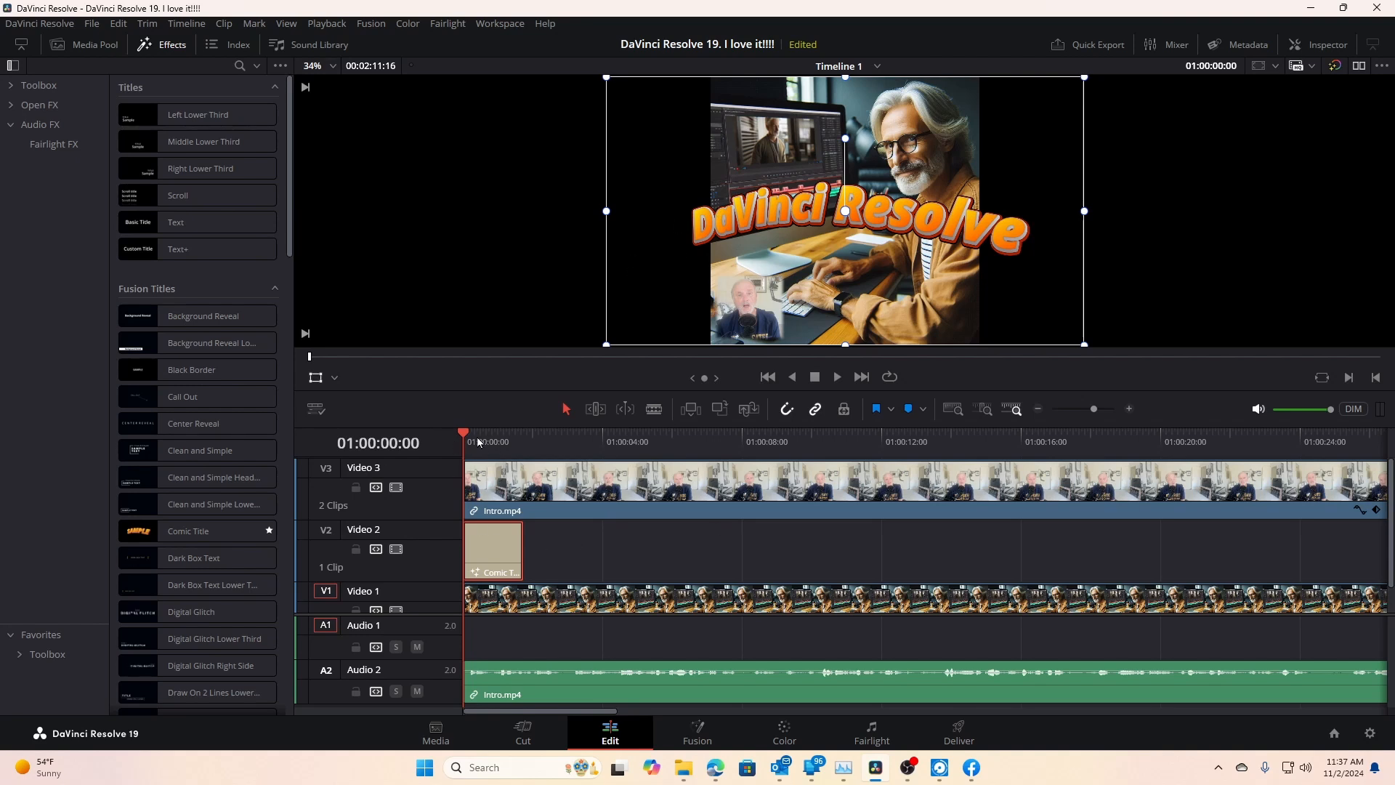
left_click(492, 550)
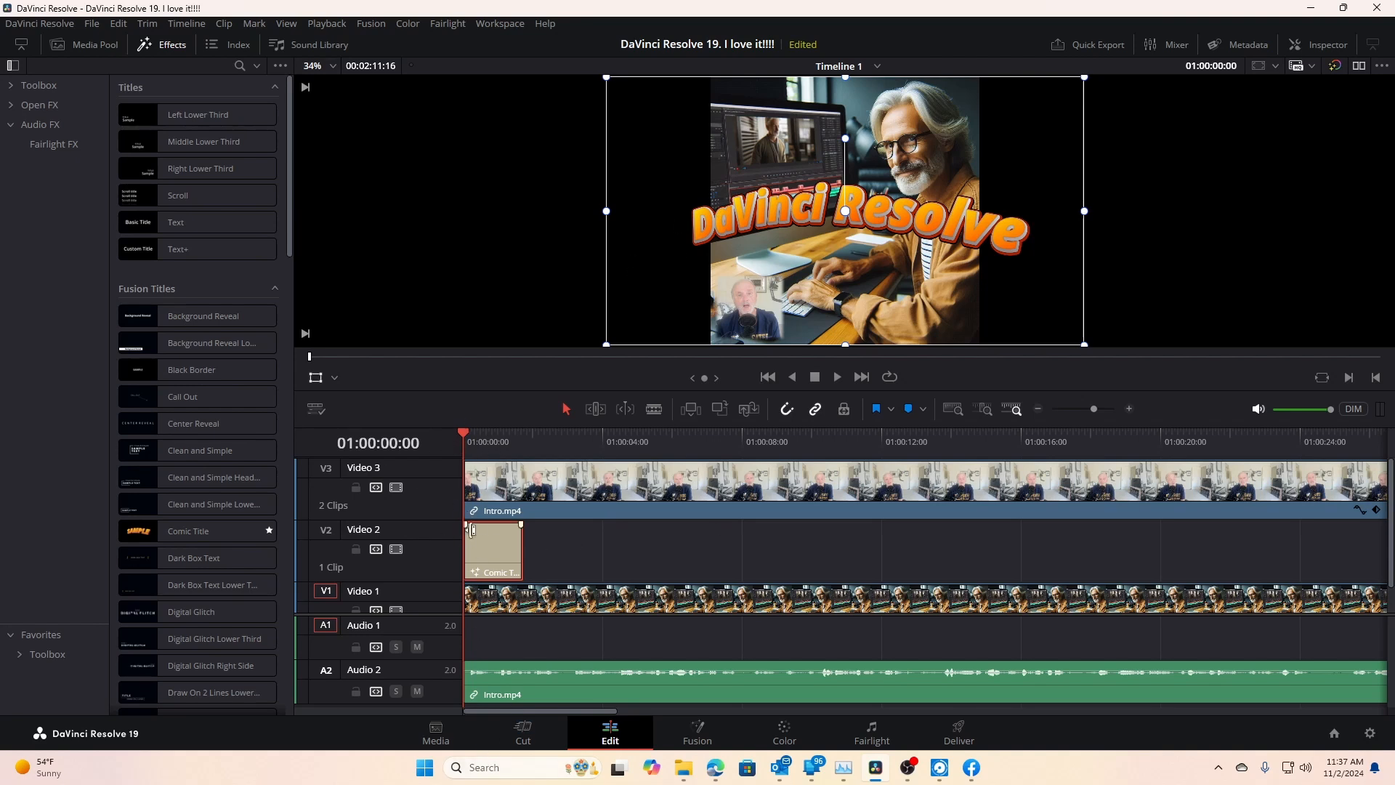
left_click(494, 609)
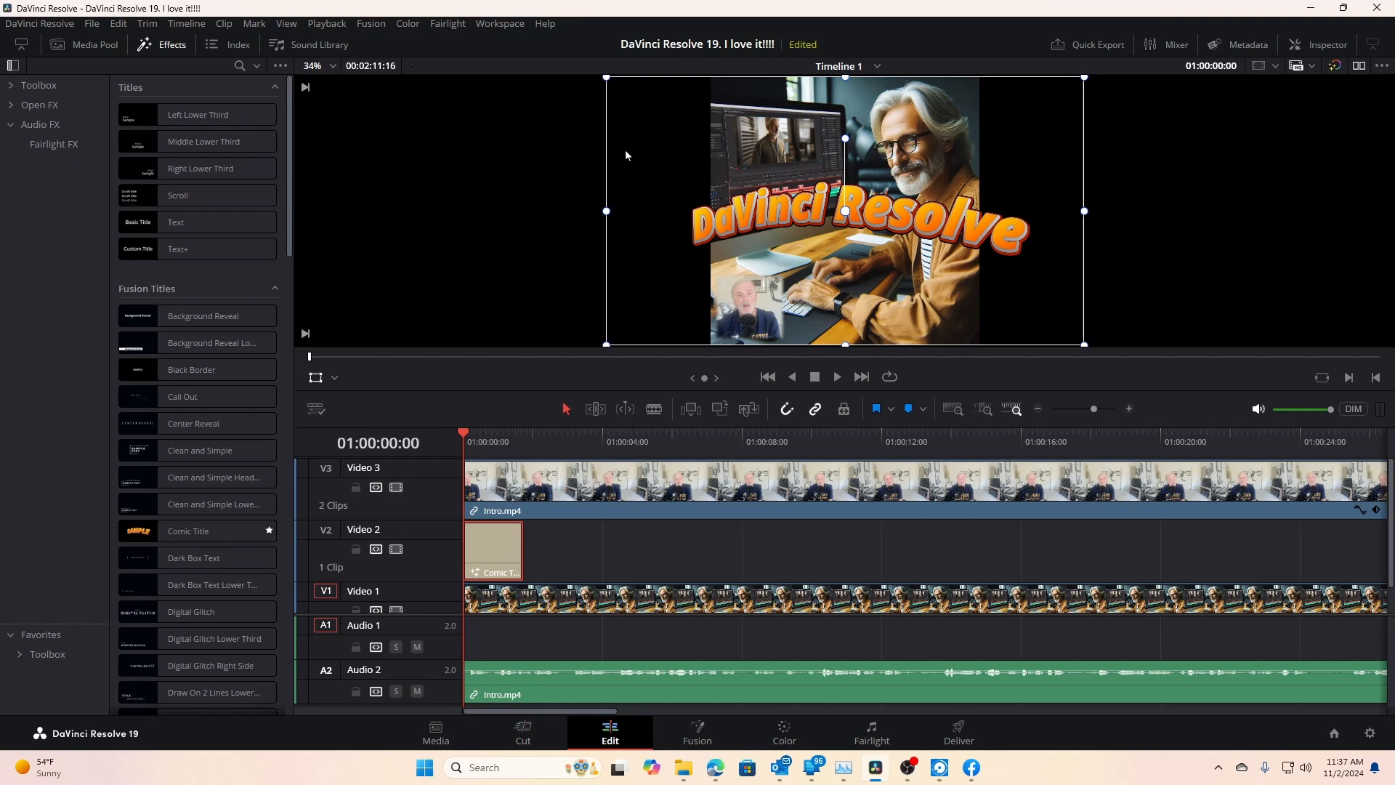
mouse_move(782, 253)
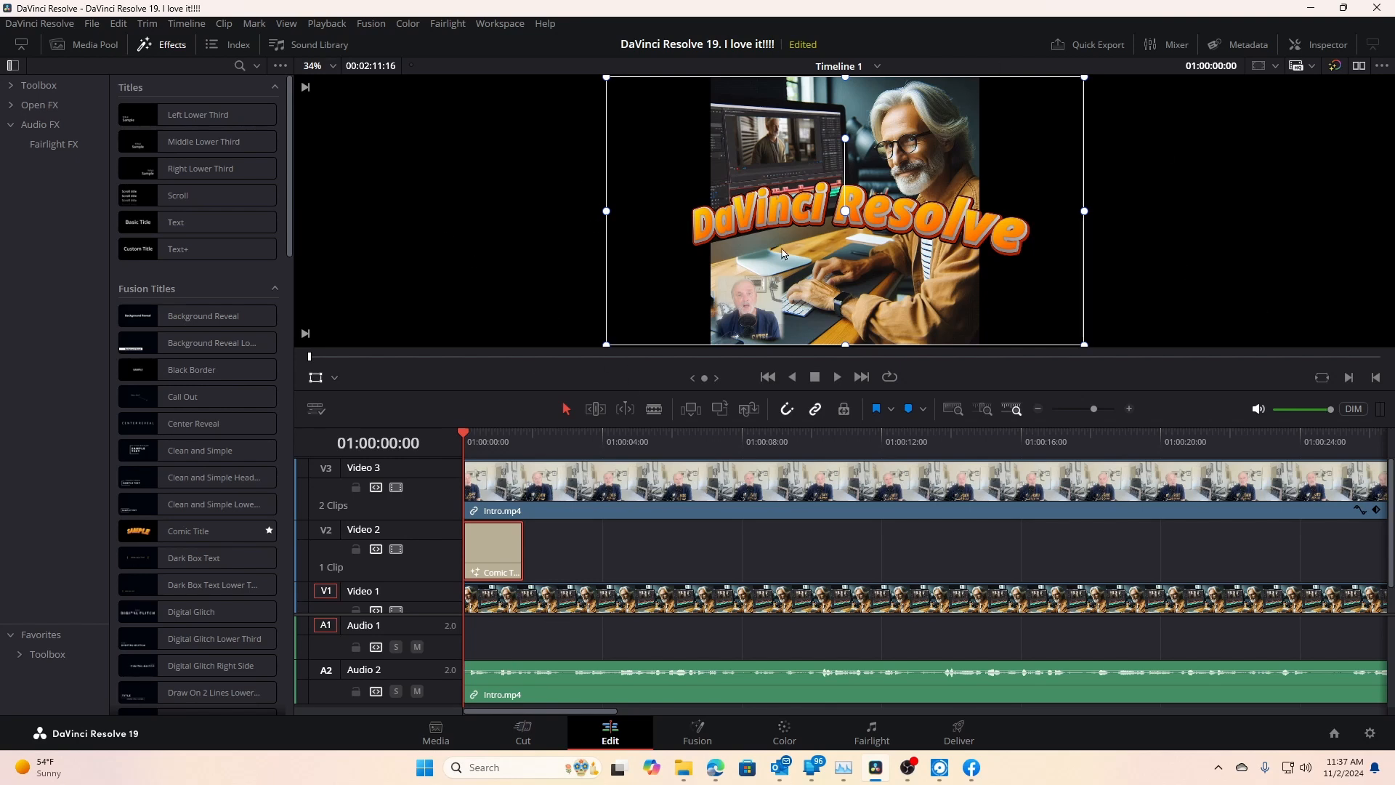
mouse_move(870, 192)
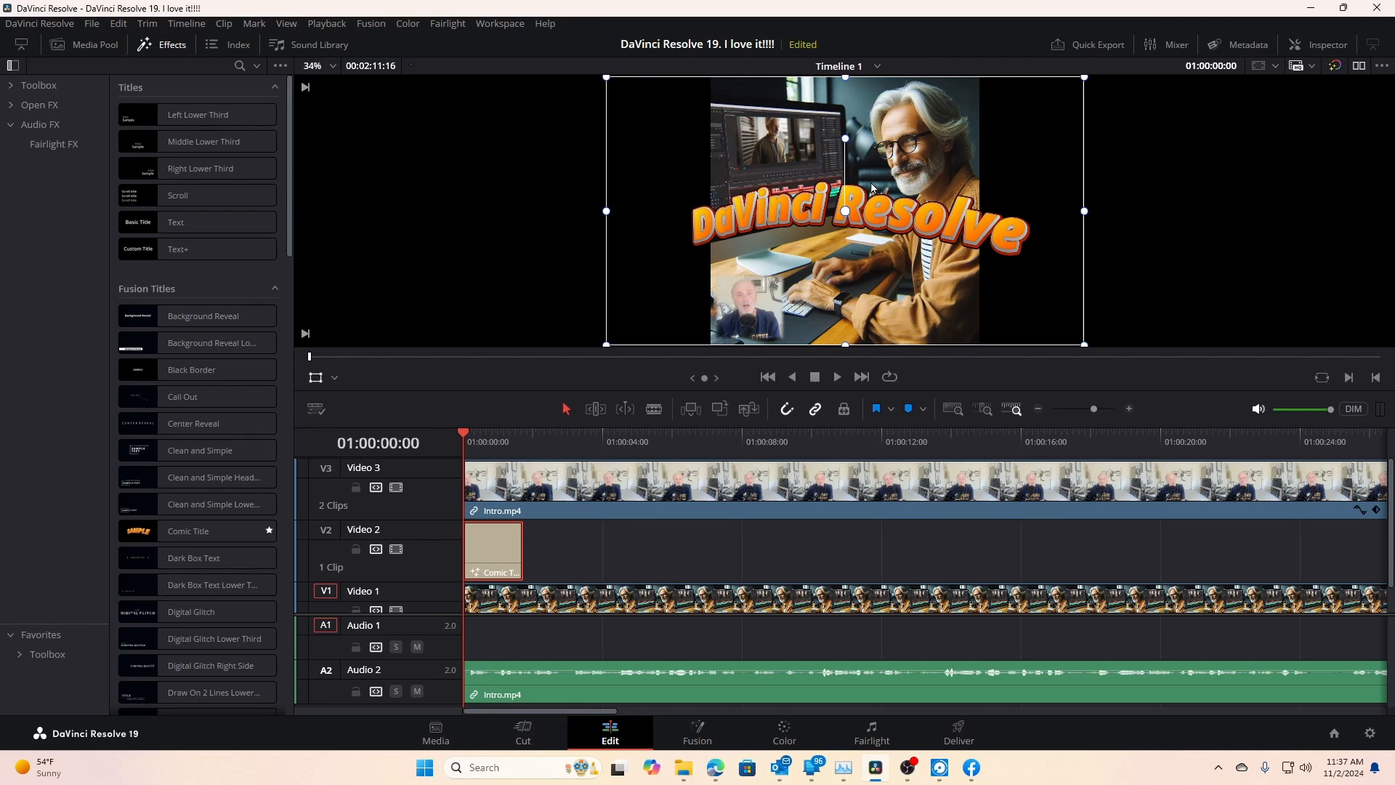
mouse_move(851, 273)
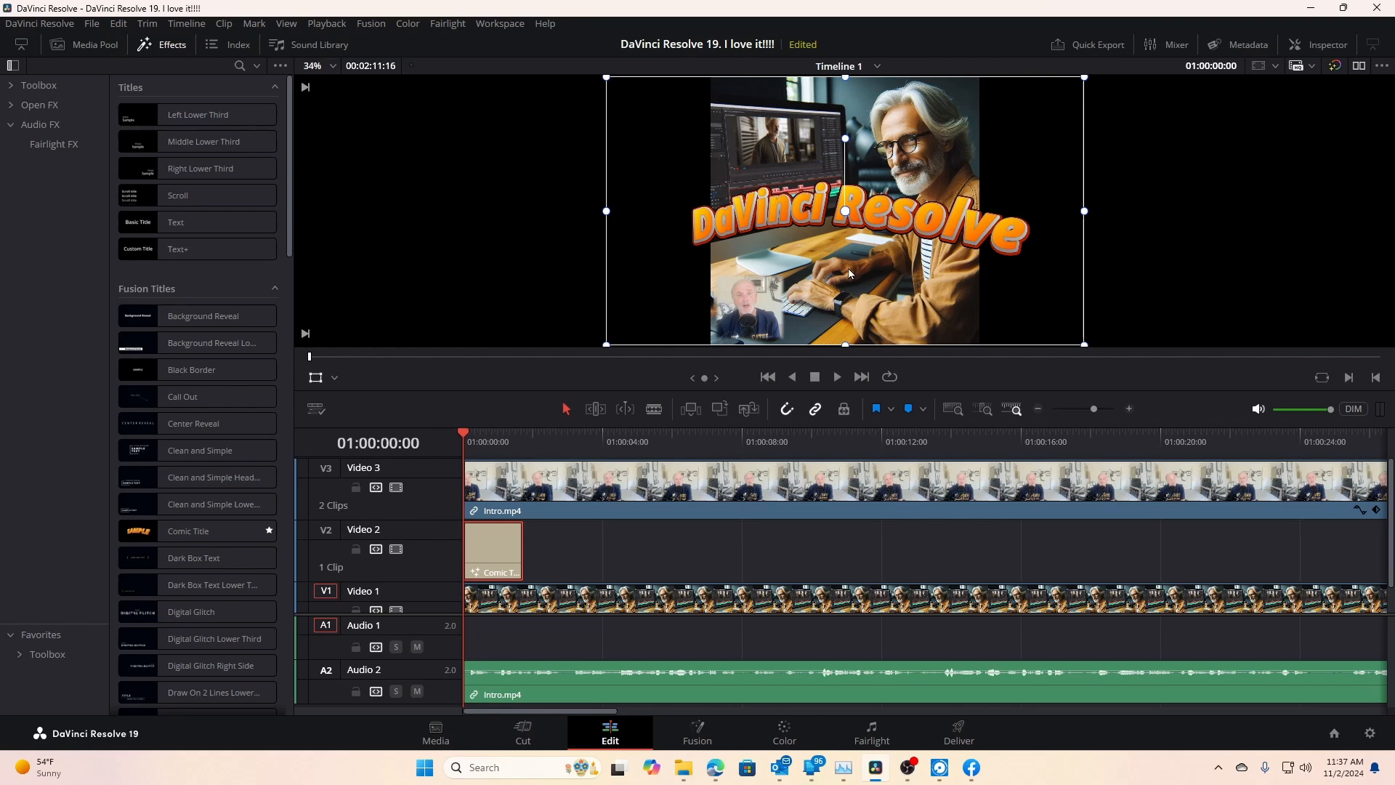
mouse_move(790, 167)
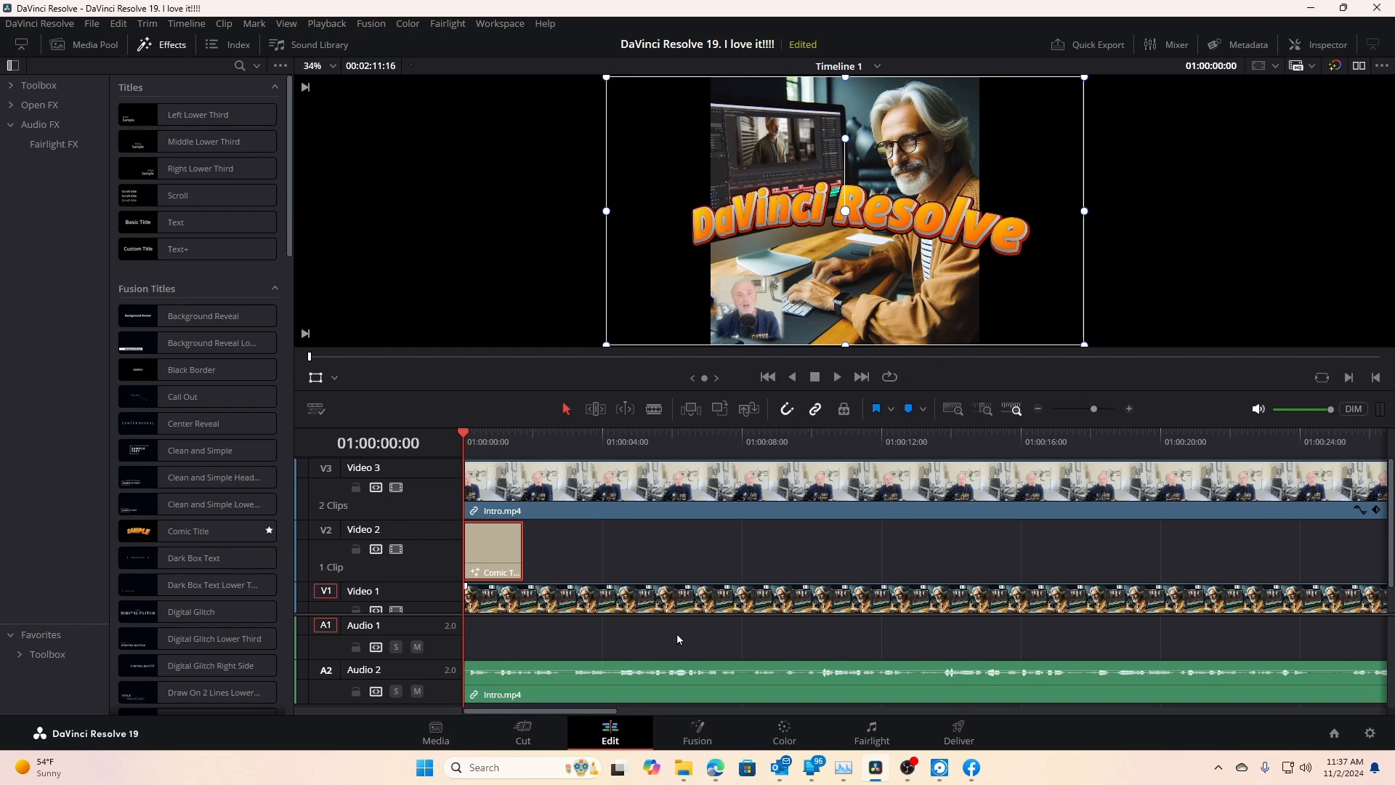
- Select the Thumbnail and lead in.jpeg background clip on Video 1
left_click(497, 601)
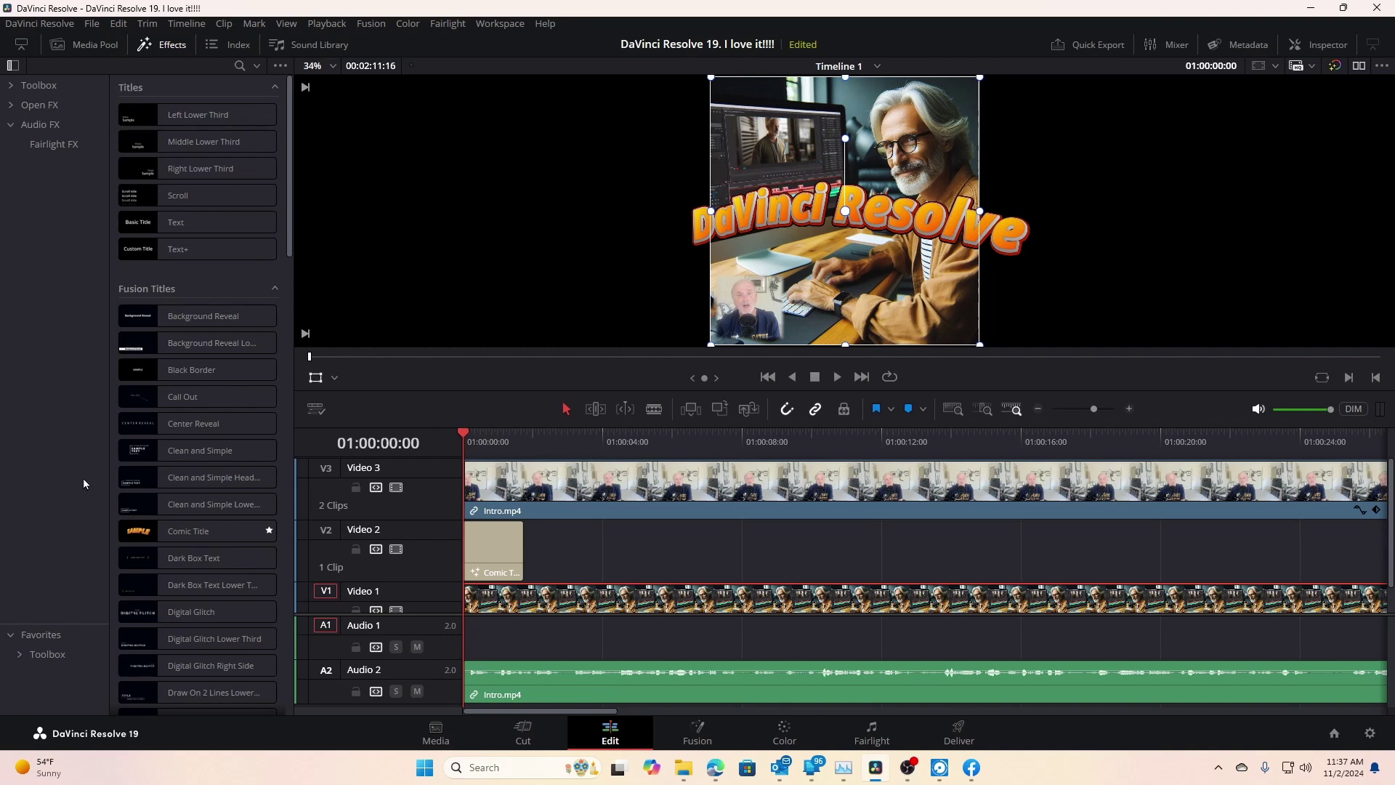
left_click(188, 532)
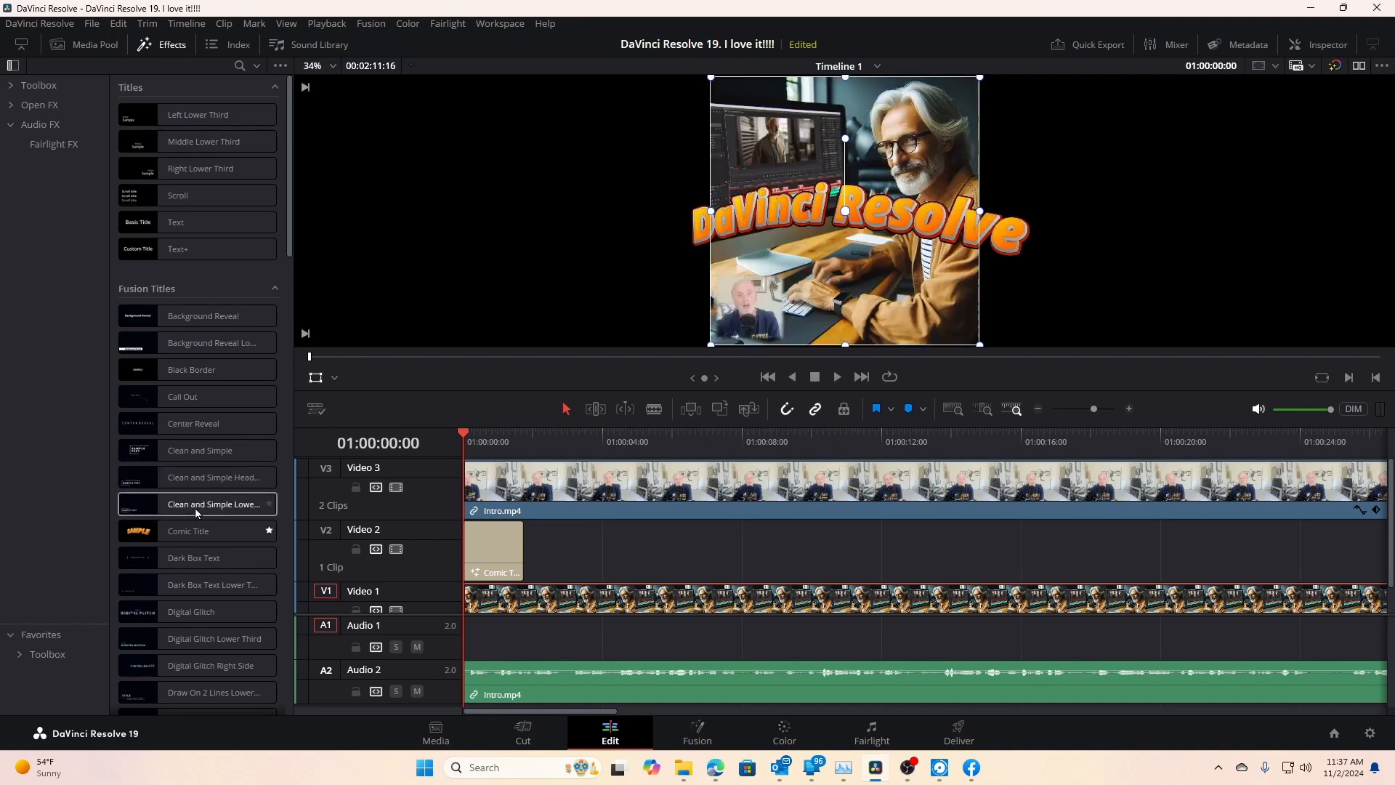
left_click(187, 531)
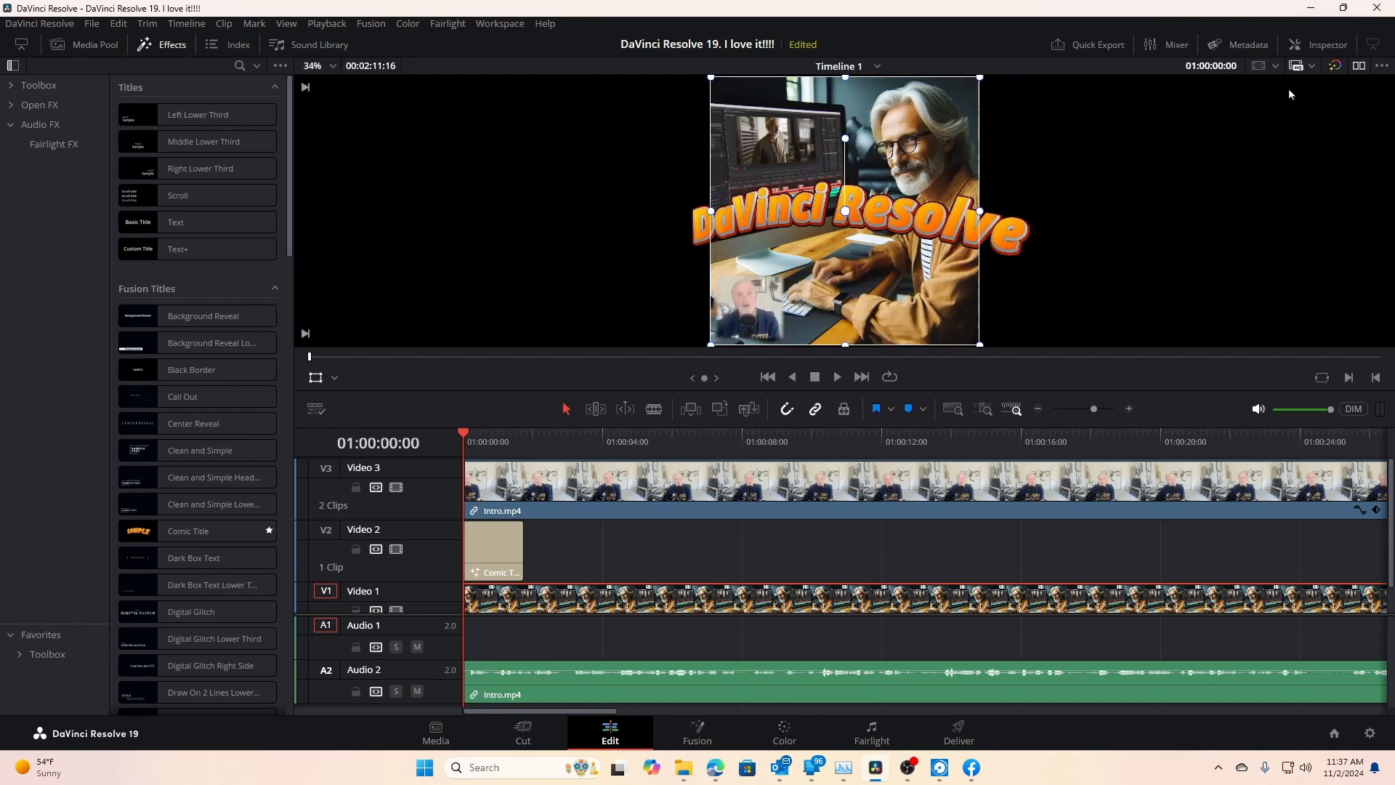
- Show the Inspector's Transform and Cropping settings for the selected clip
left_click(1326, 45)
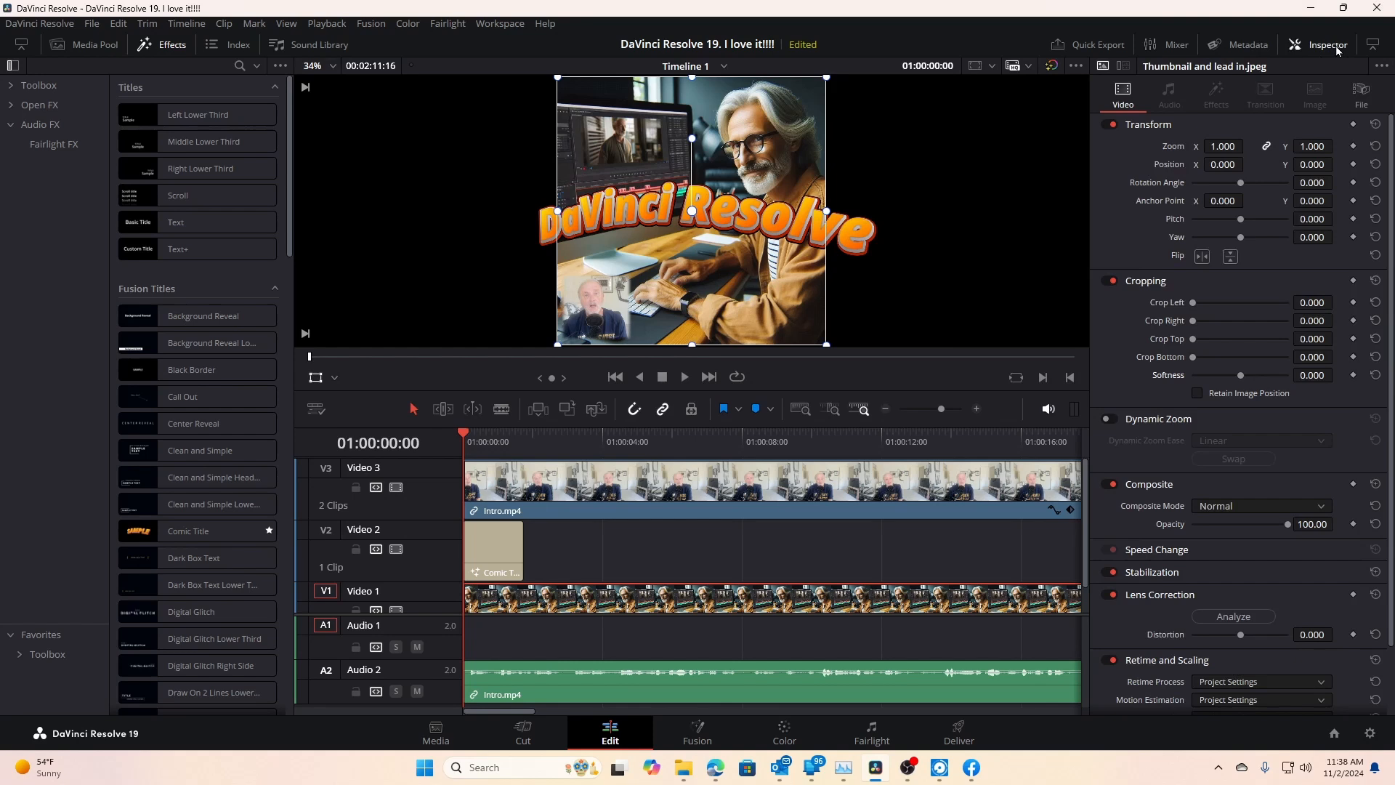
mouse_move(799, 223)
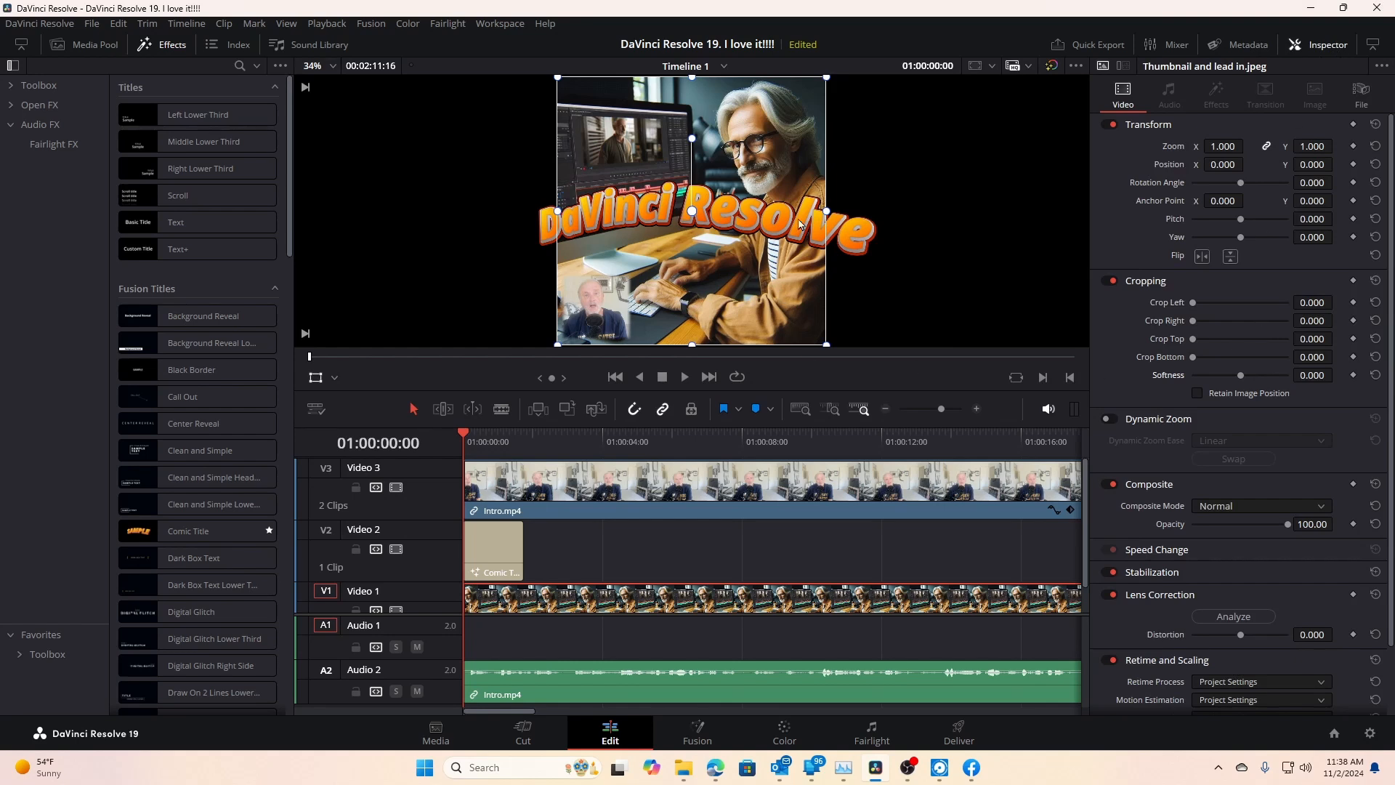
mouse_move(1156, 150)
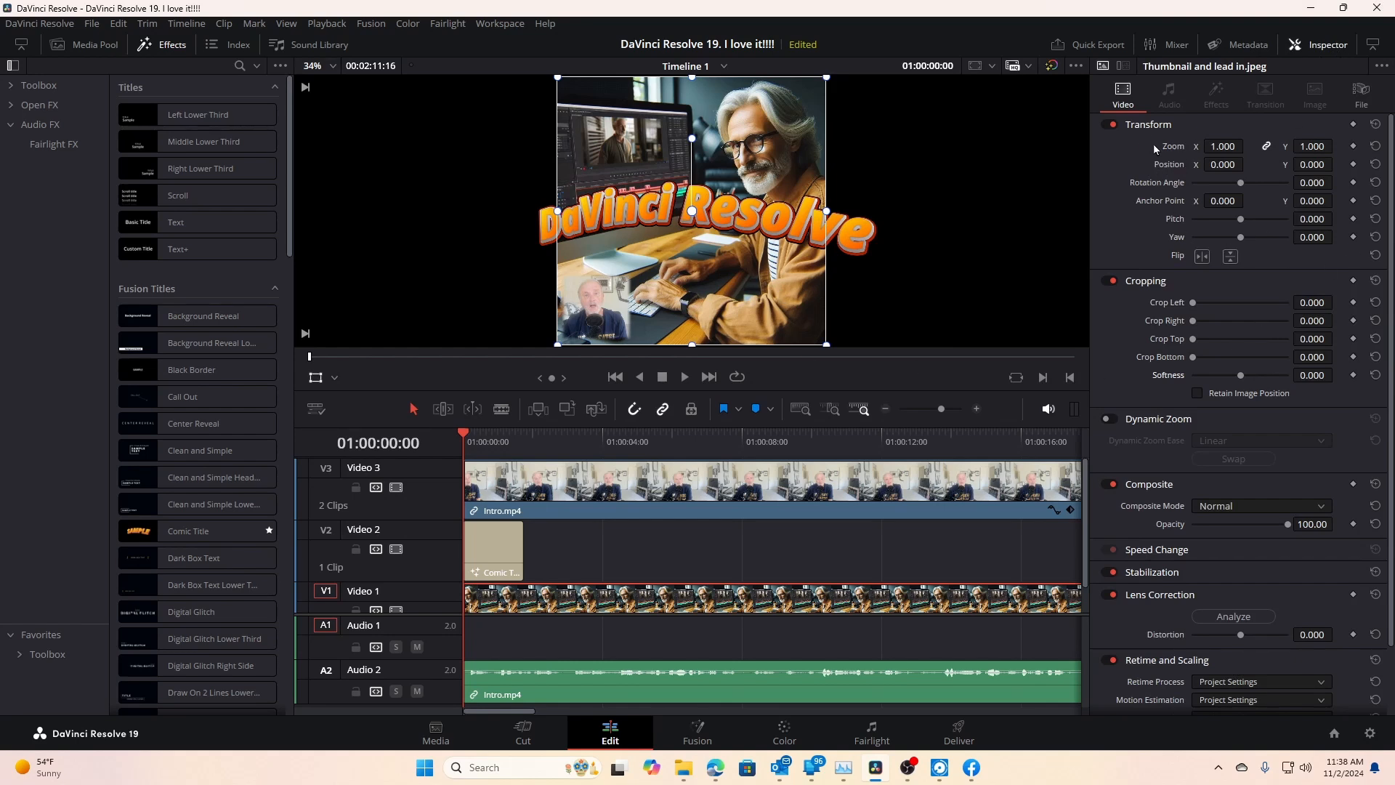
mouse_move(1215, 189)
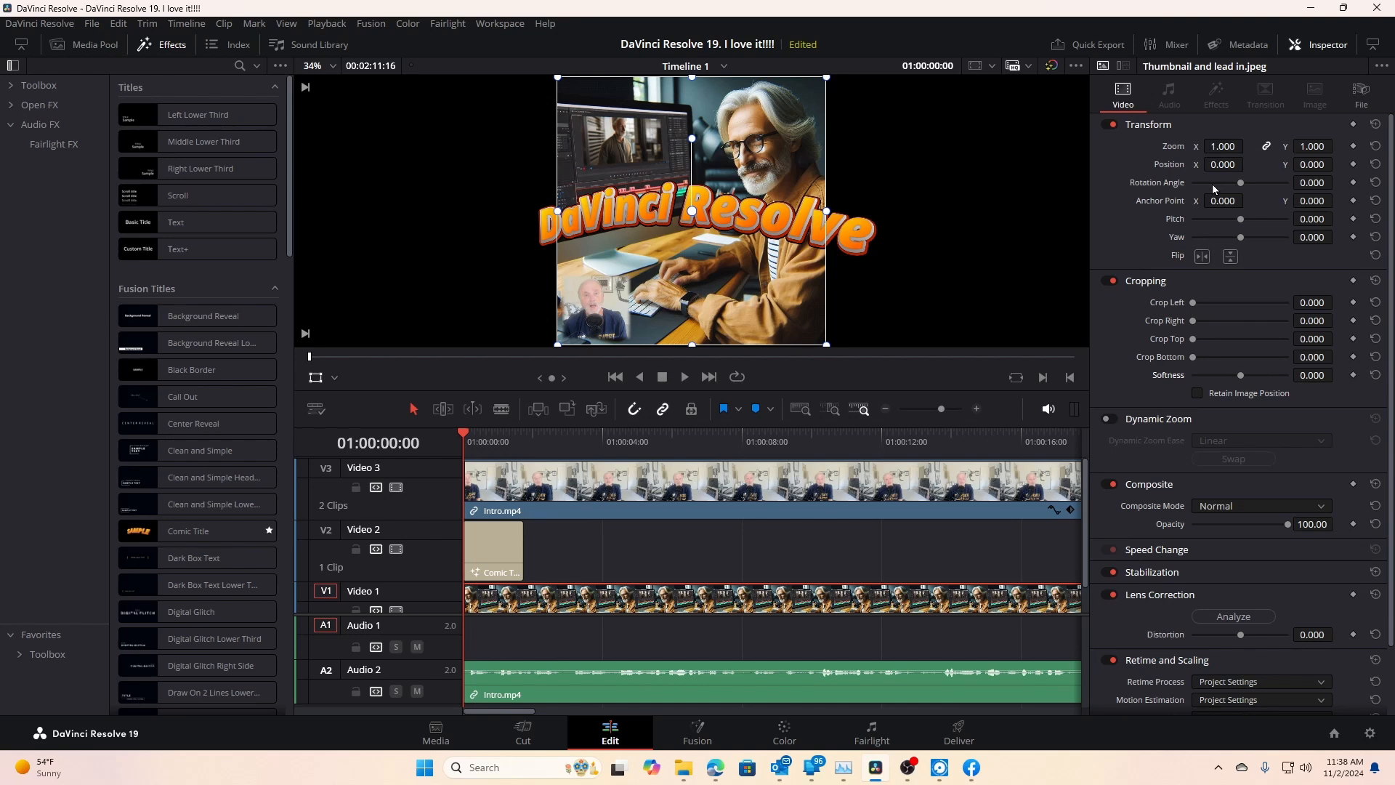
mouse_move(889, 234)
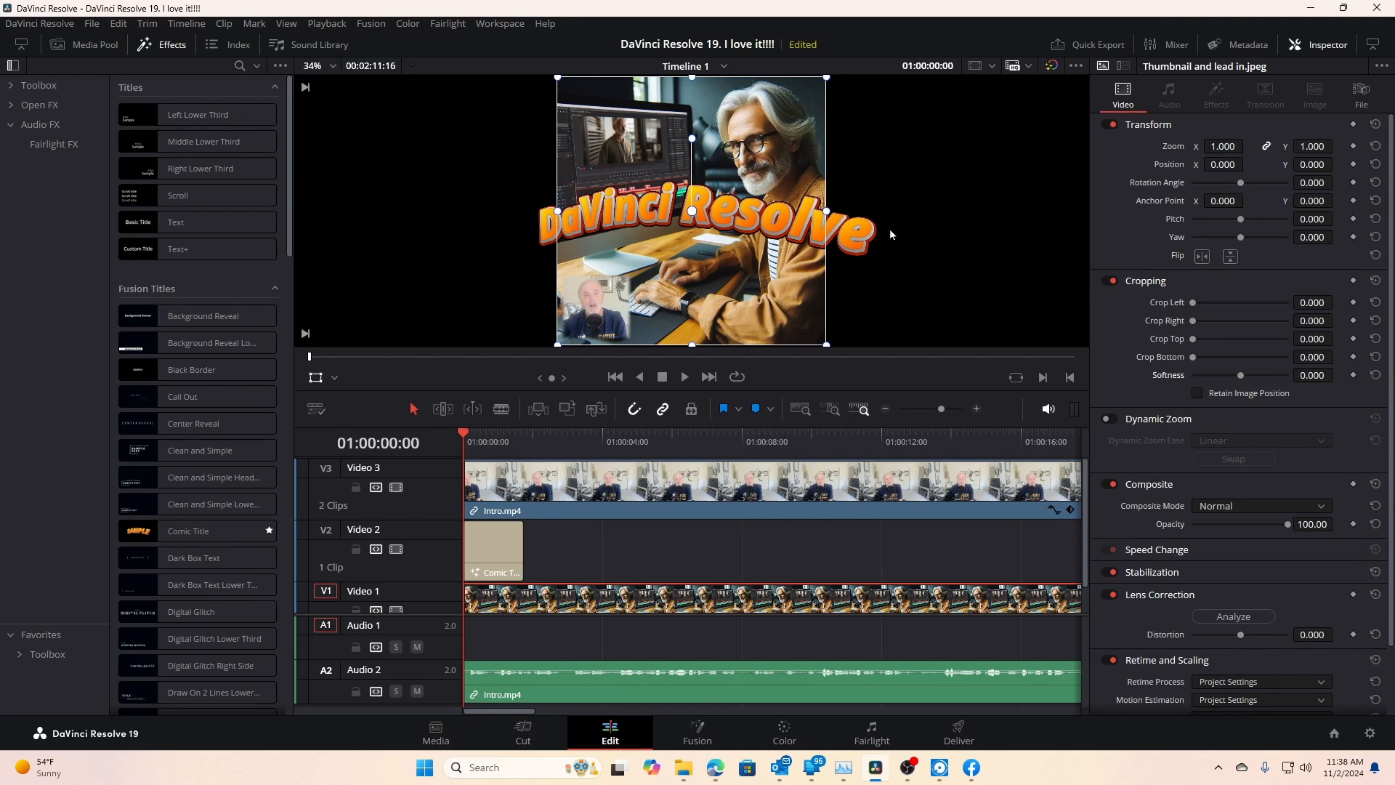
mouse_move(1144, 312)
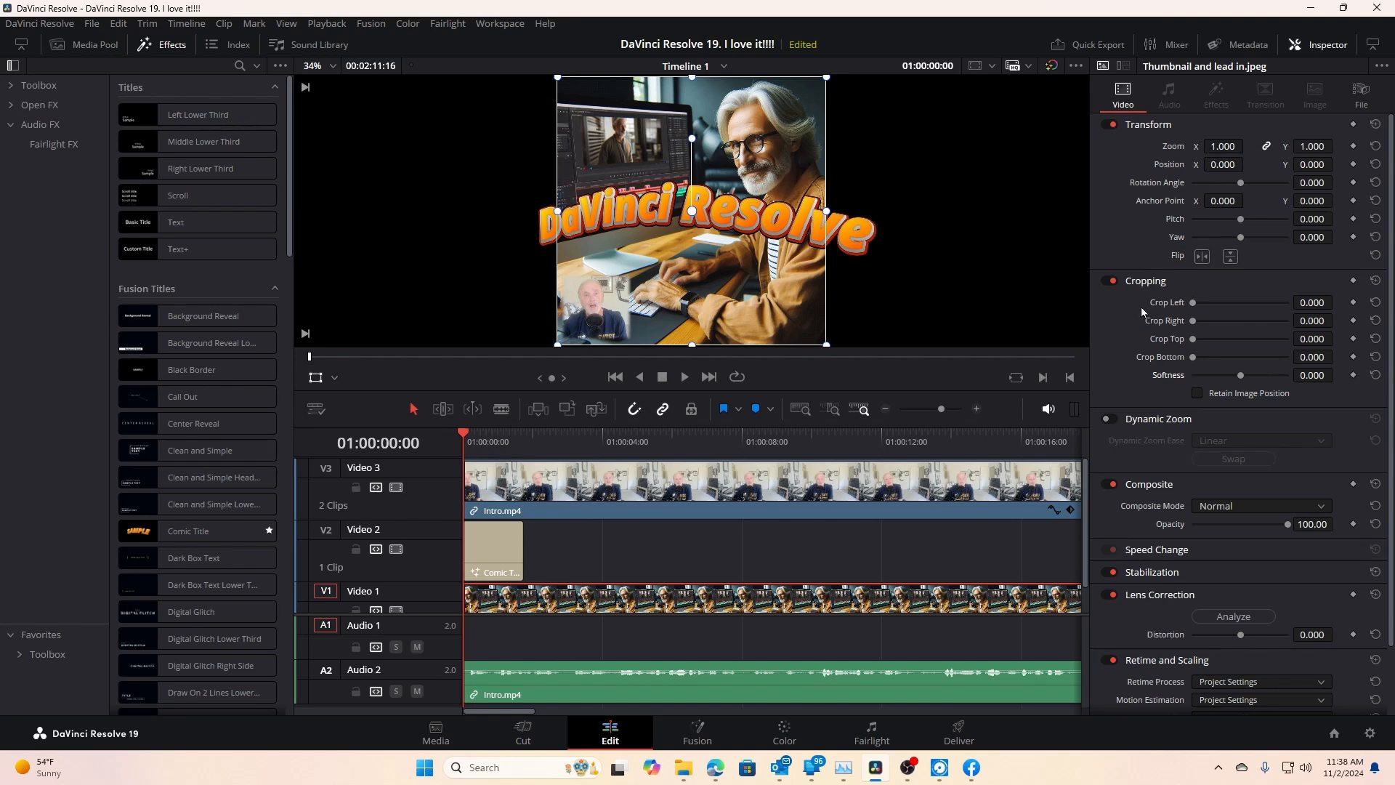
mouse_move(932, 234)
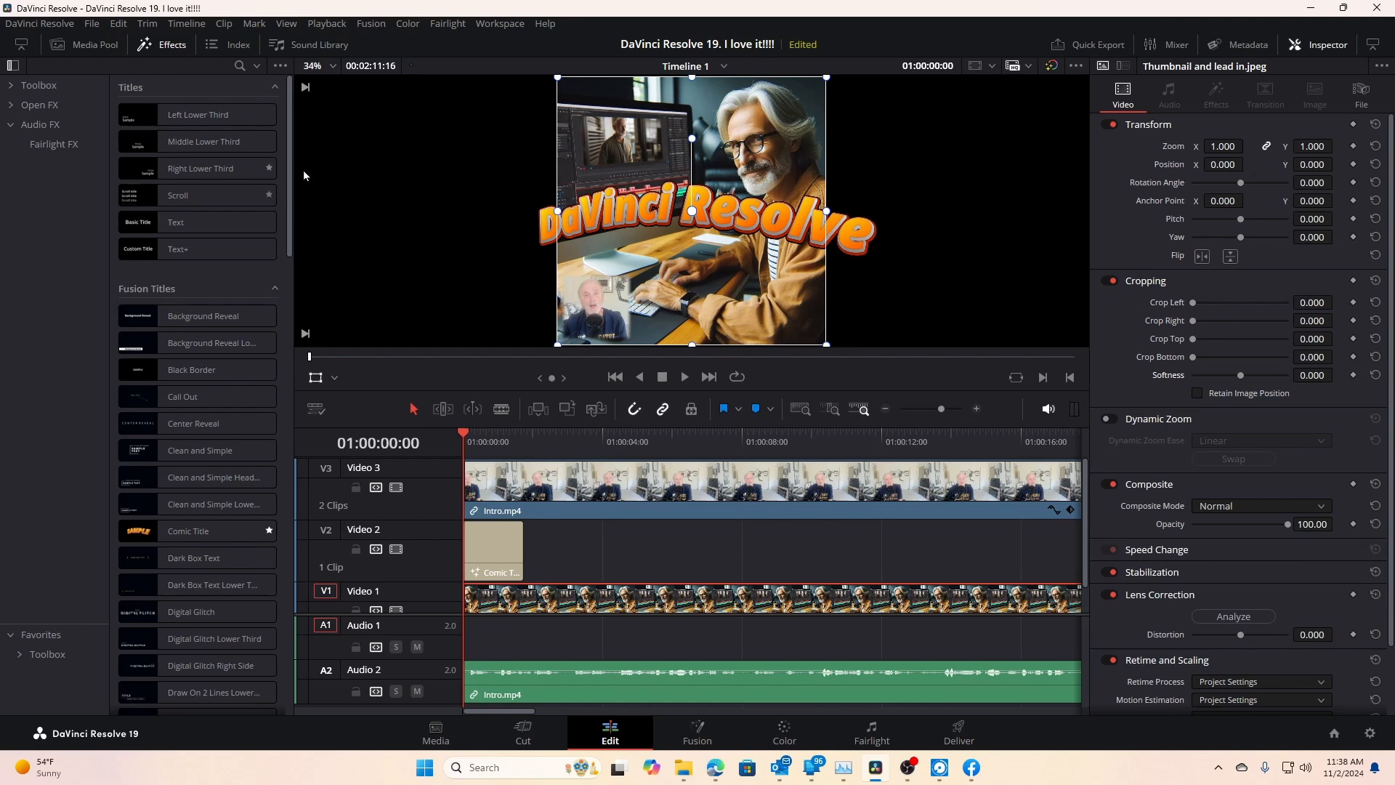
mouse_move(689, 209)
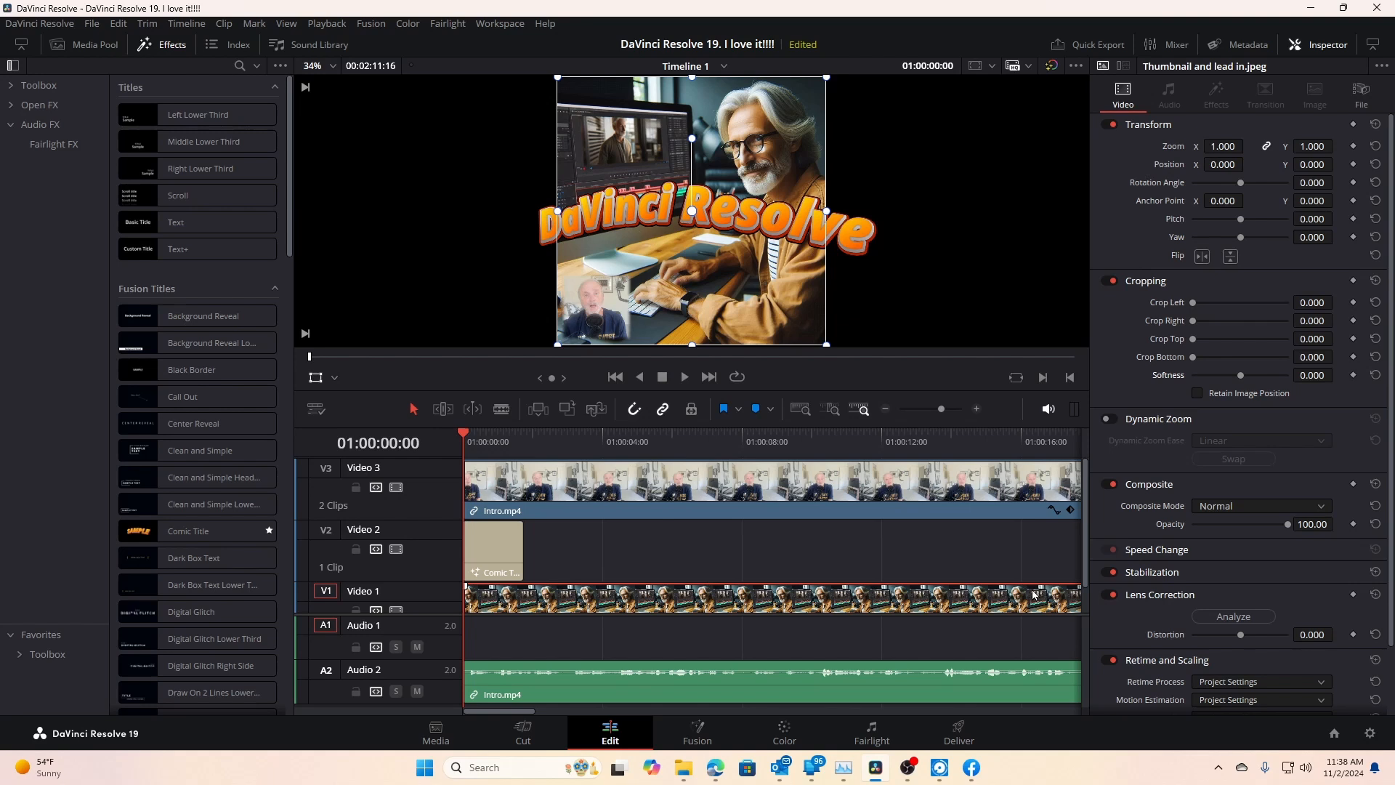
mouse_move(666, 607)
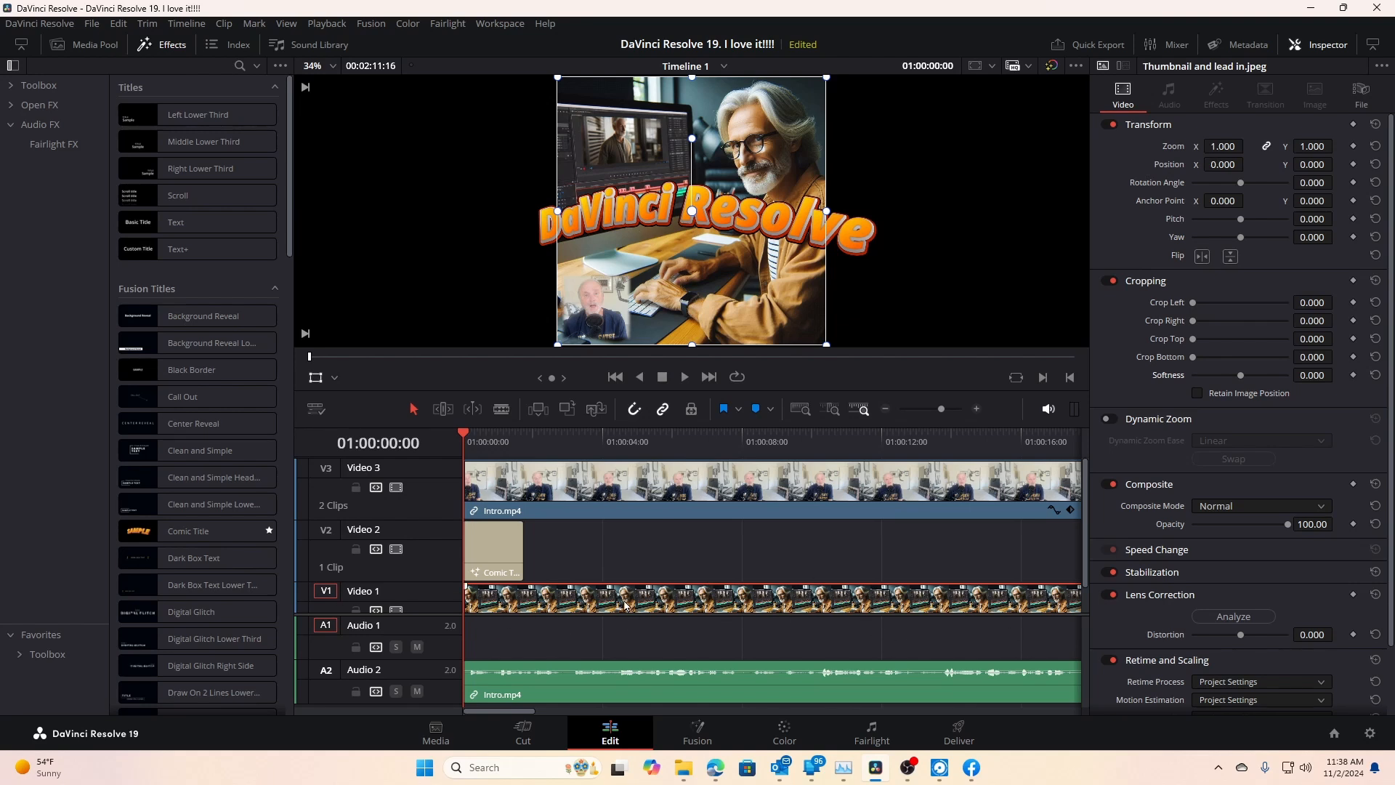
left_click(213, 505)
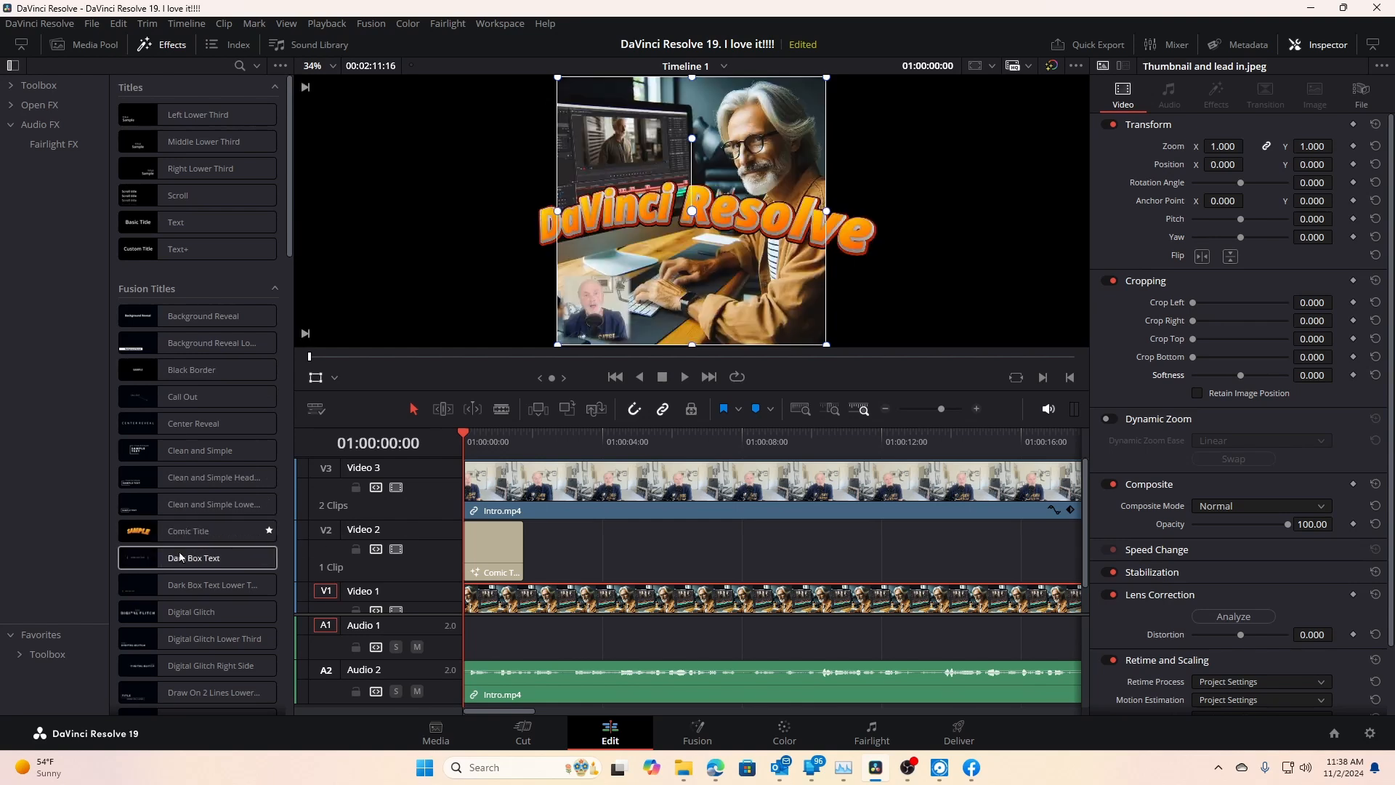
mouse_move(922, 238)
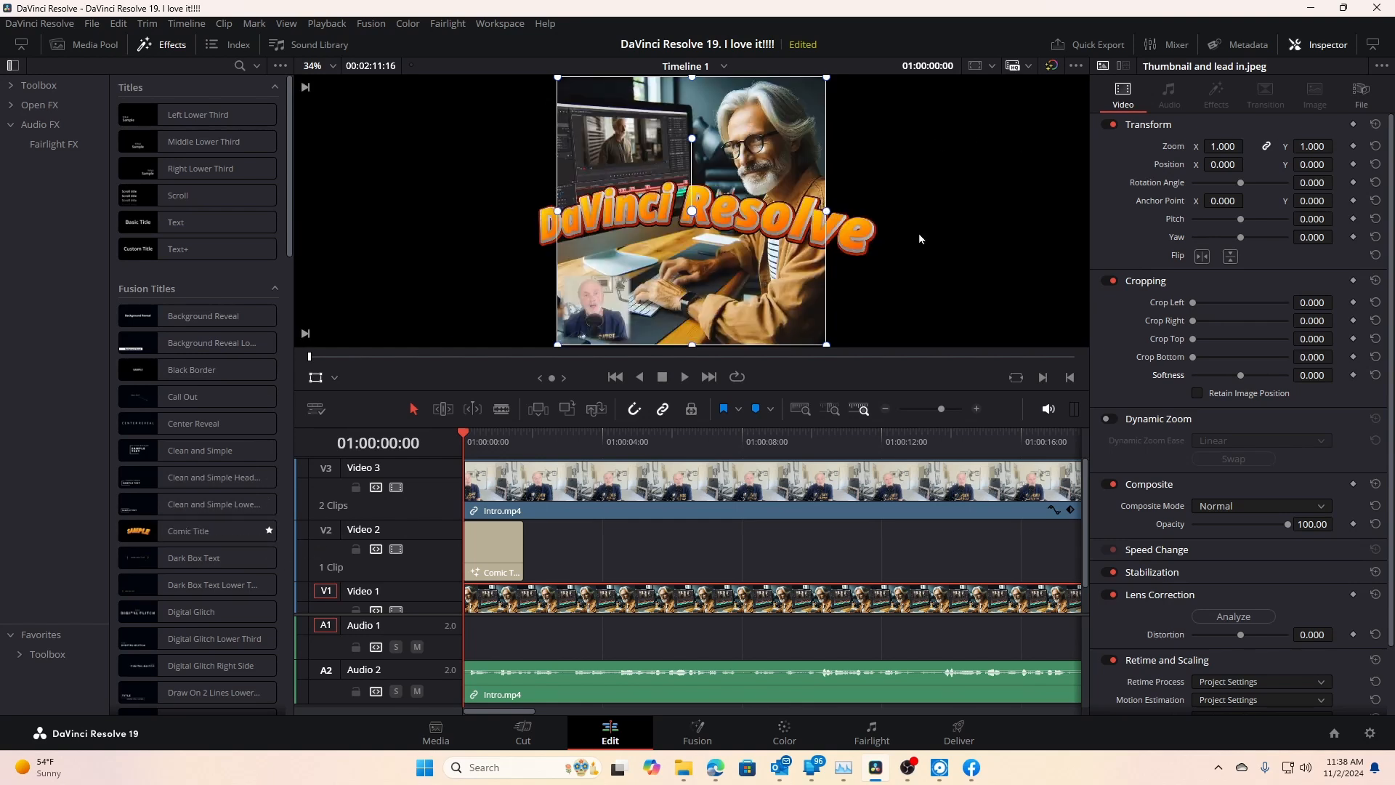
mouse_move(506, 279)
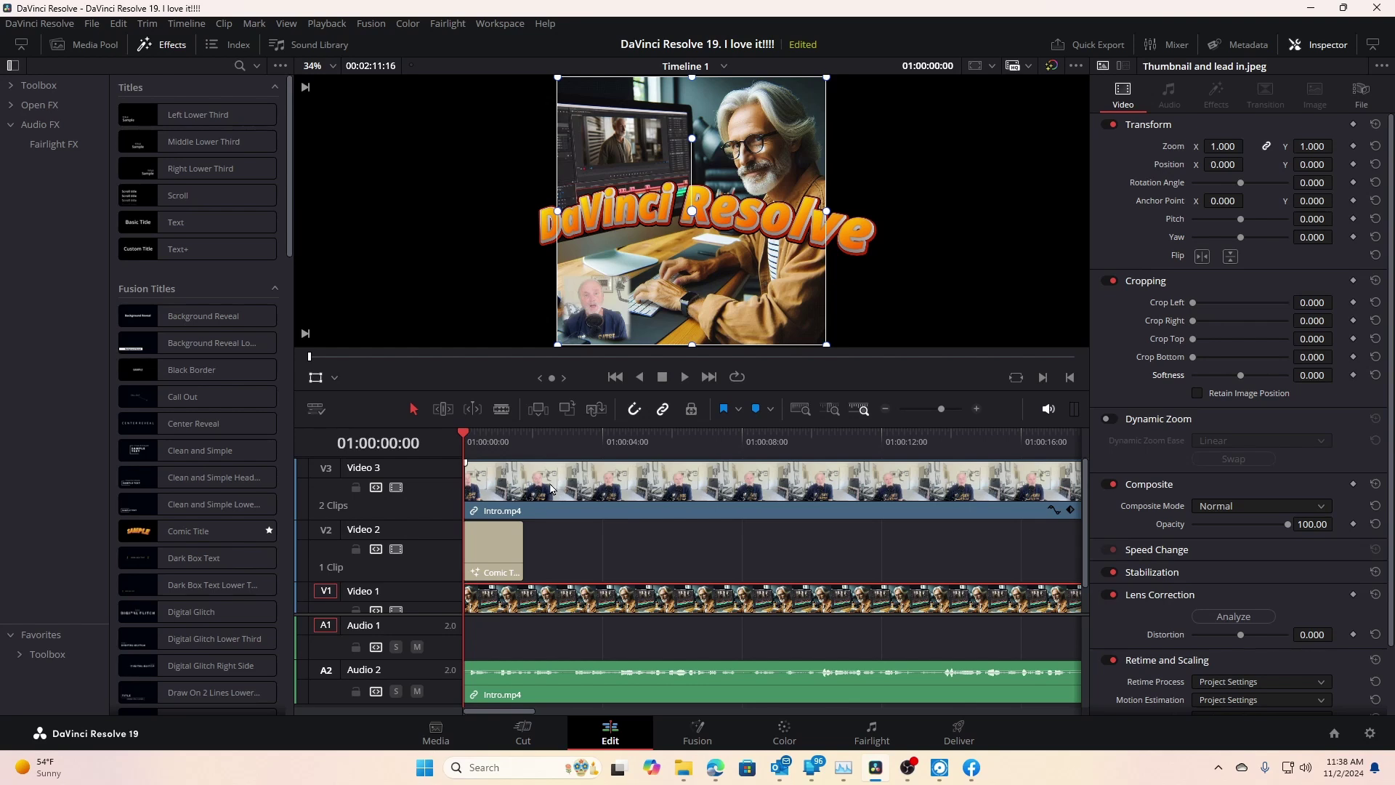
mouse_move(529, 281)
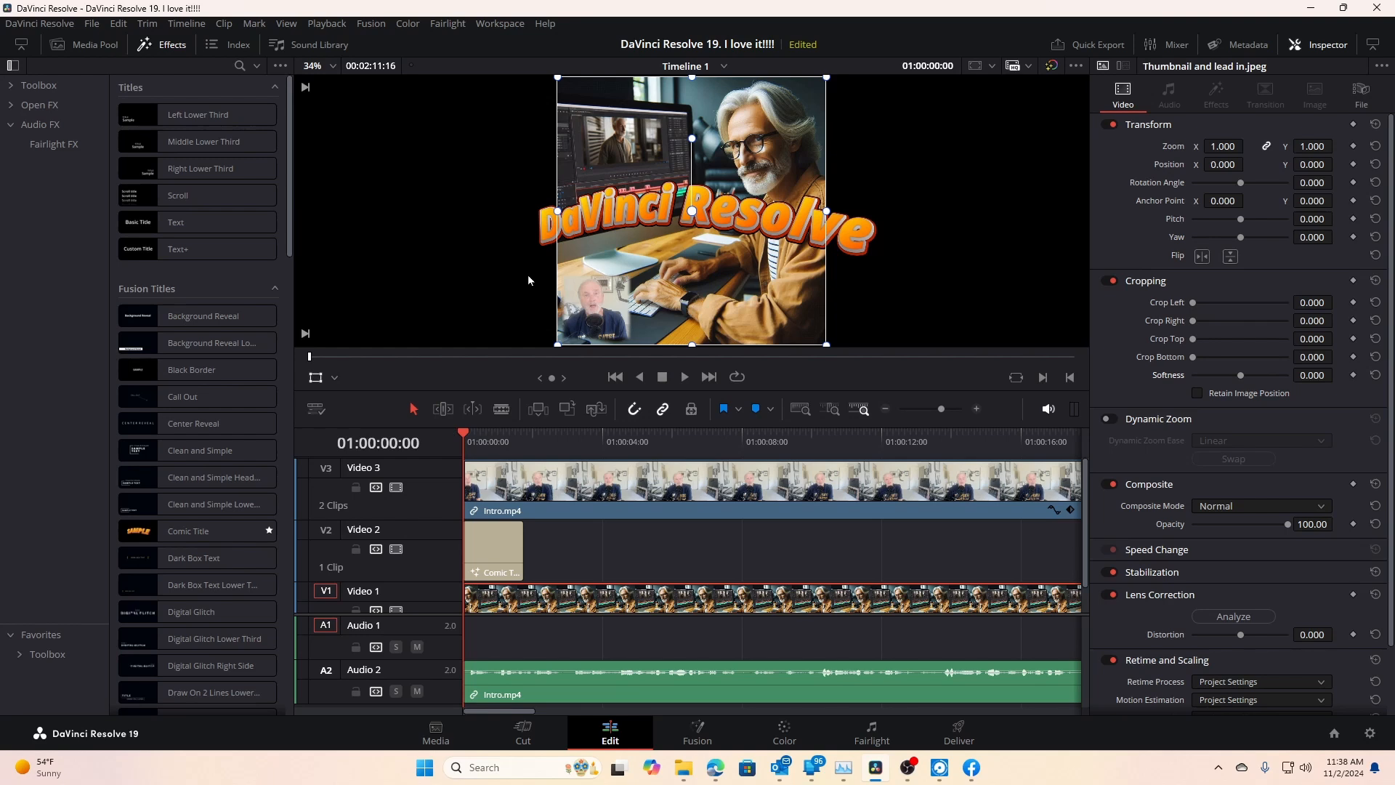
mouse_move(660, 278)
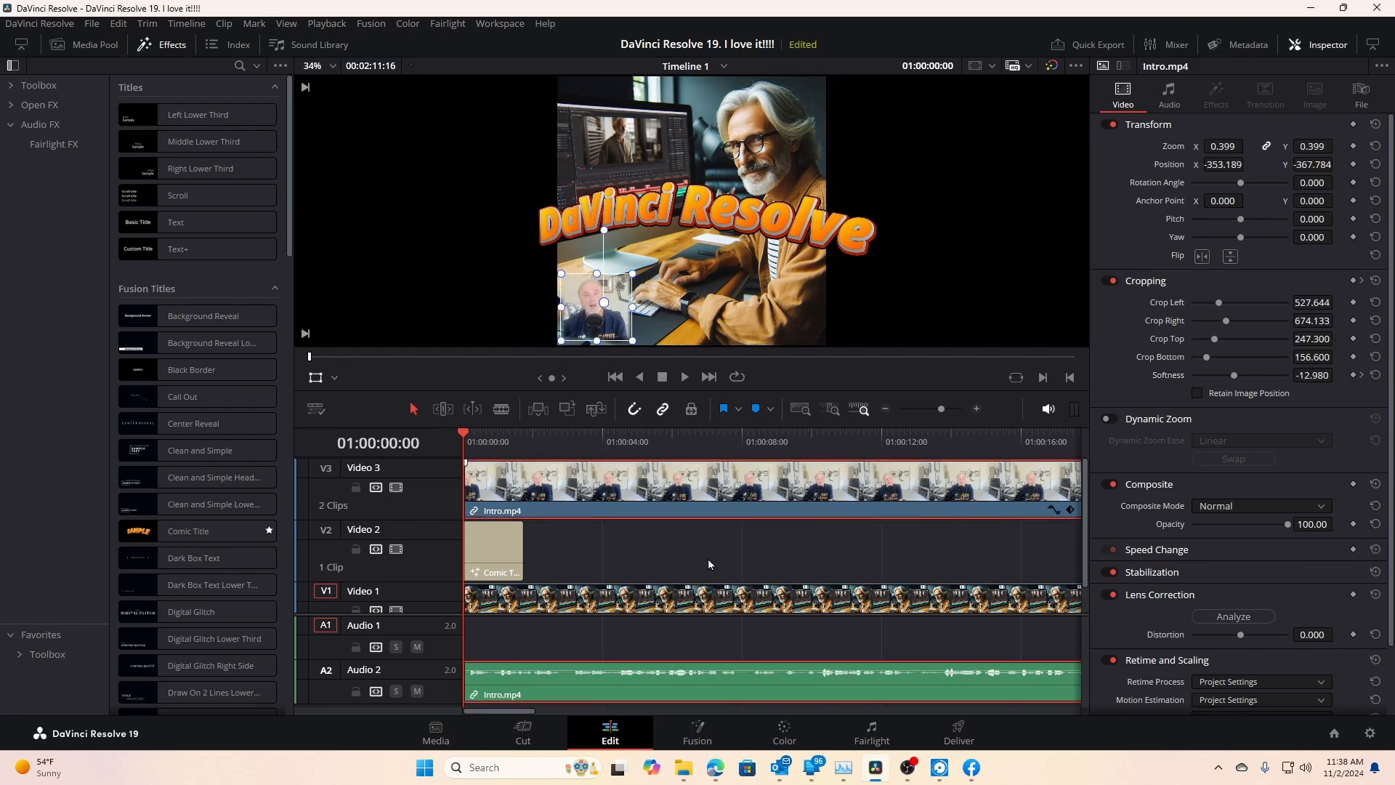
mouse_move(564, 498)
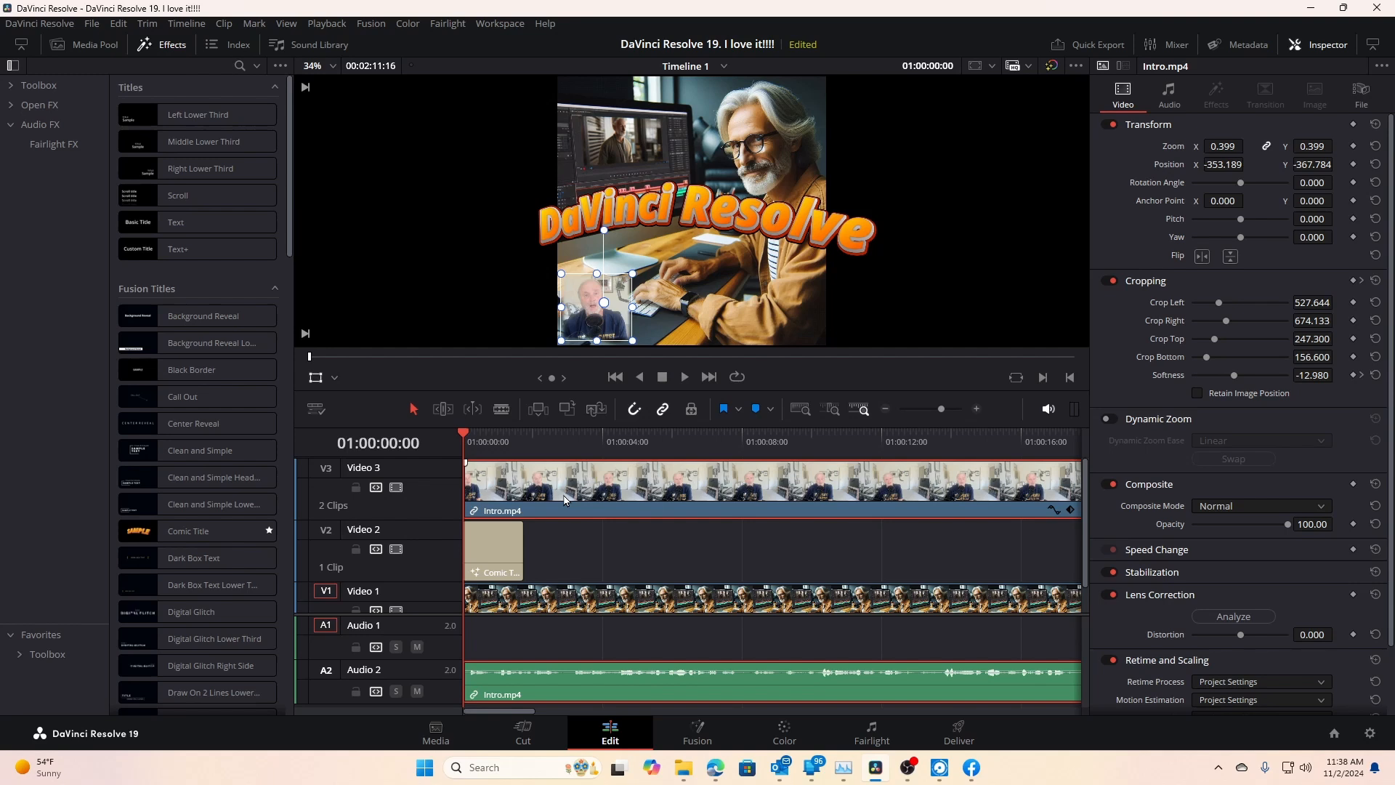
mouse_move(612, 485)
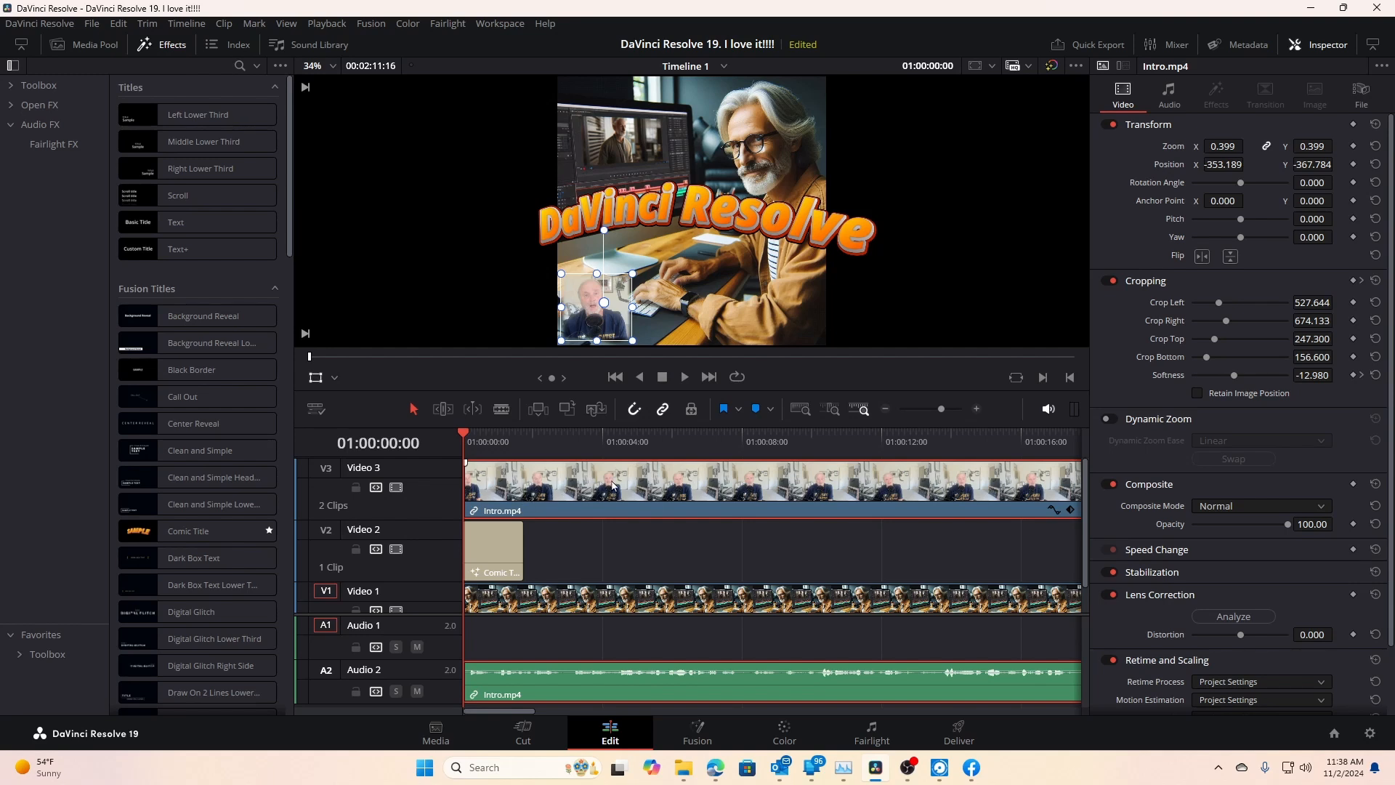
mouse_move(1017, 481)
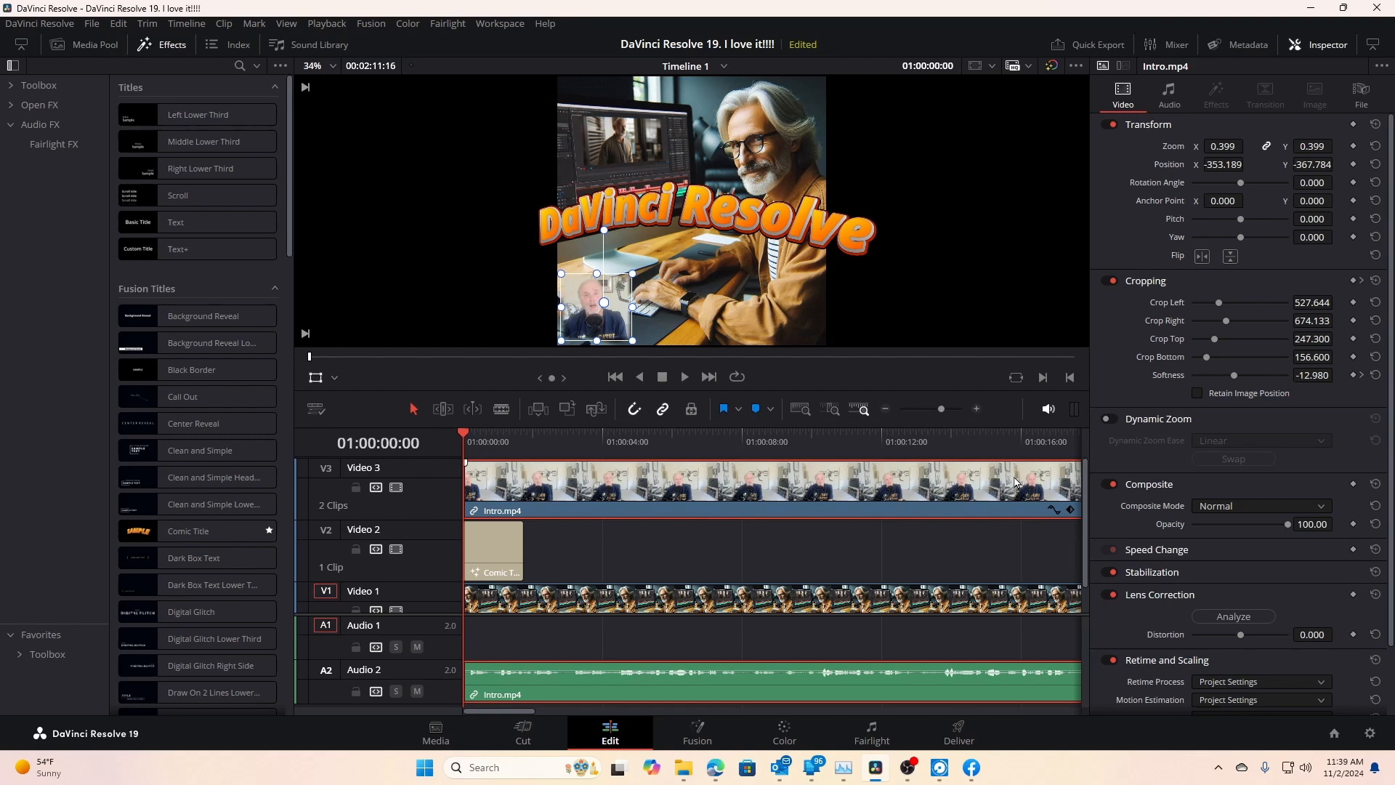
mouse_move(917, 501)
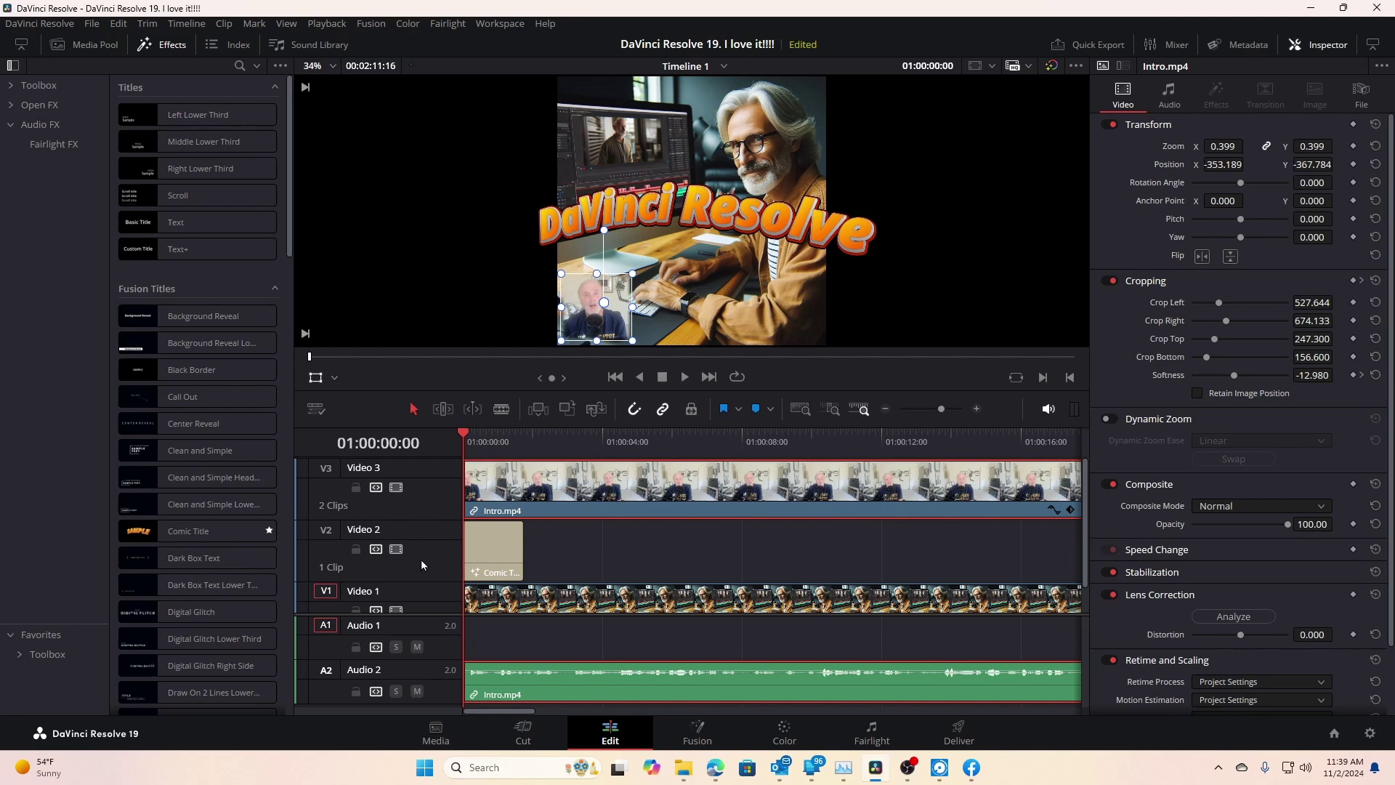
mouse_move(451, 577)
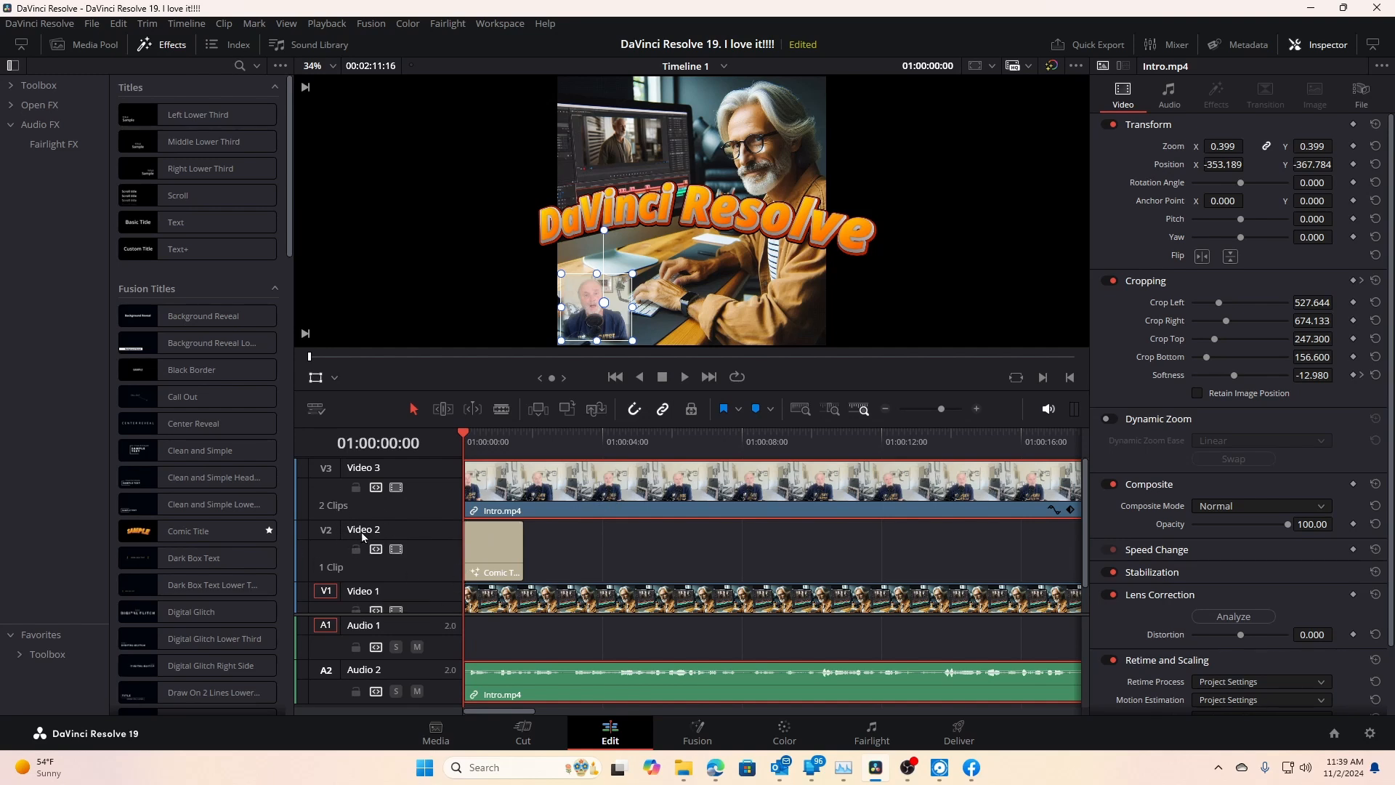
mouse_move(498, 556)
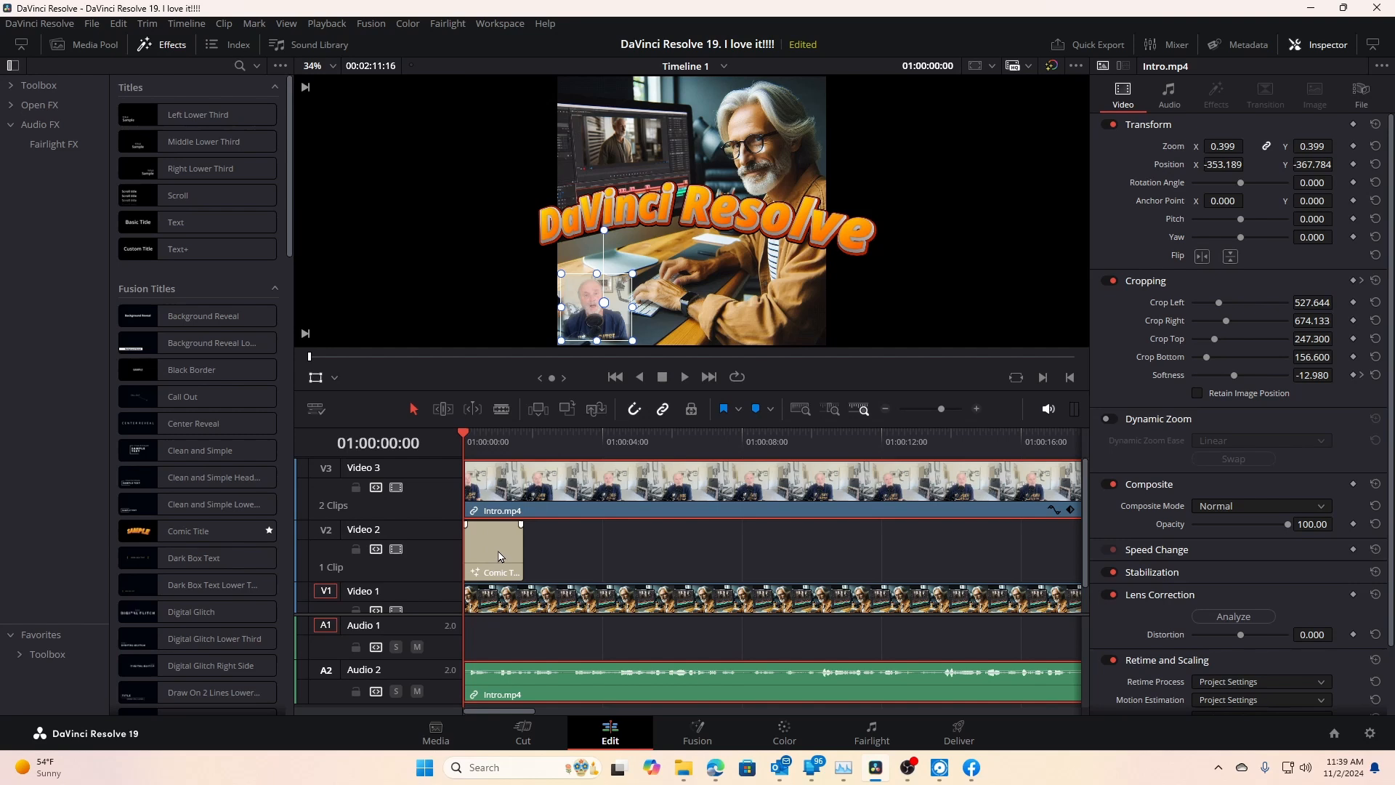
left_click(494, 550)
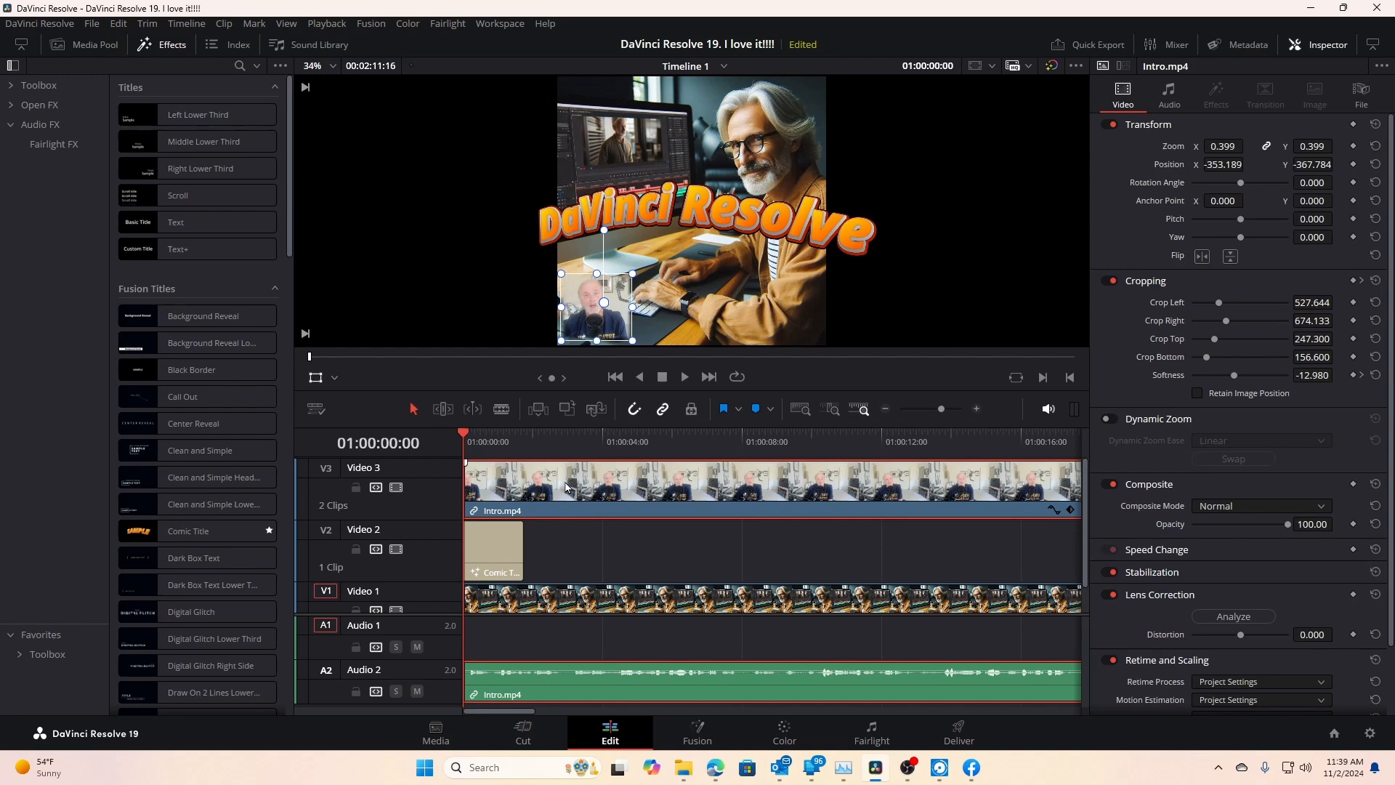
mouse_move(708, 121)
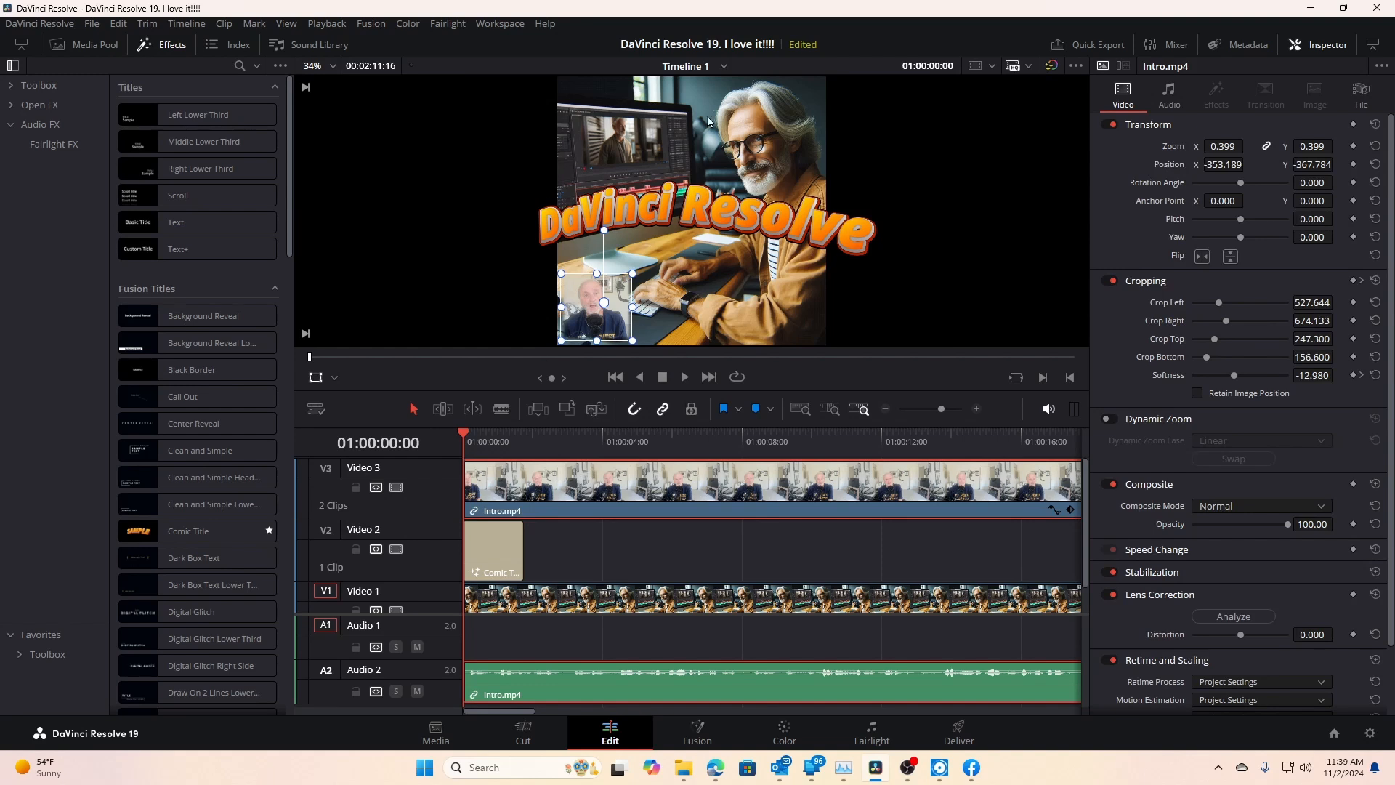
mouse_move(650, 346)
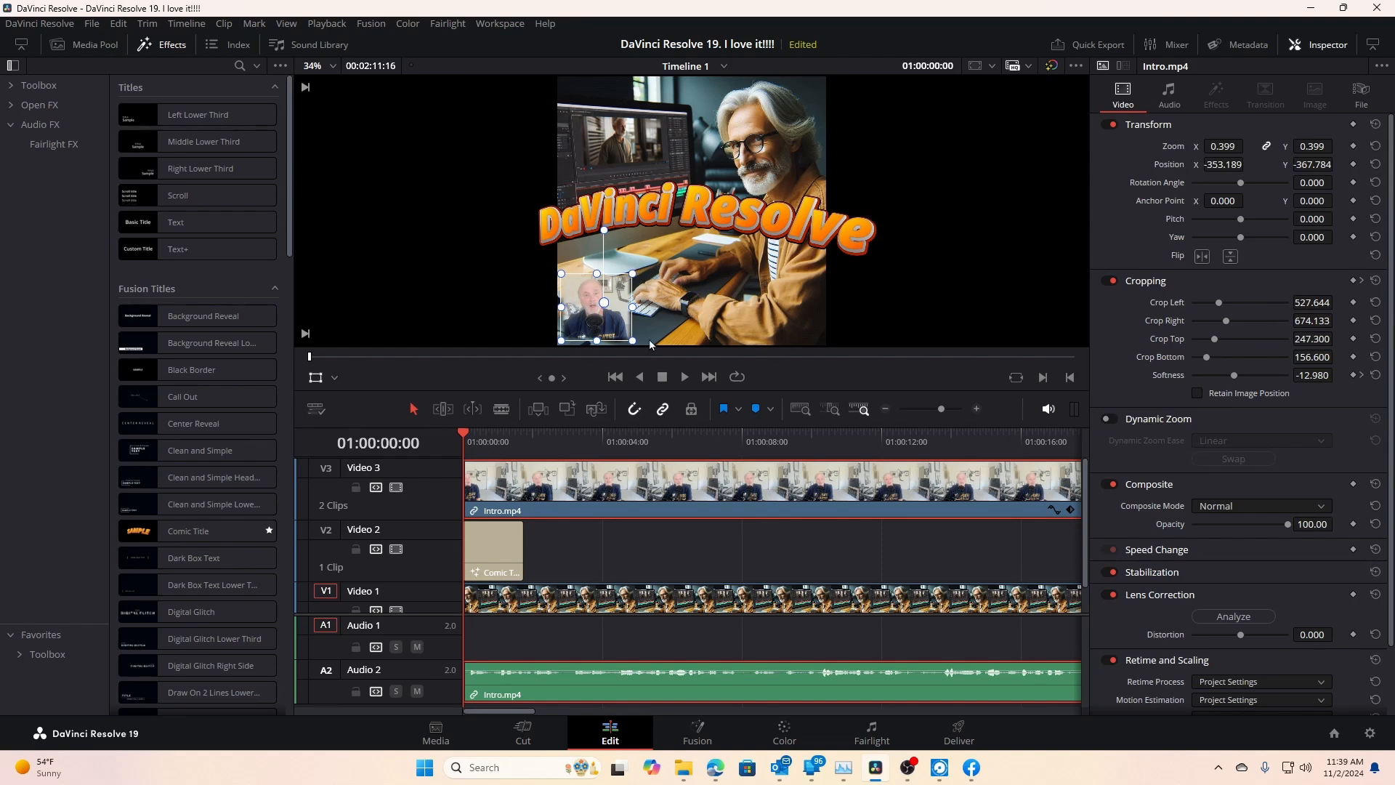
mouse_move(818, 276)
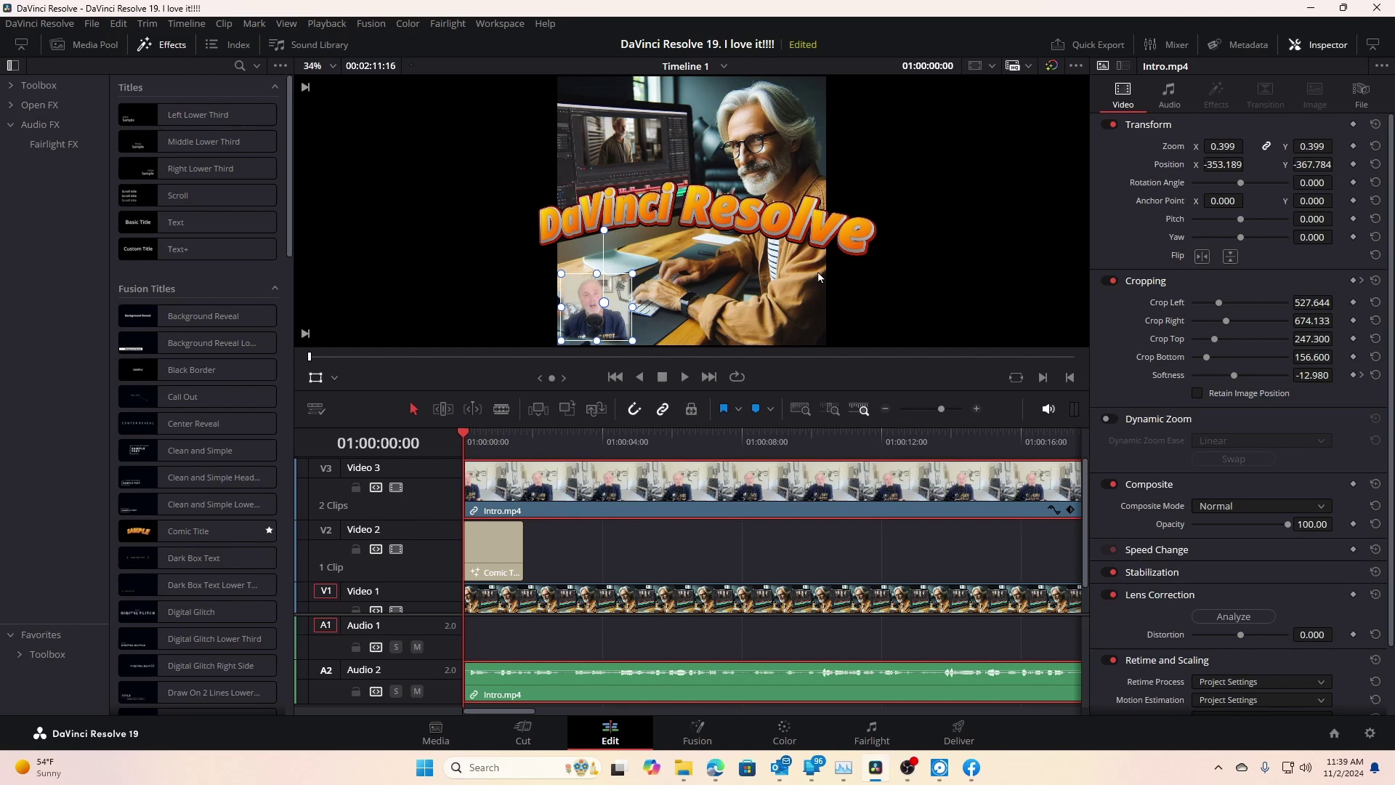
mouse_move(751, 329)
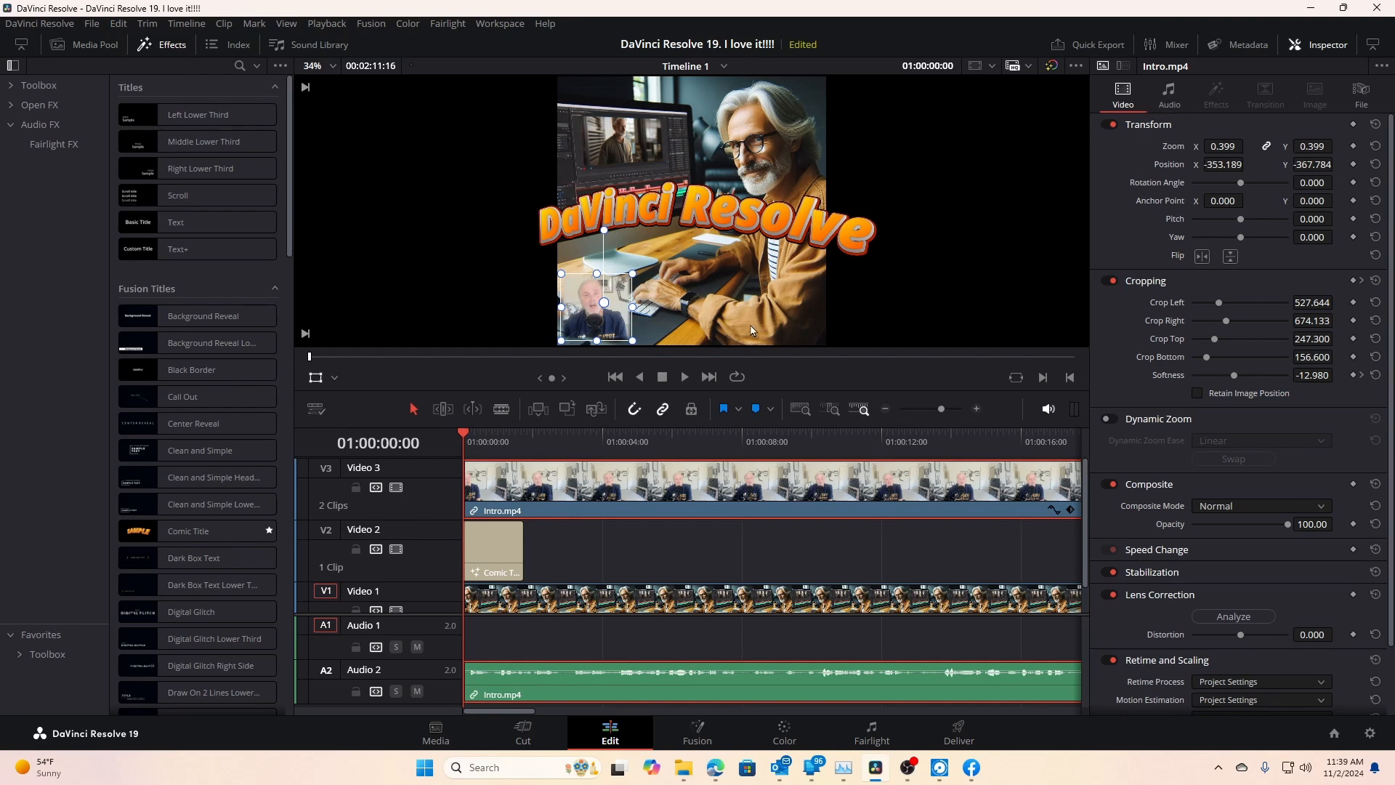
mouse_move(608, 330)
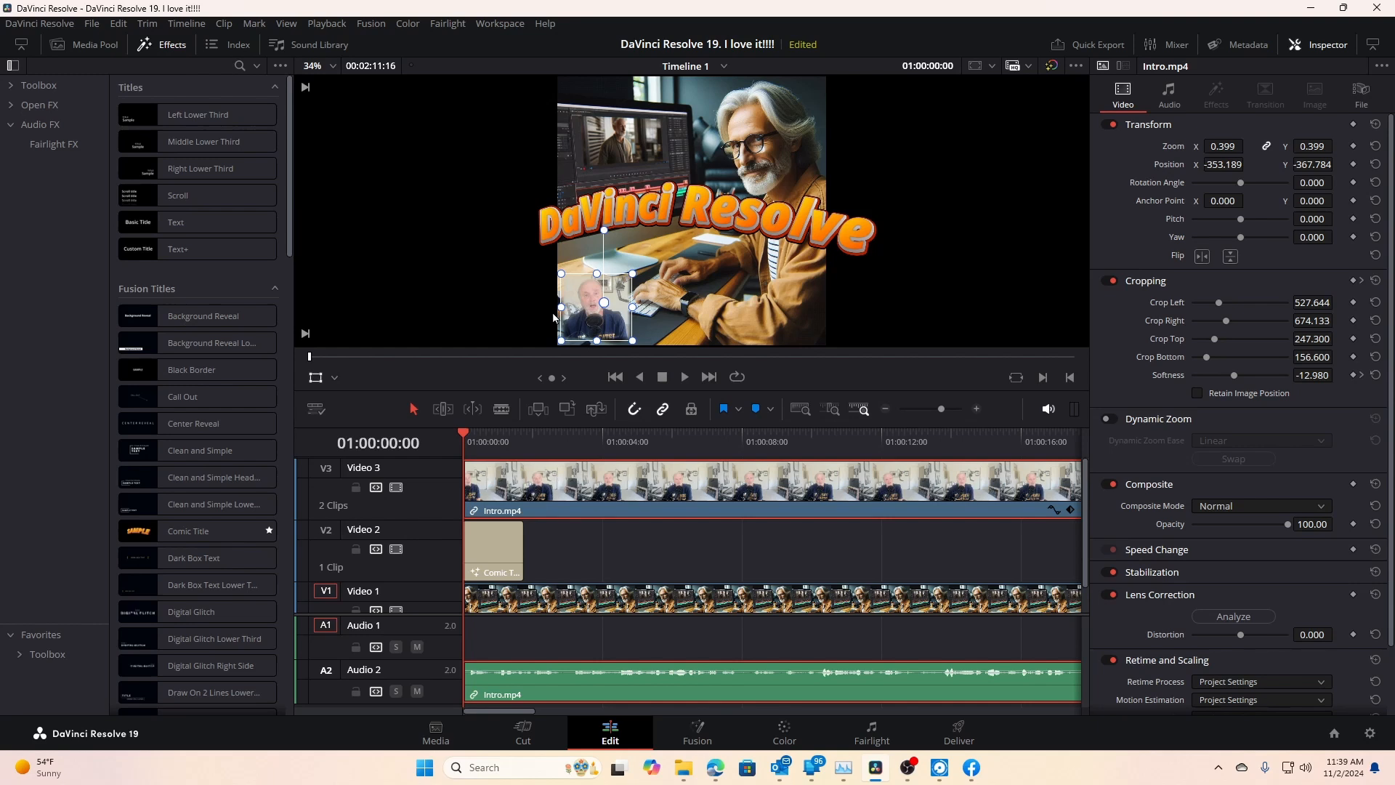
mouse_move(651, 340)
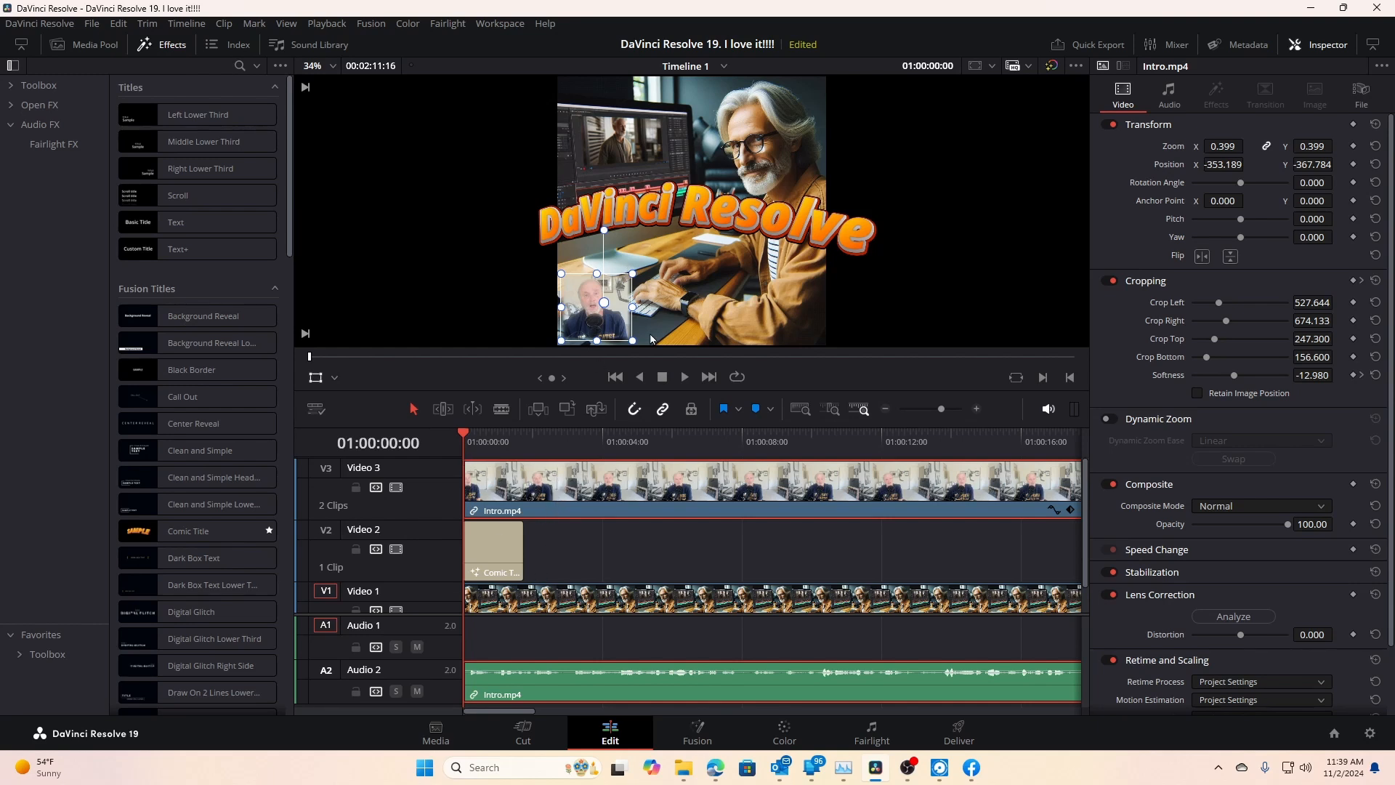
mouse_move(1083, 302)
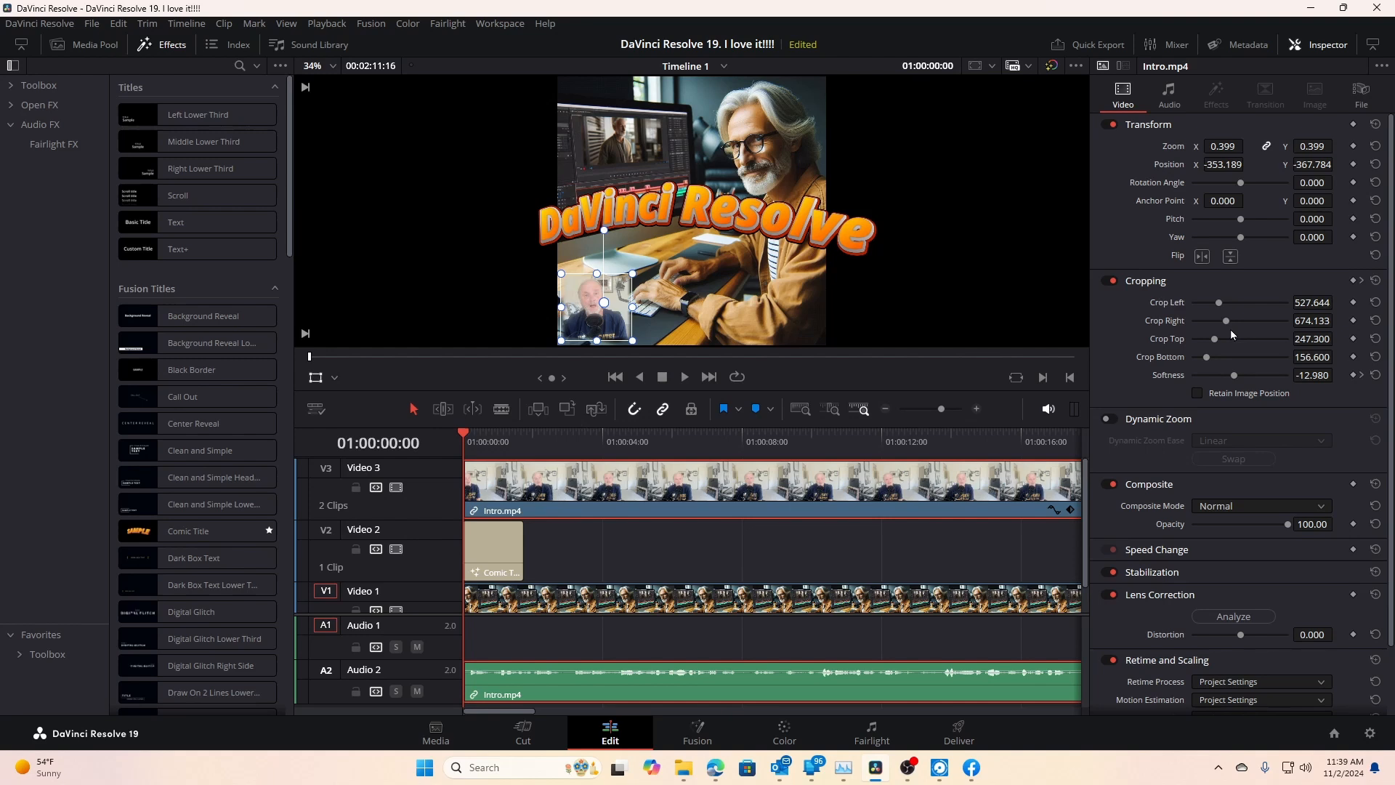
mouse_move(1298, 297)
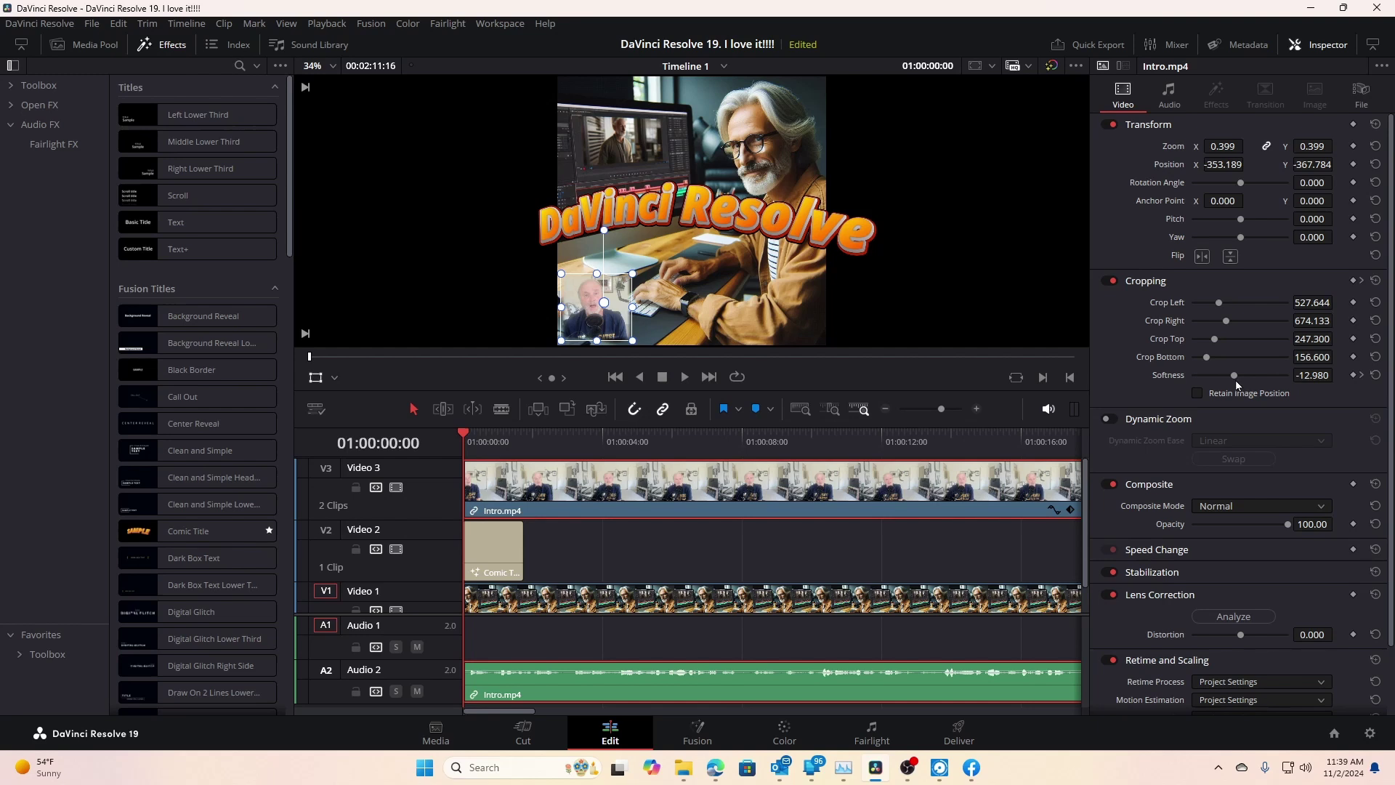
mouse_move(1227, 382)
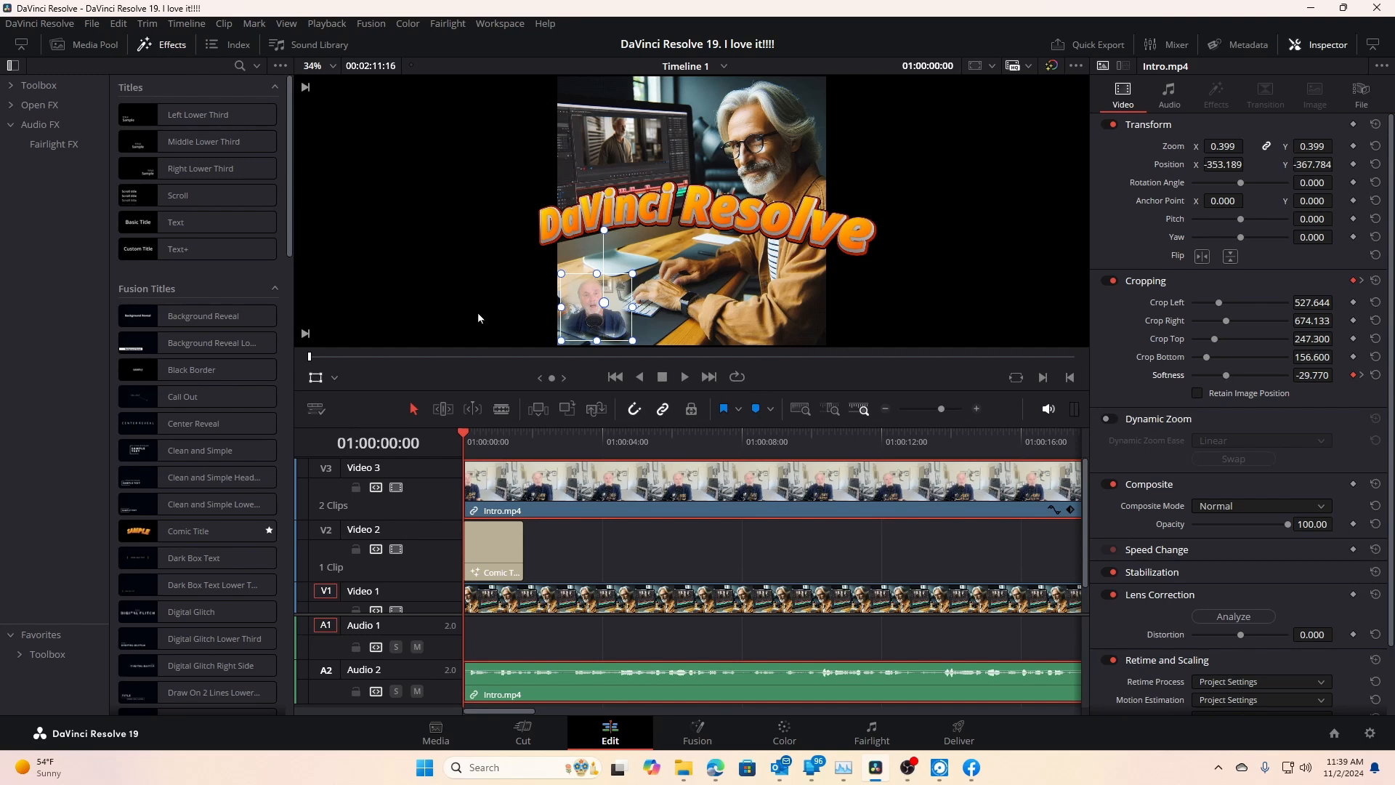
mouse_move(316, 381)
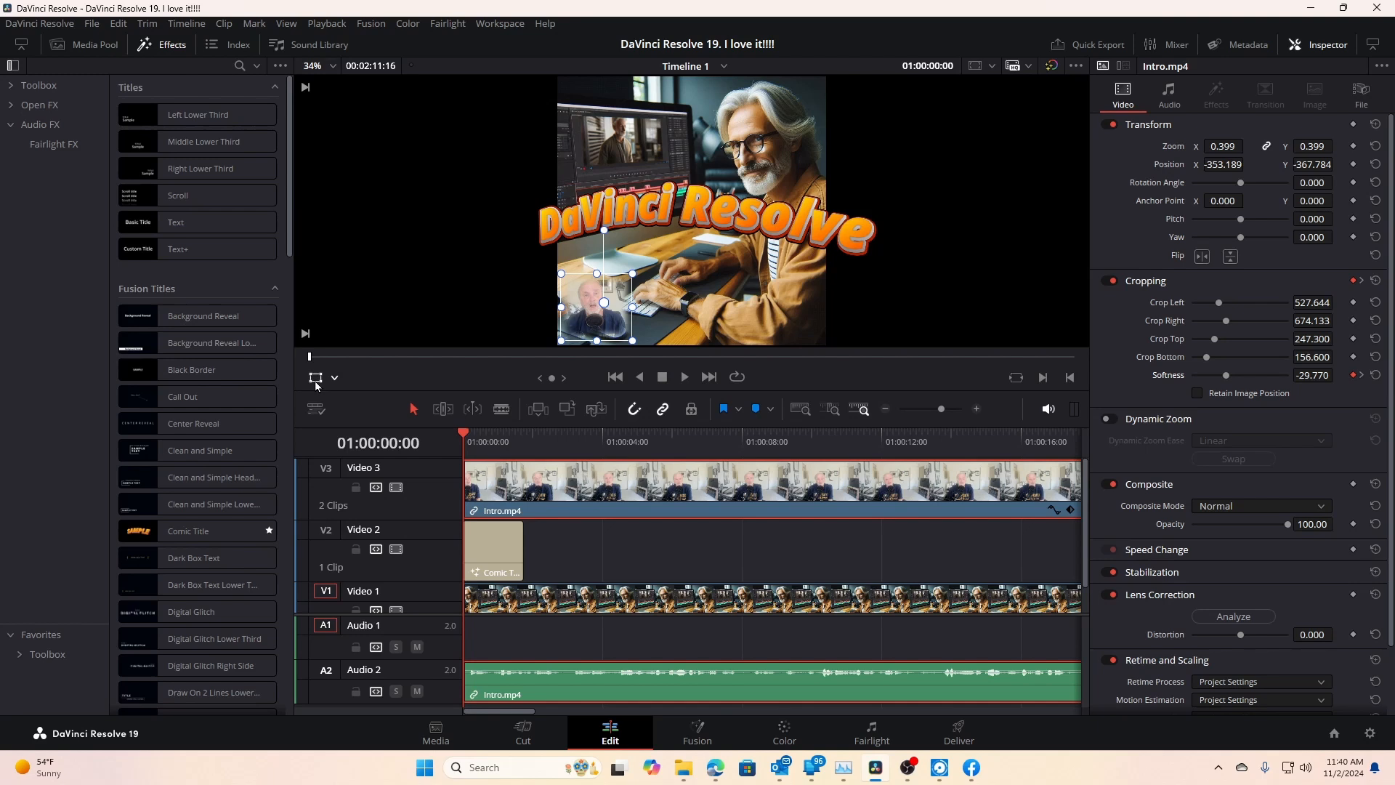
- Show the viewer's on-screen overlay choices (Transform, Crop, Dynamic Zoom, etc.)
left_click(334, 378)
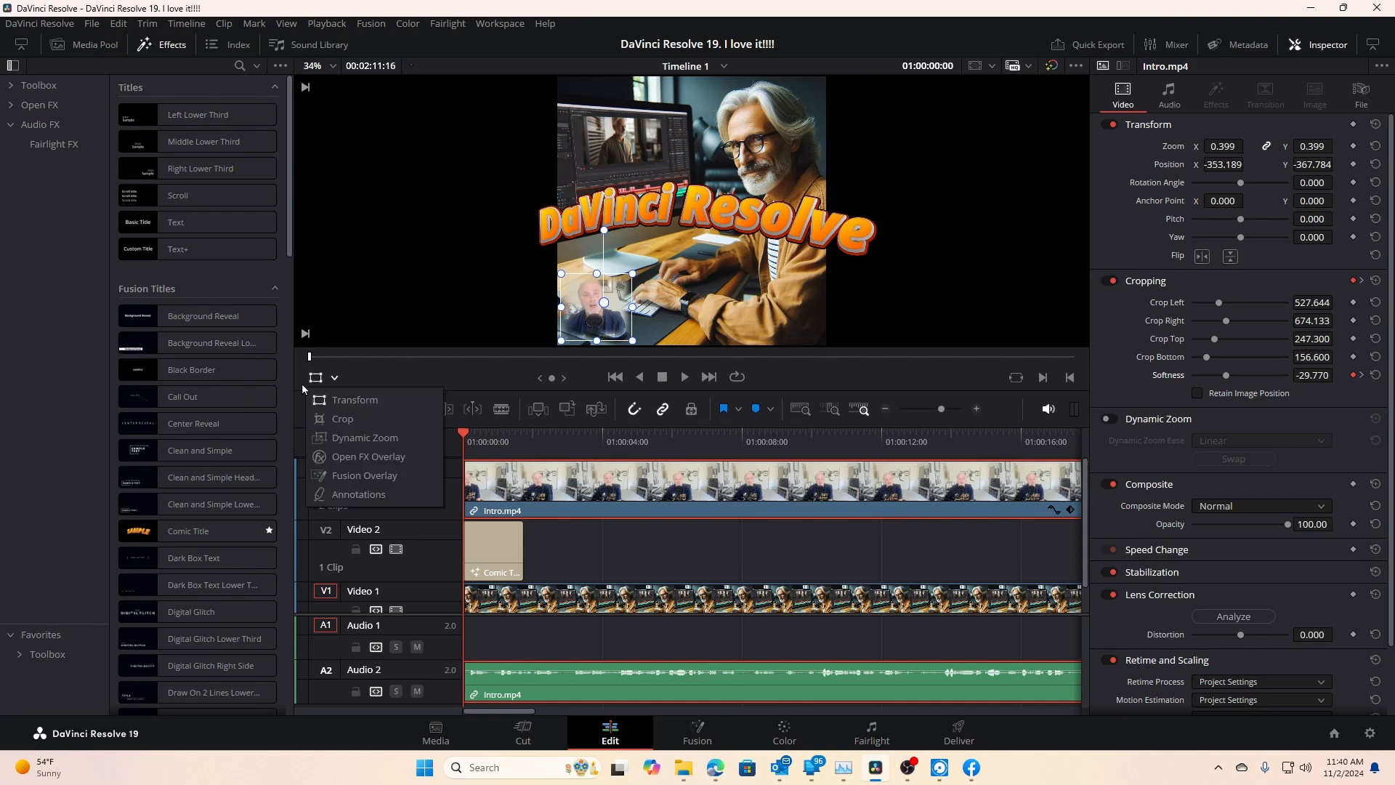
mouse_move(355, 401)
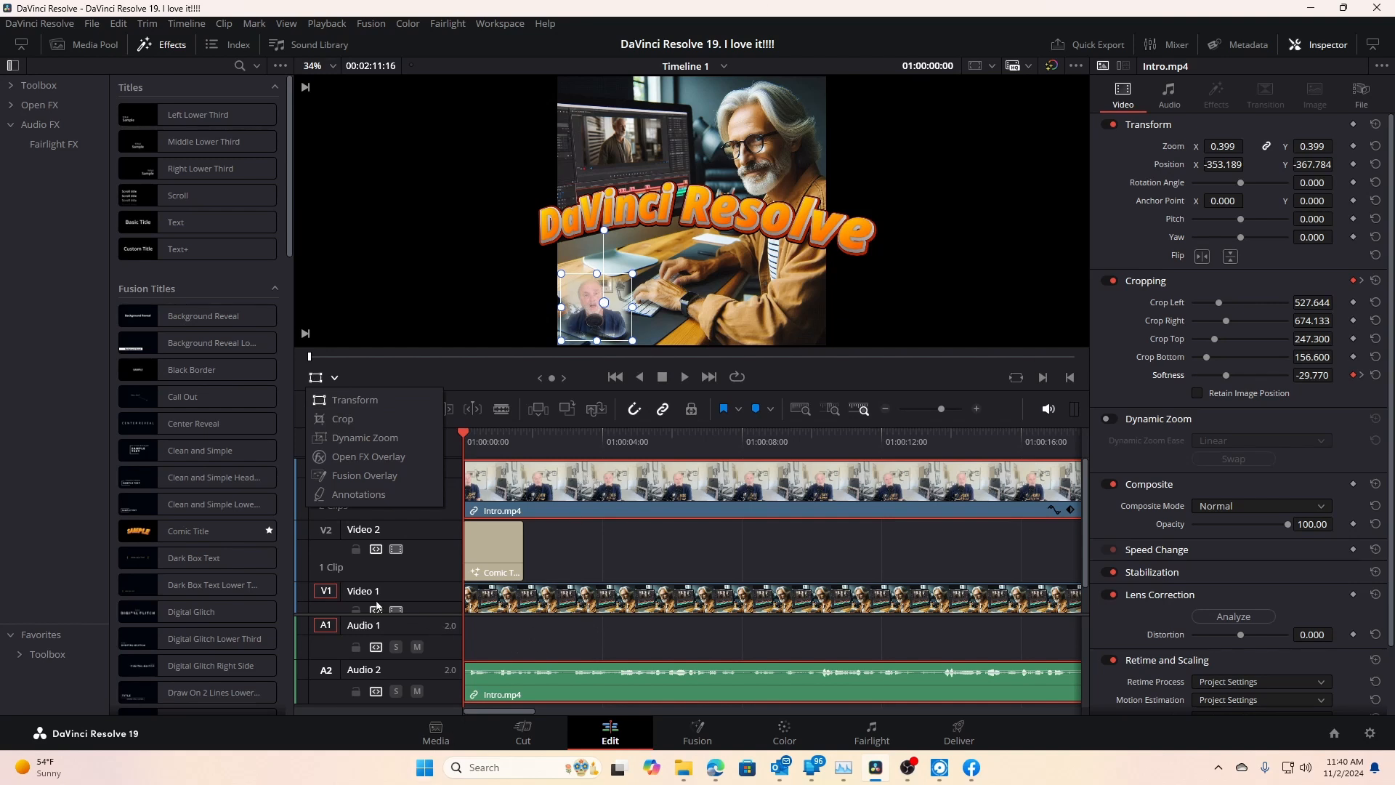
mouse_move(868, 576)
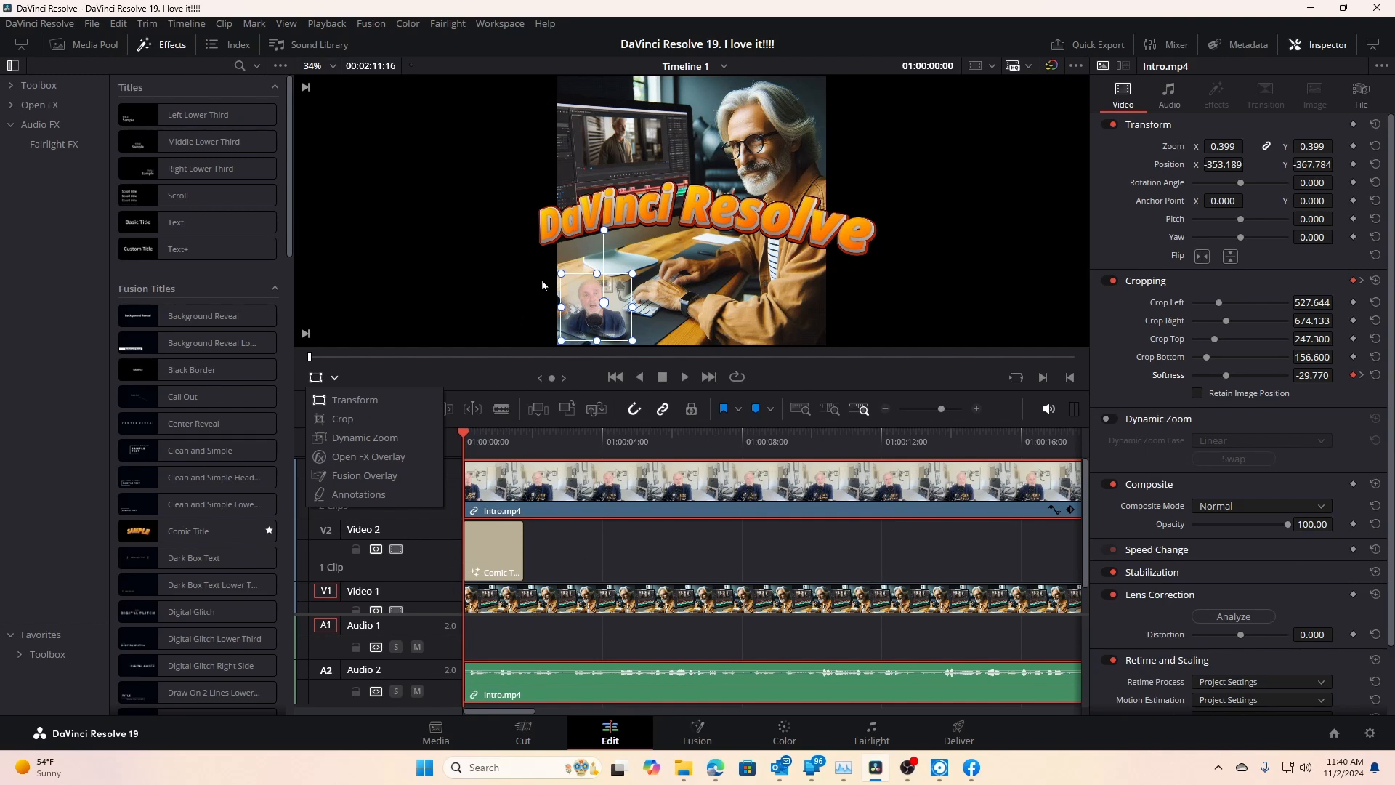
mouse_move(499, 504)
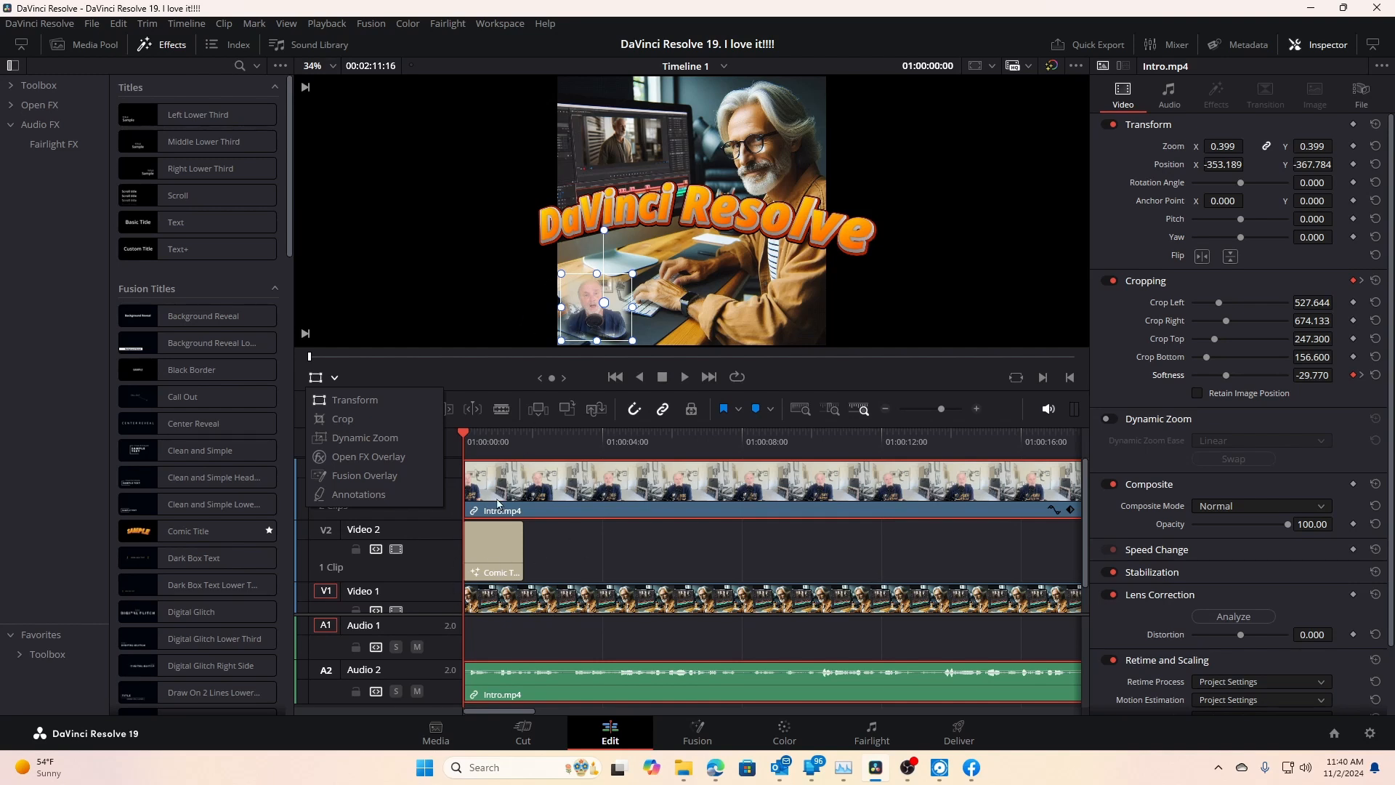
mouse_move(523, 488)
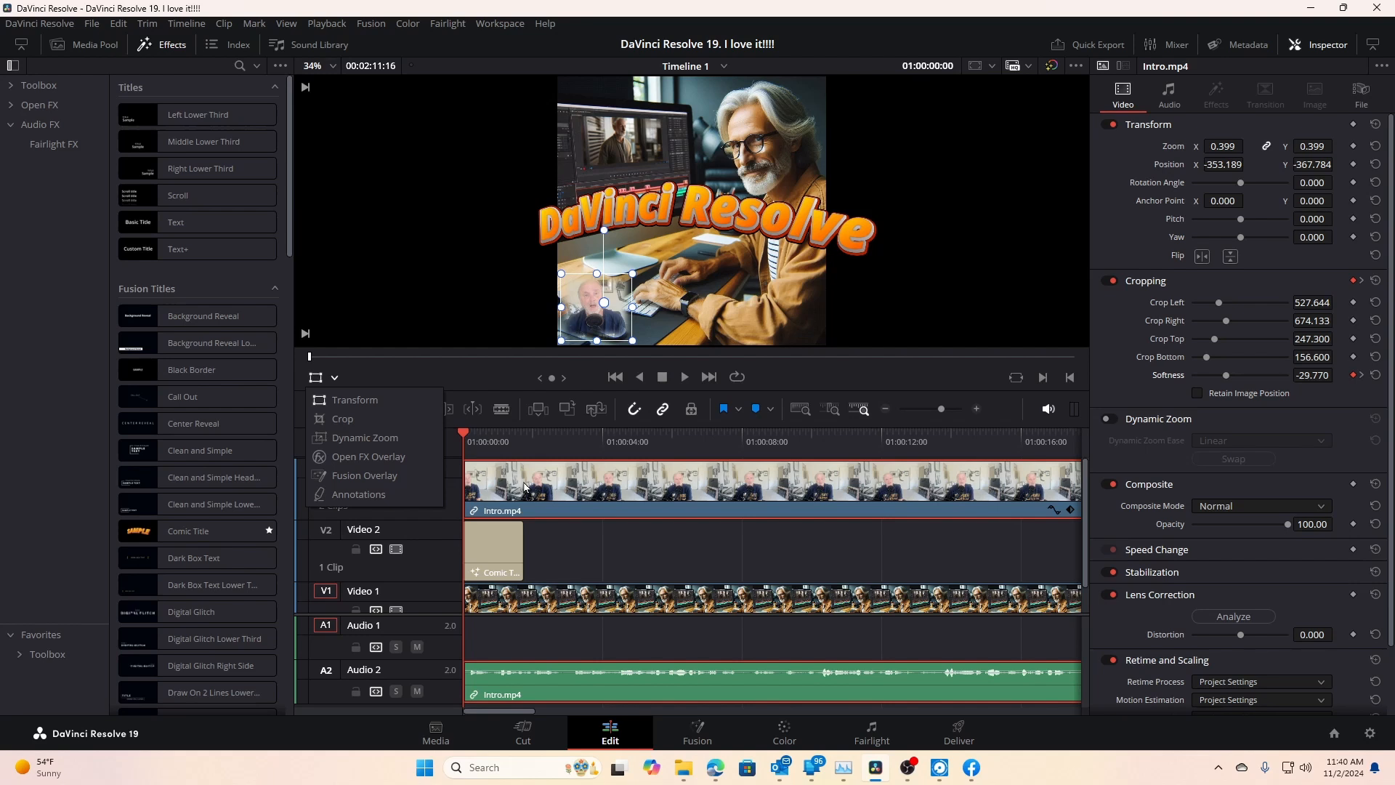
mouse_move(624, 334)
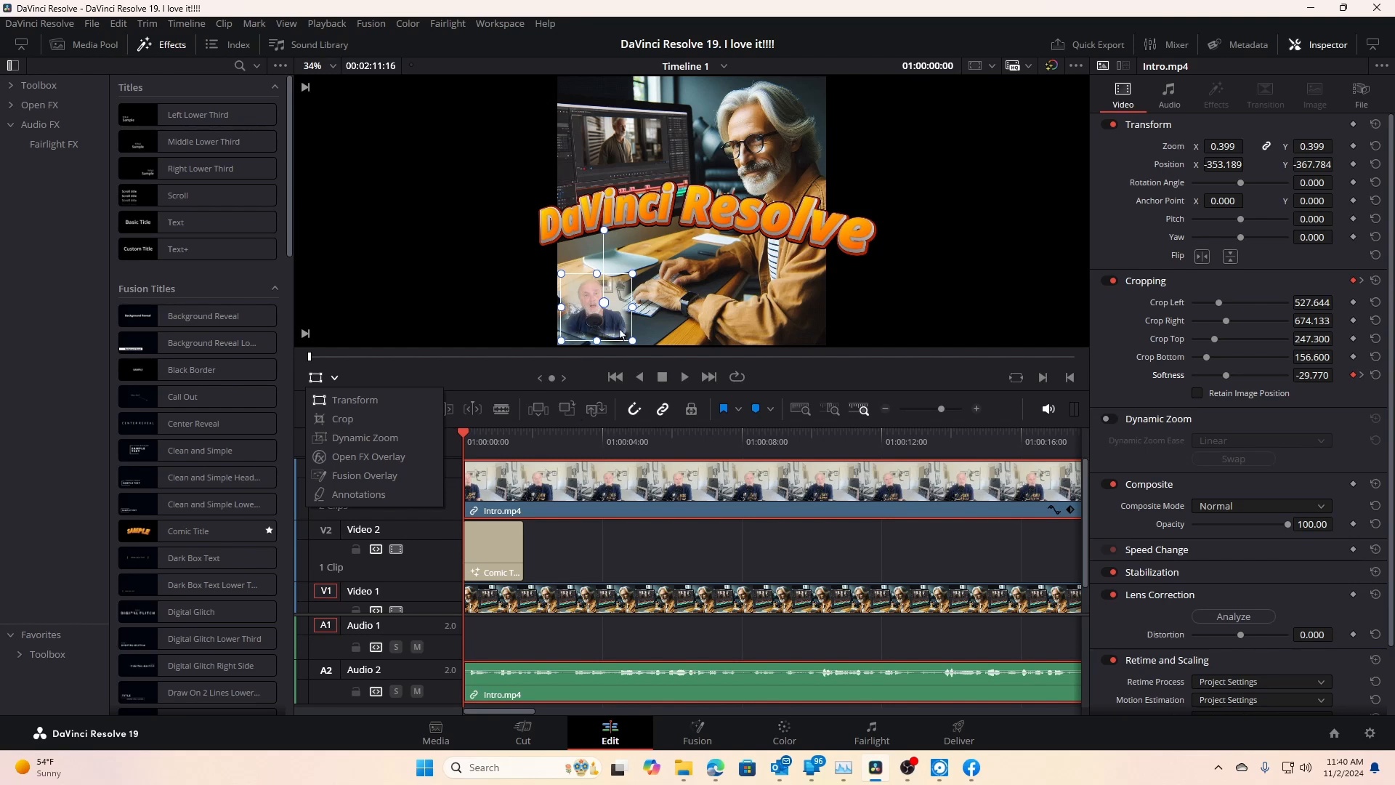
mouse_move(616, 348)
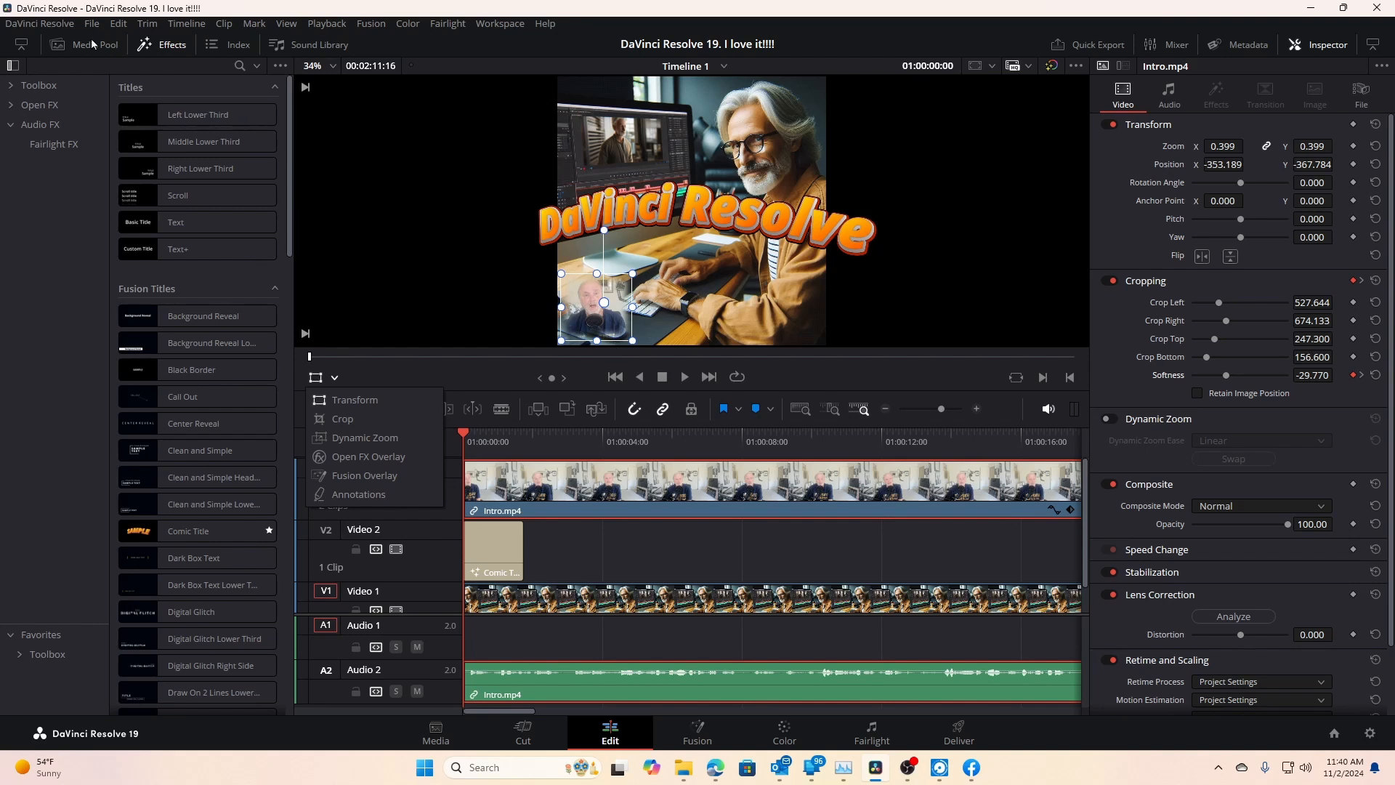
- Show the Media Pool, preview New YouTube Lead in.mp4, then return to the timeline viewer
left_click(91, 45)
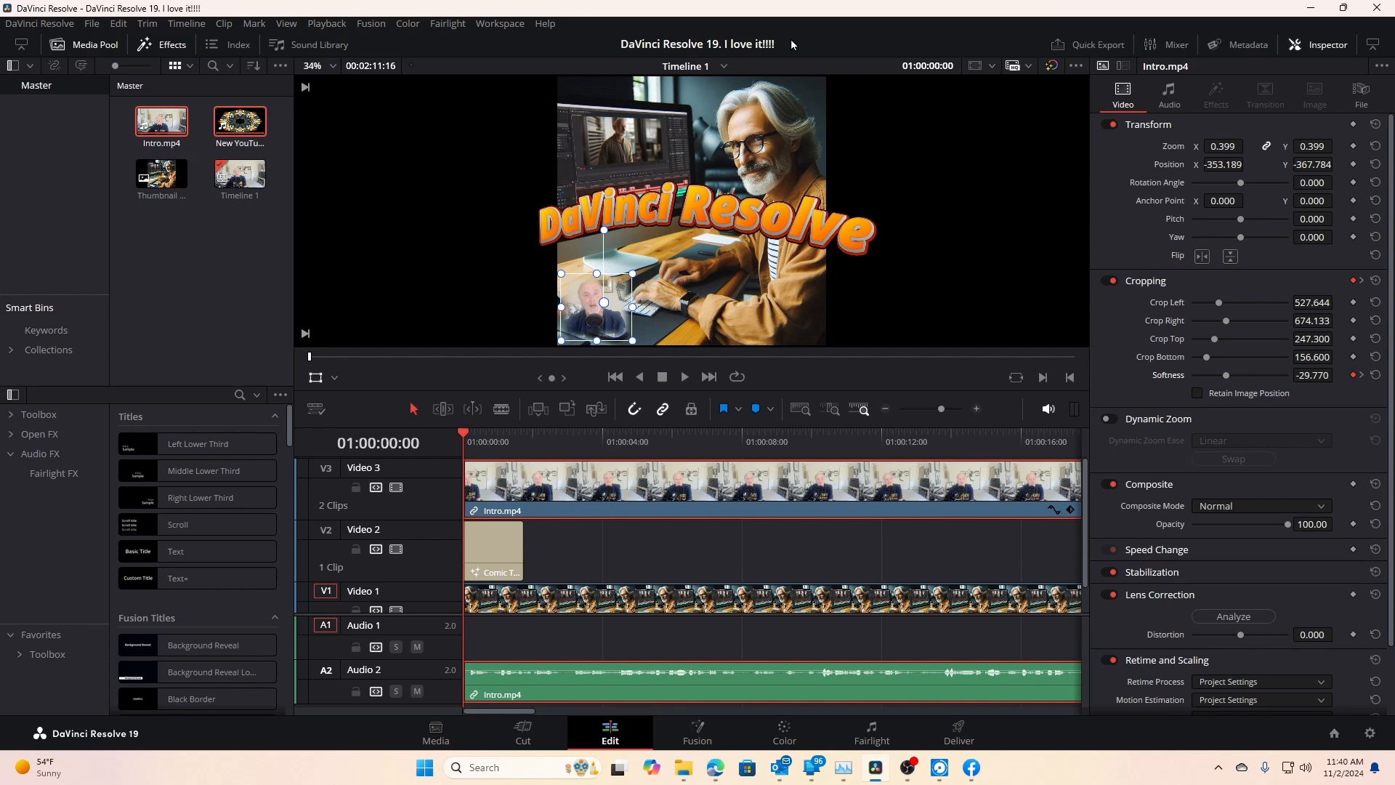
mouse_move(561, 35)
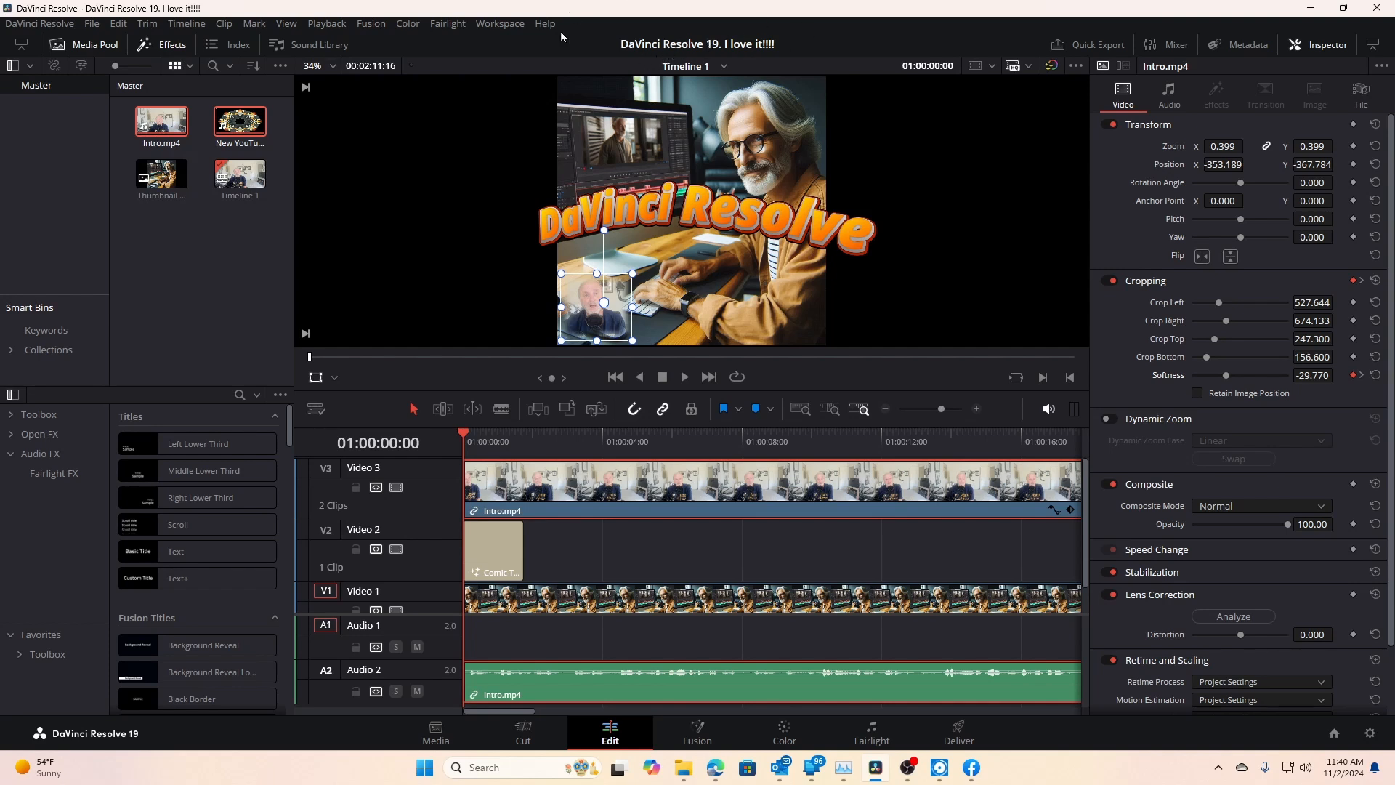
mouse_move(326, 199)
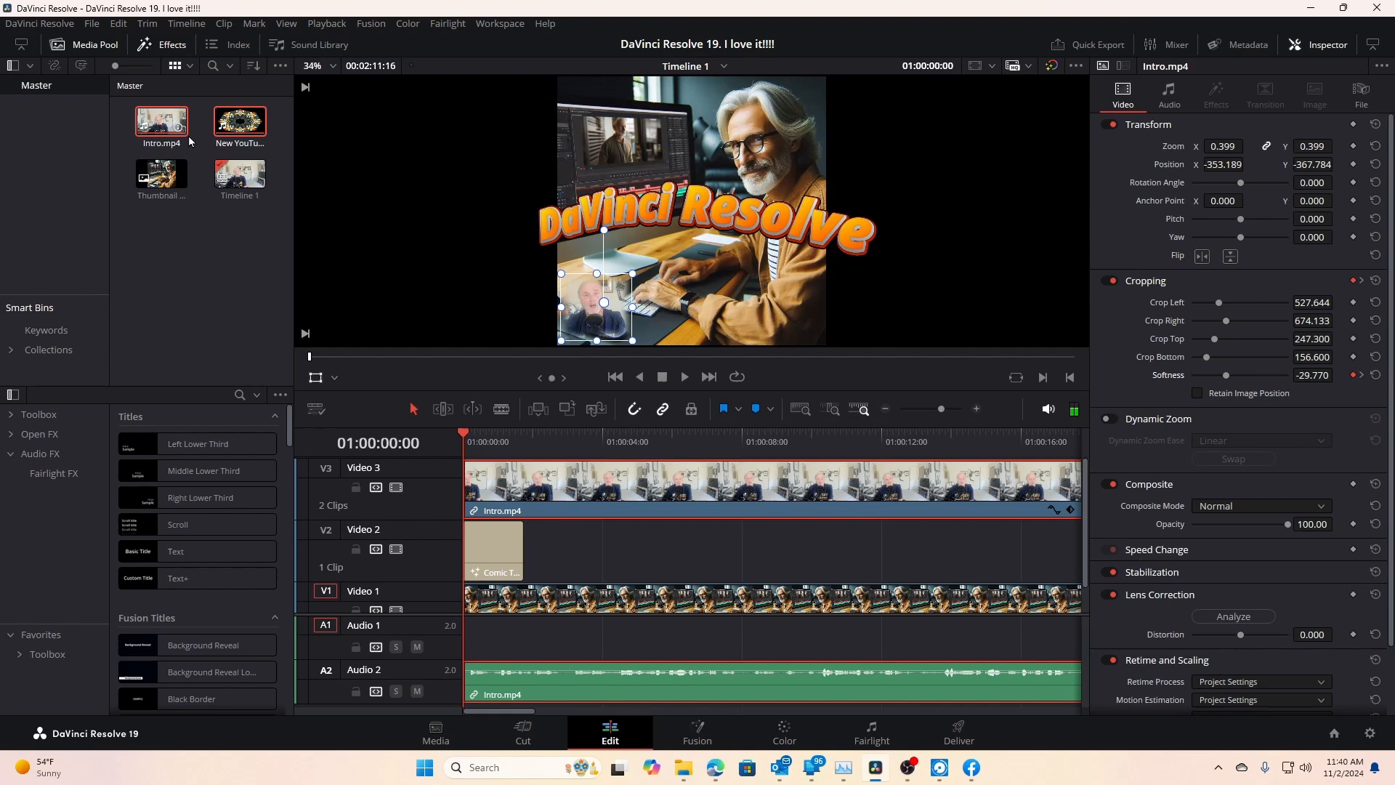
double_click(162, 122)
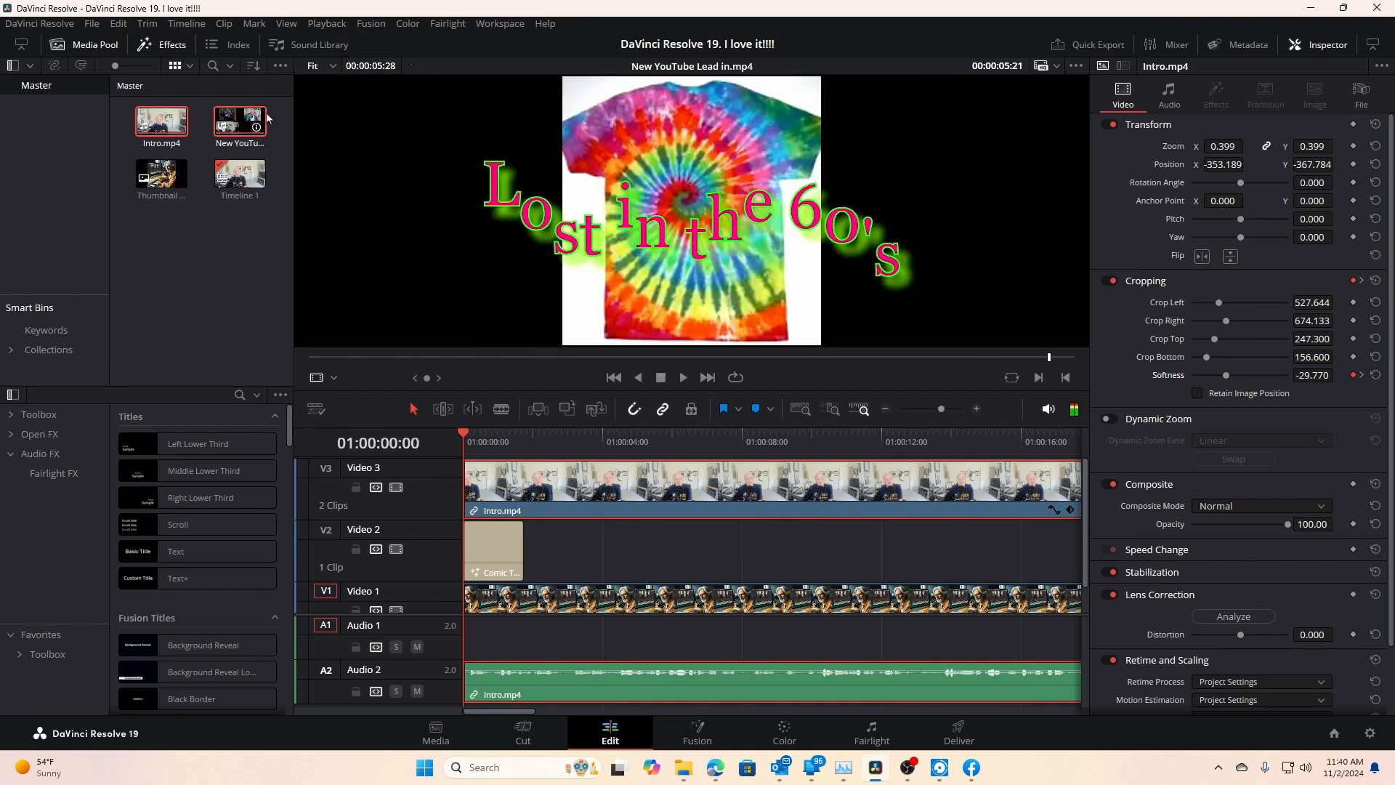
left_click(161, 173)
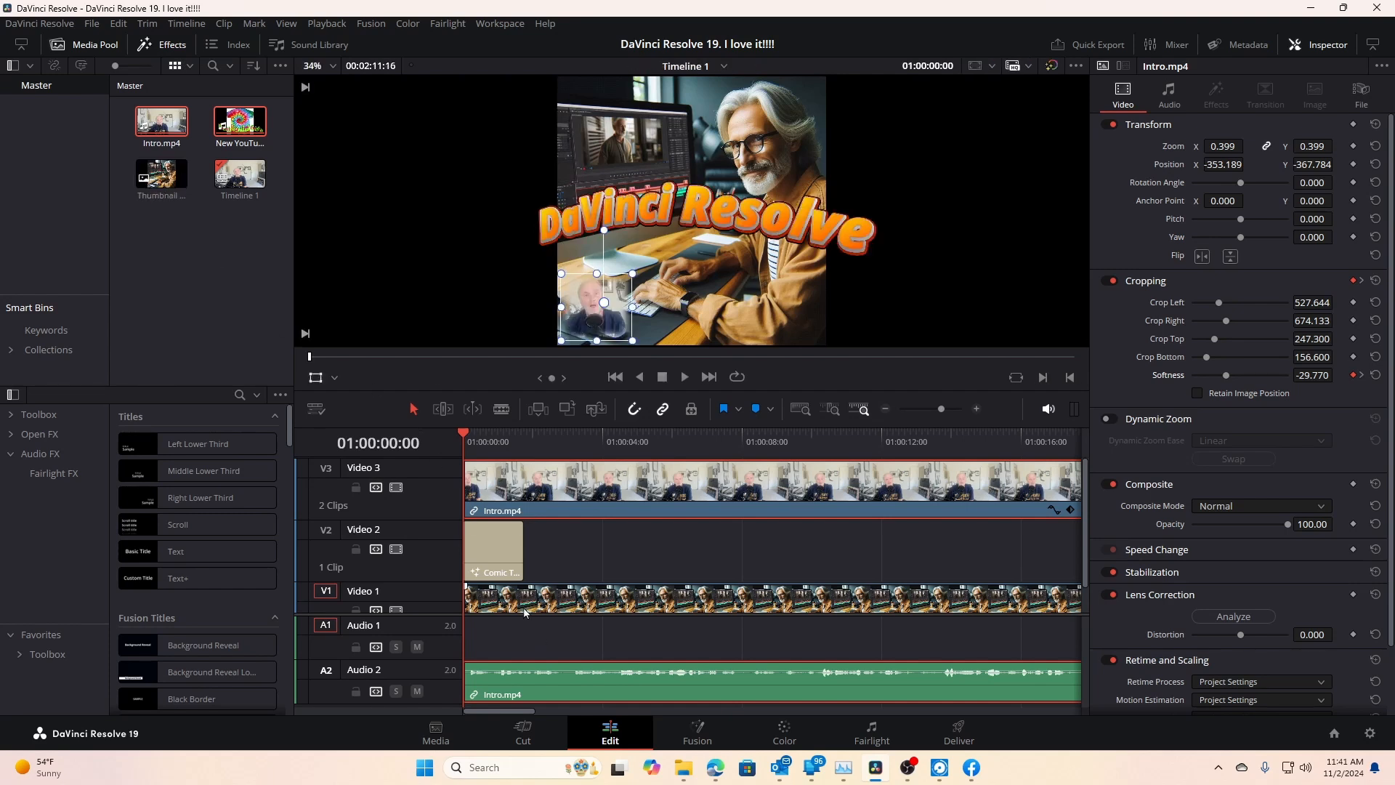
mouse_move(605, 226)
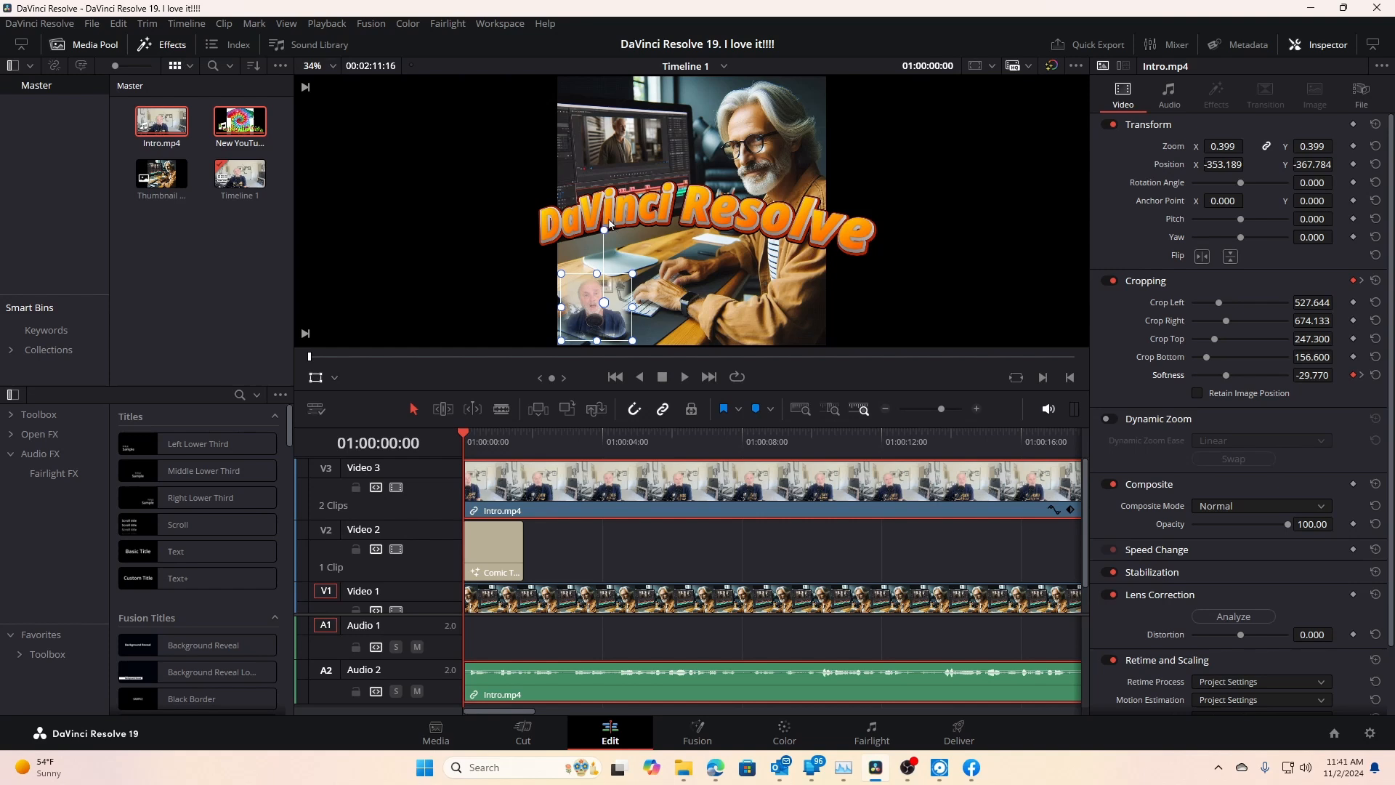
mouse_move(267, 232)
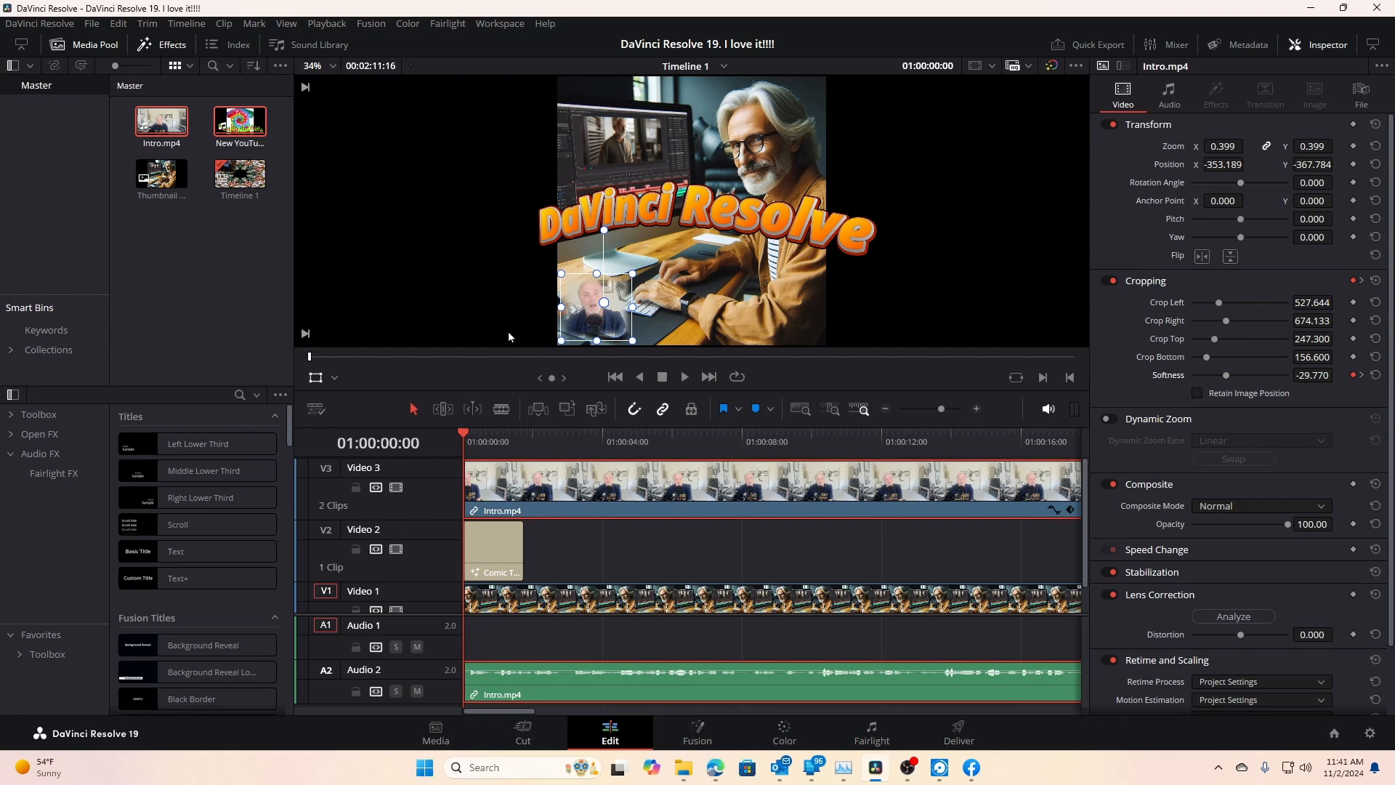
mouse_move(691, 408)
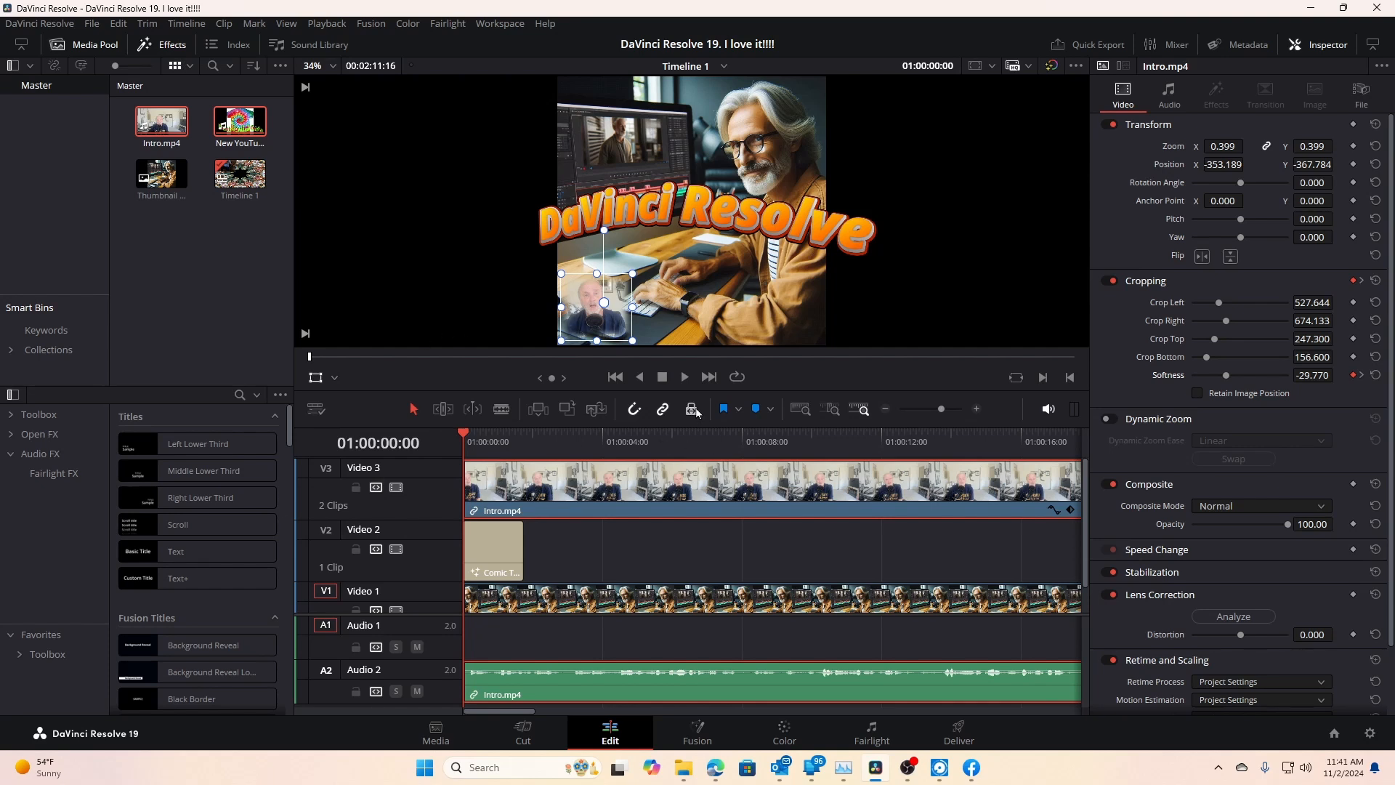
- Play Timeline 1 past the Comic Title to about 21 seconds, previewing the webcam inset
left_click(683, 376)
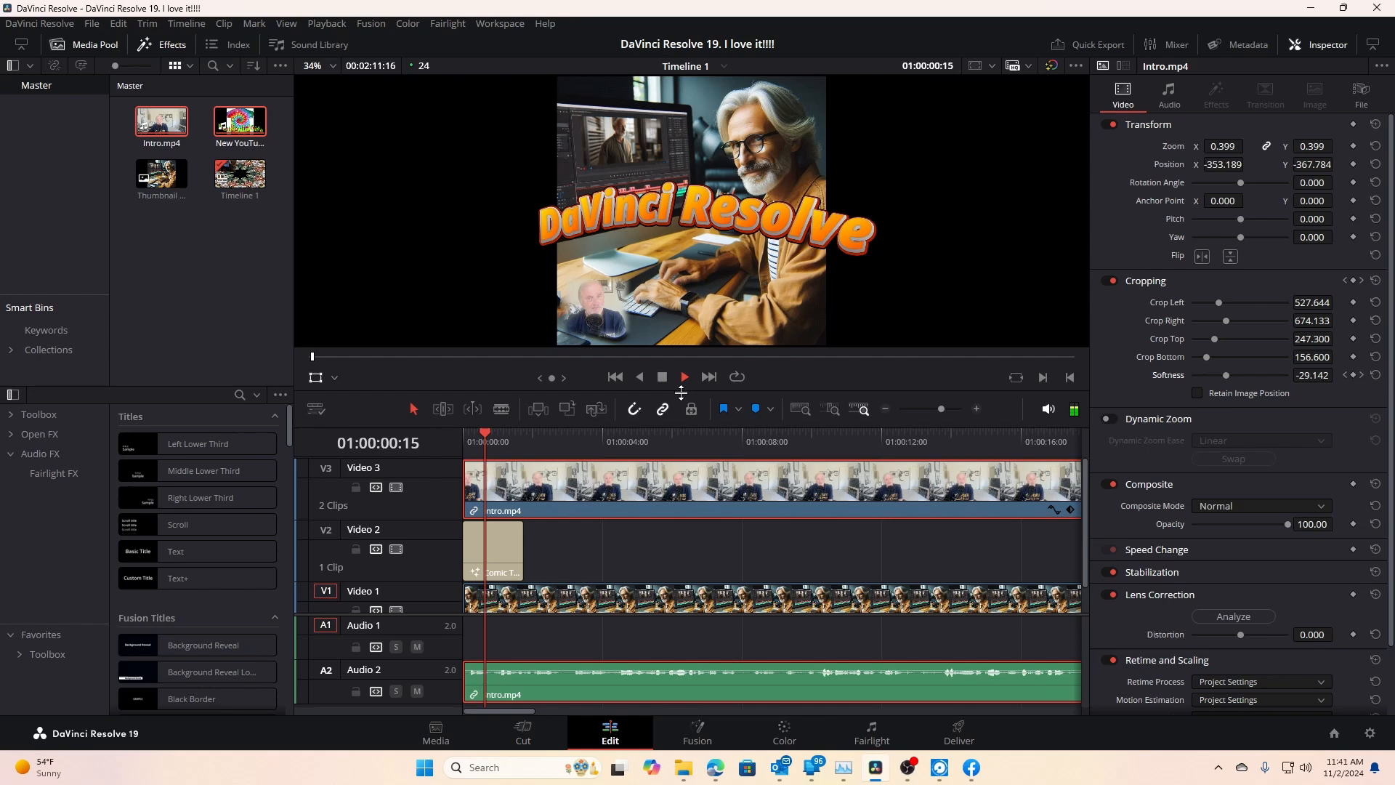
left_click(683, 378)
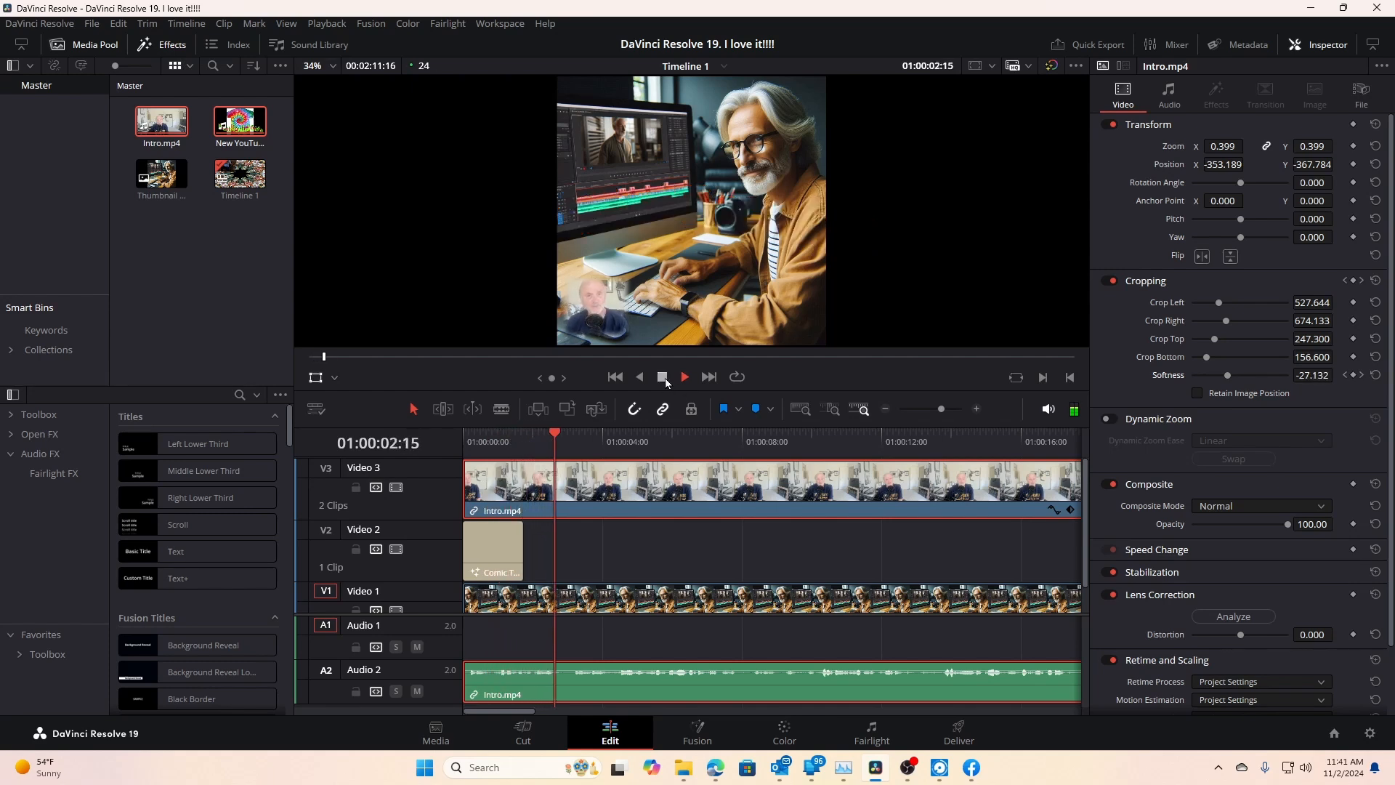
left_click(683, 378)
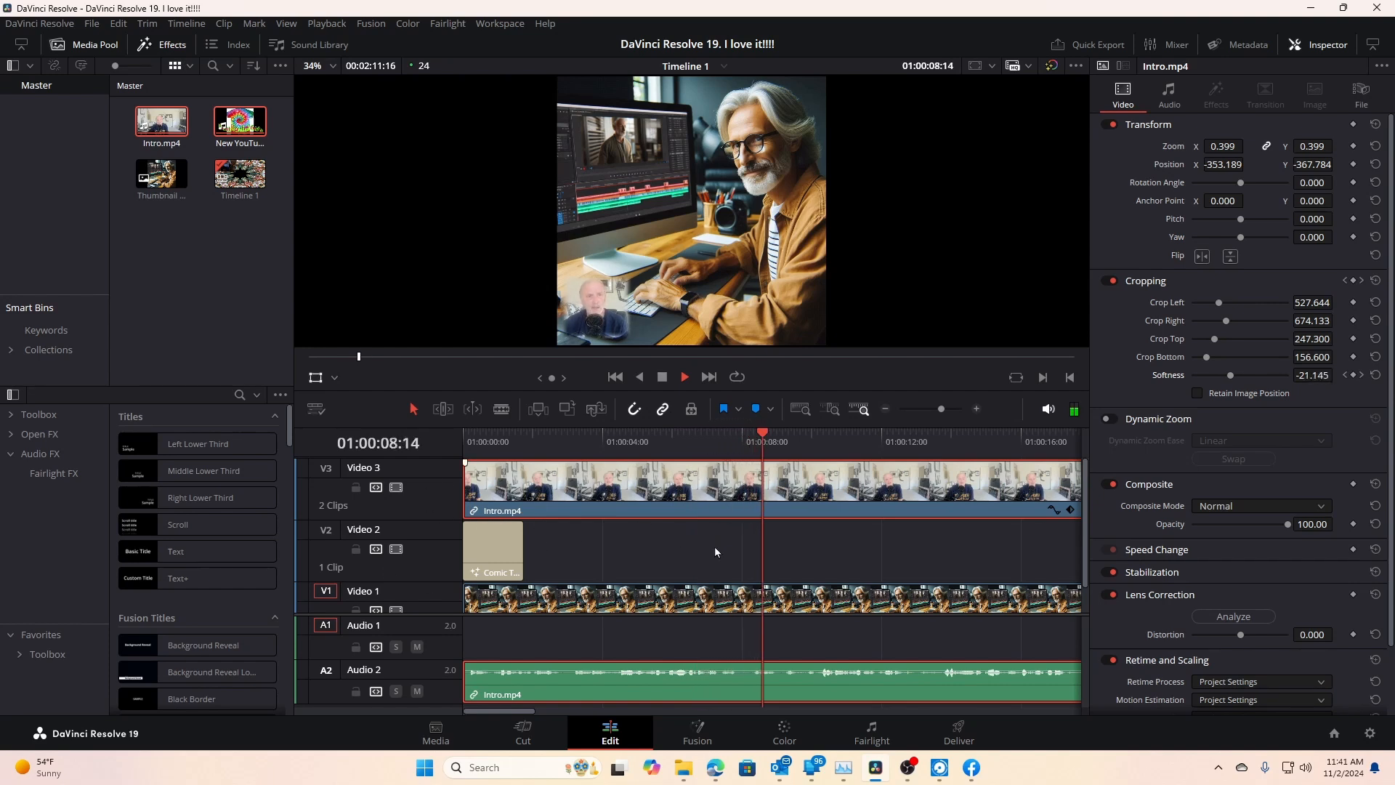
left_click(832, 442)
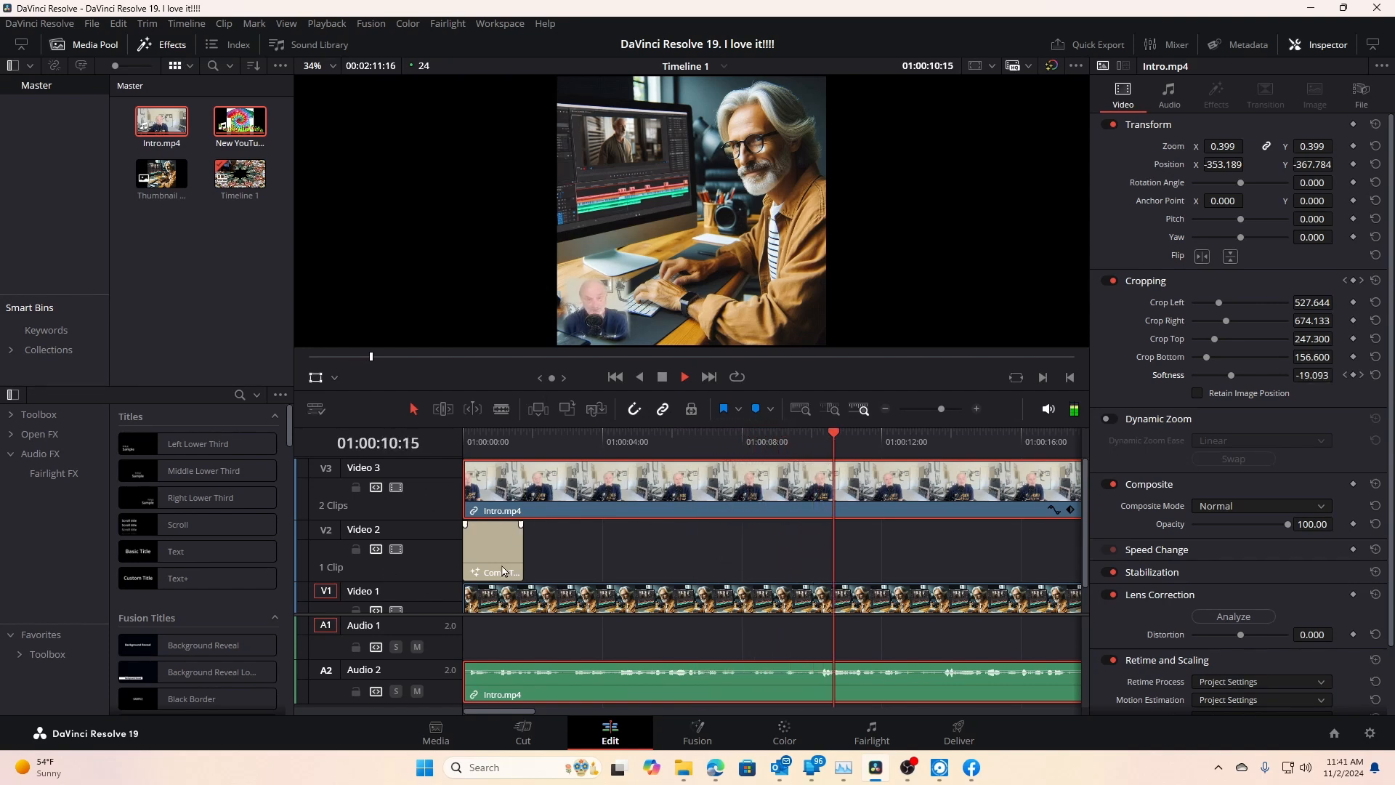
left_click(904, 440)
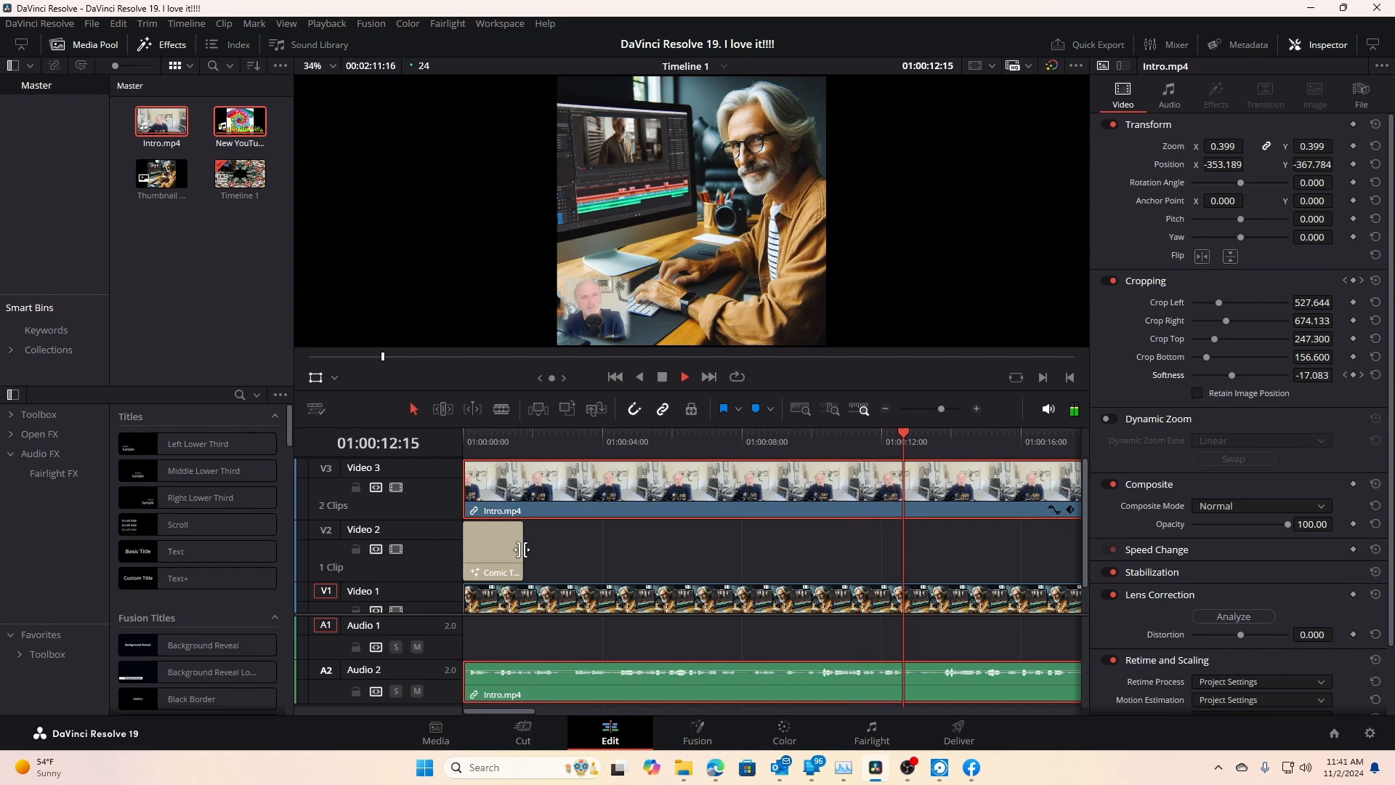
left_click(683, 377)
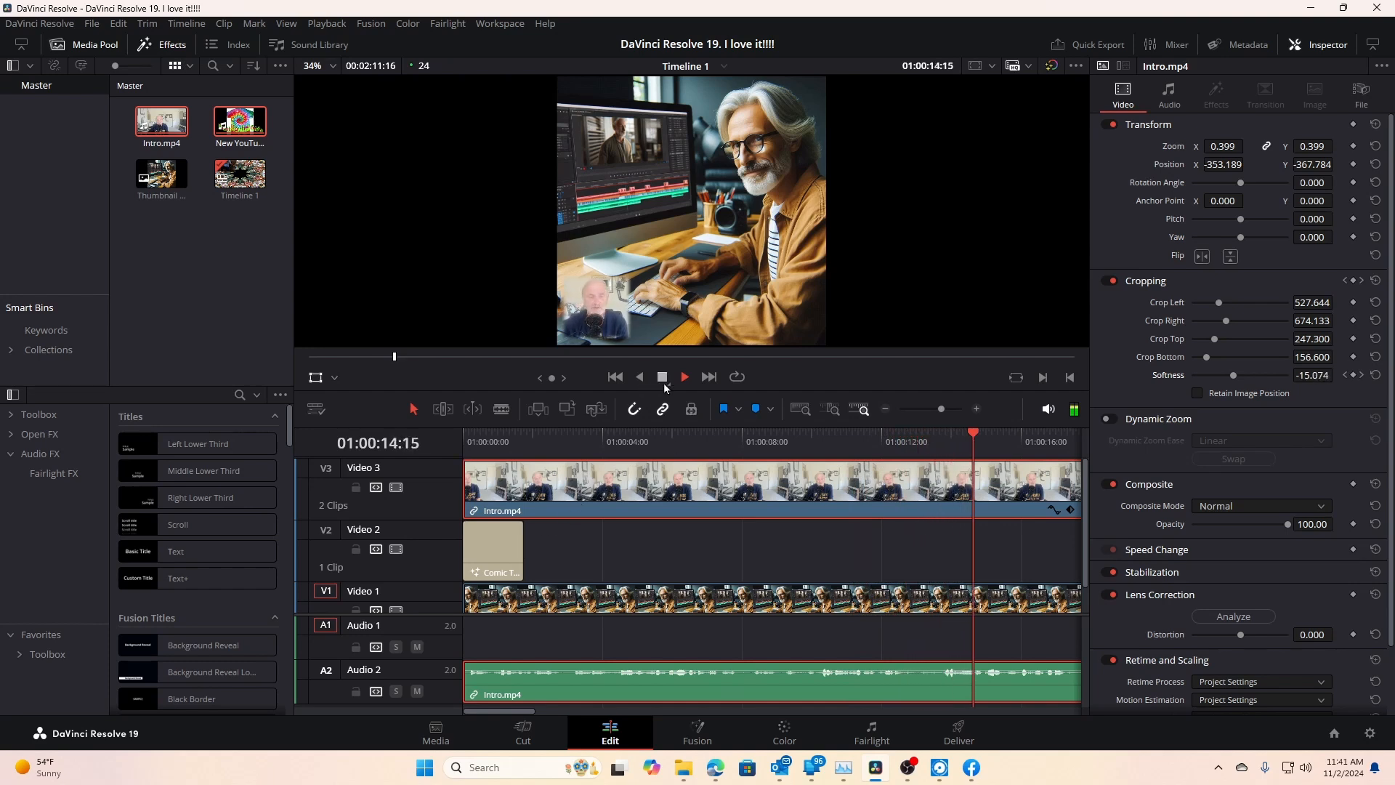
left_click(683, 377)
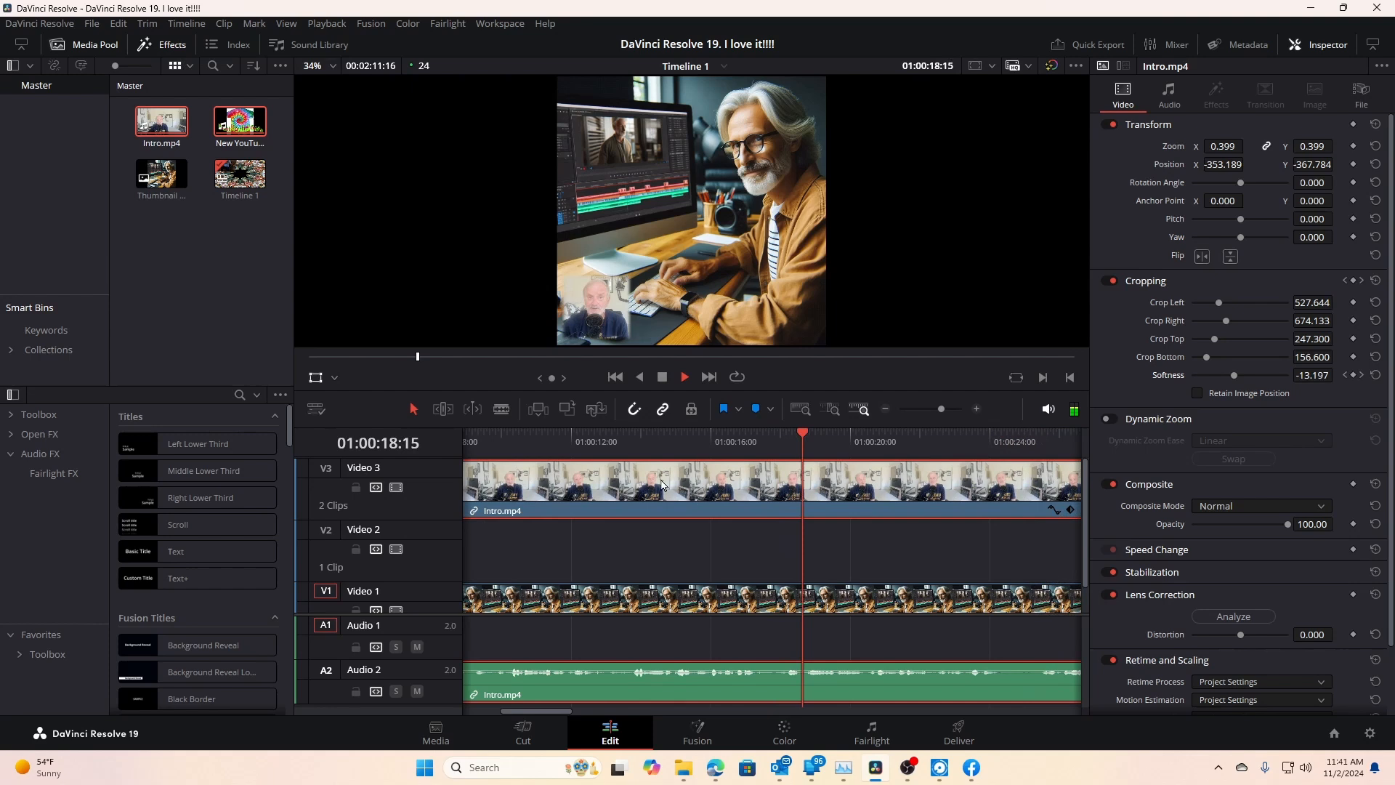
left_click(683, 377)
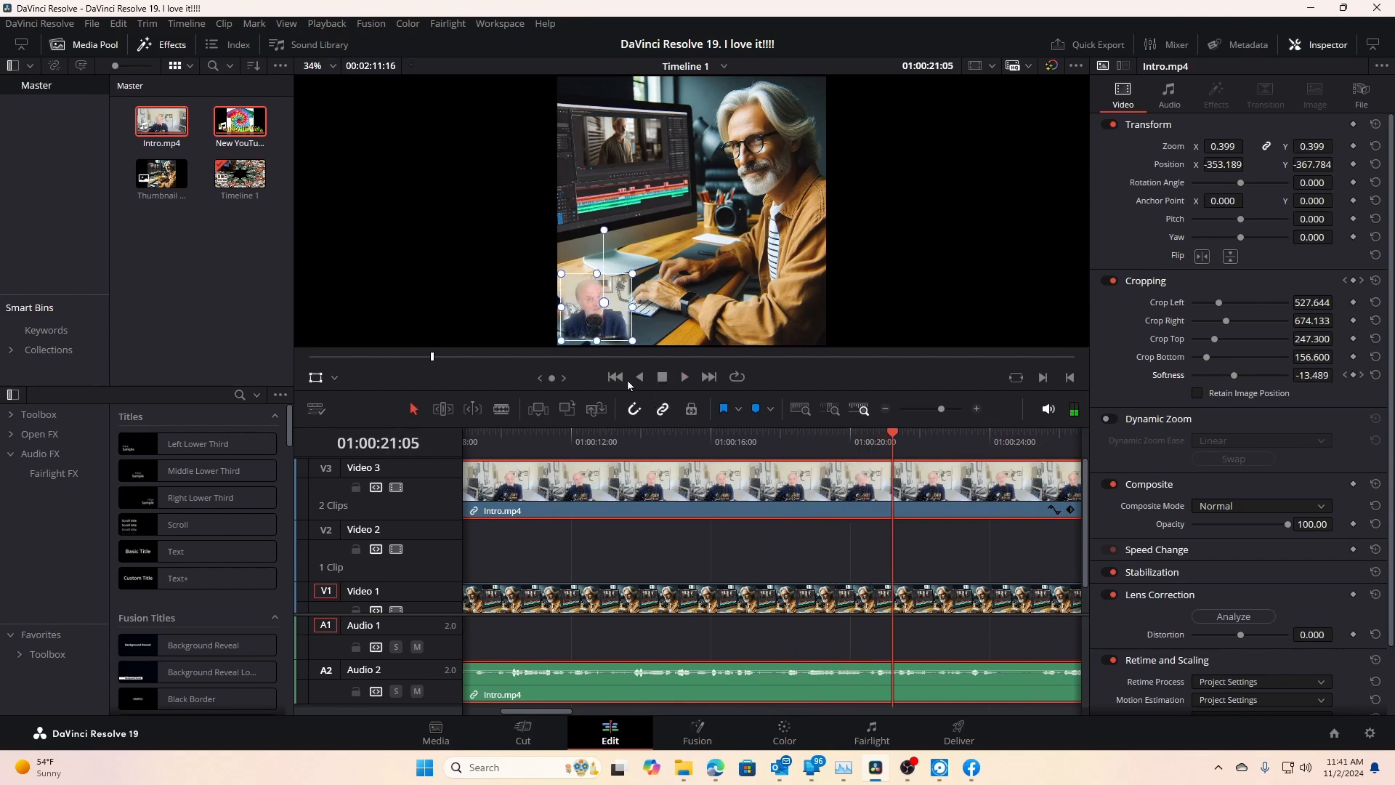
- Stop playback and return the playhead to the start of Timeline 1
left_click(615, 377)
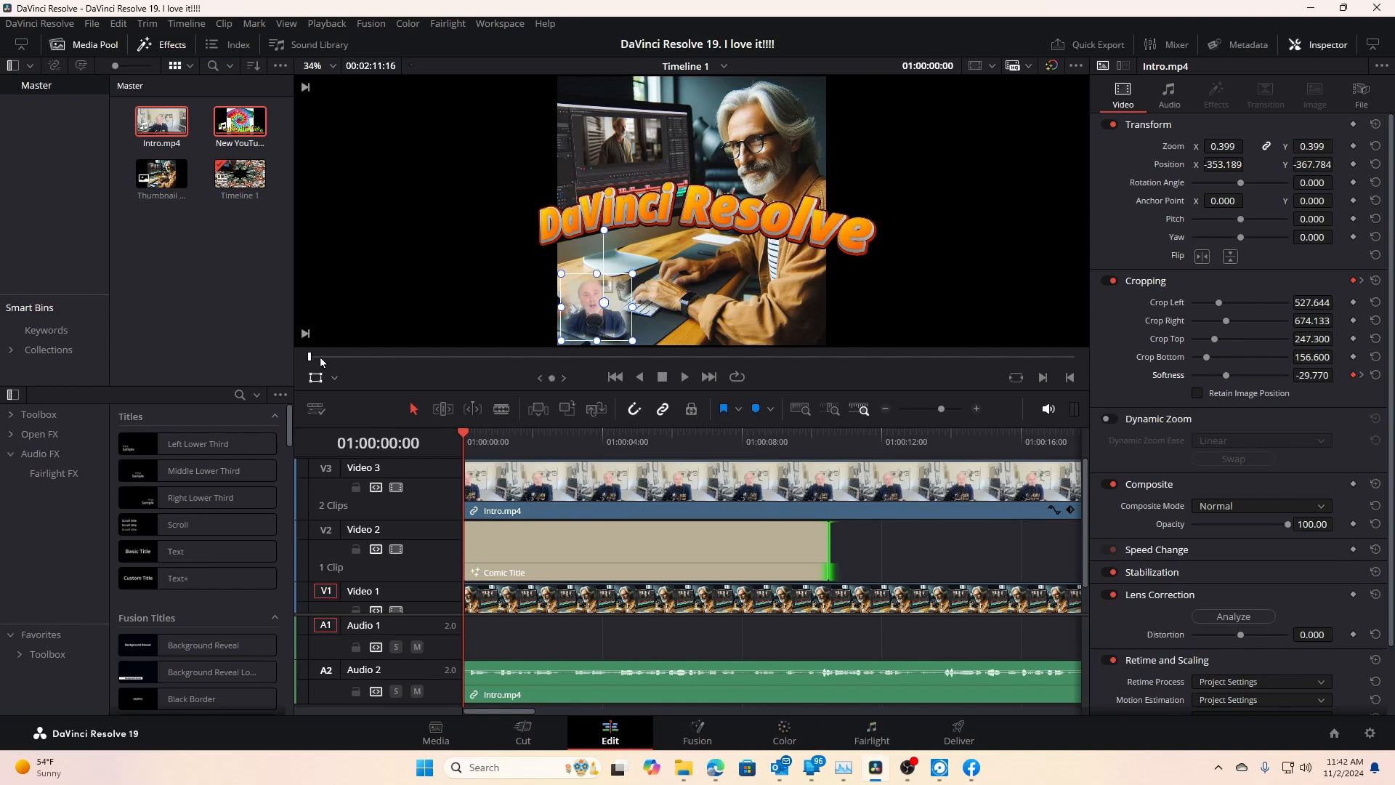
- Play the intro from the beginning to review the lengthened title and inset
left_click(951, 442)
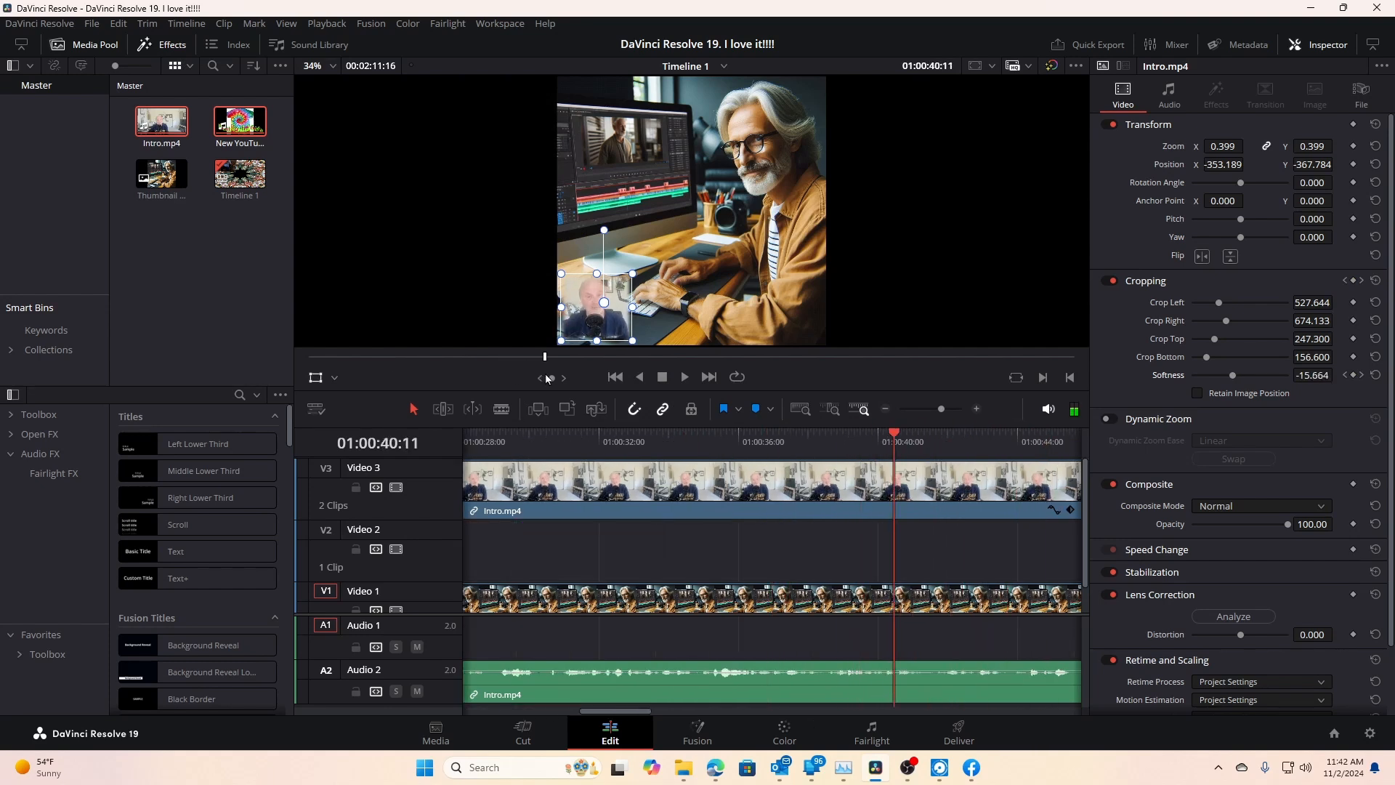
left_click(683, 377)
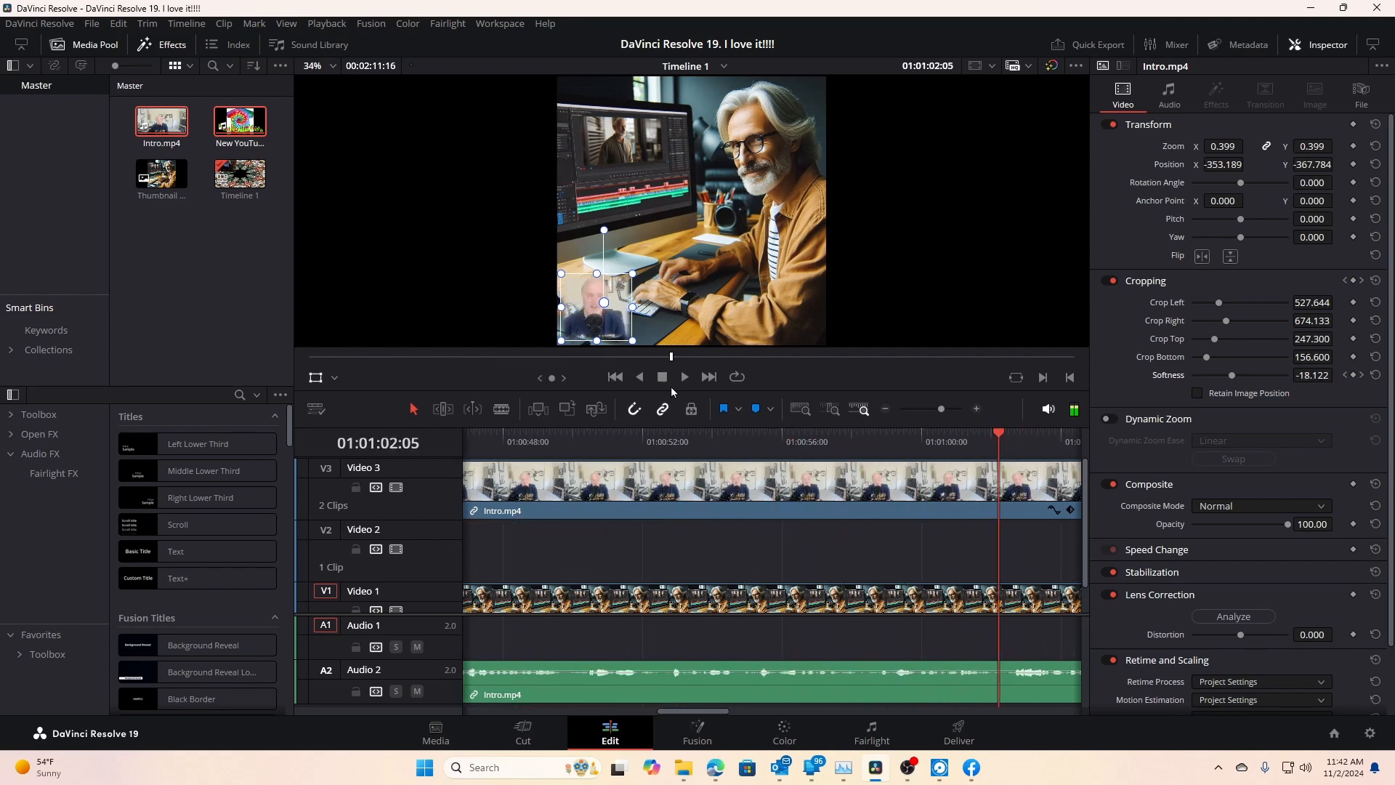